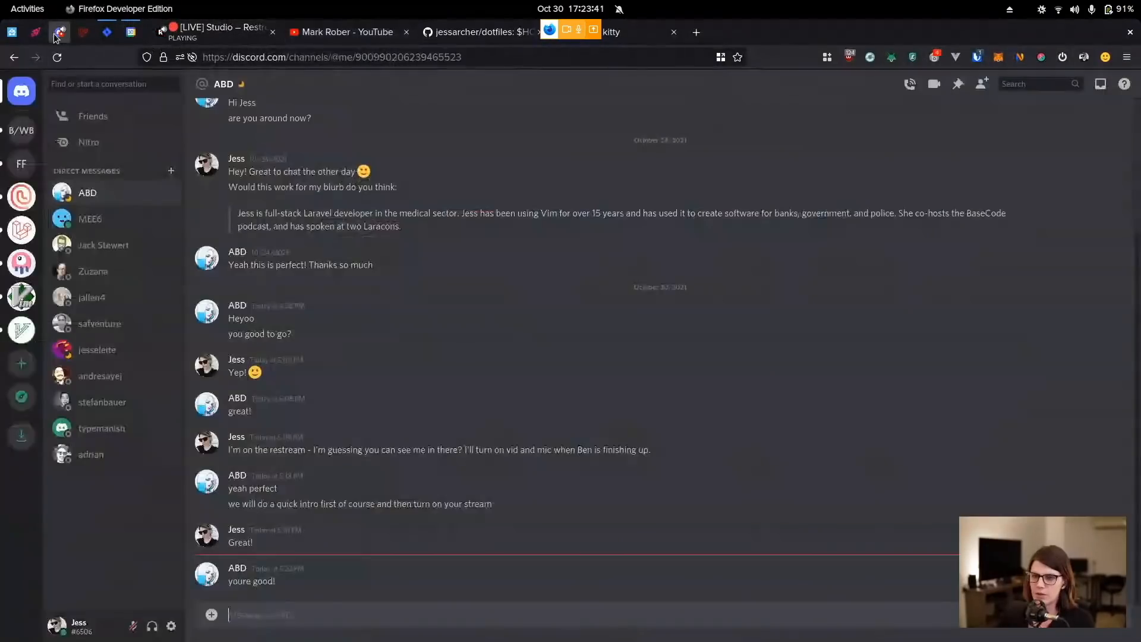
# Step: Switch from the Discord chat in Firefox to the kitty terminal window
pyautogui.click(211, 32)
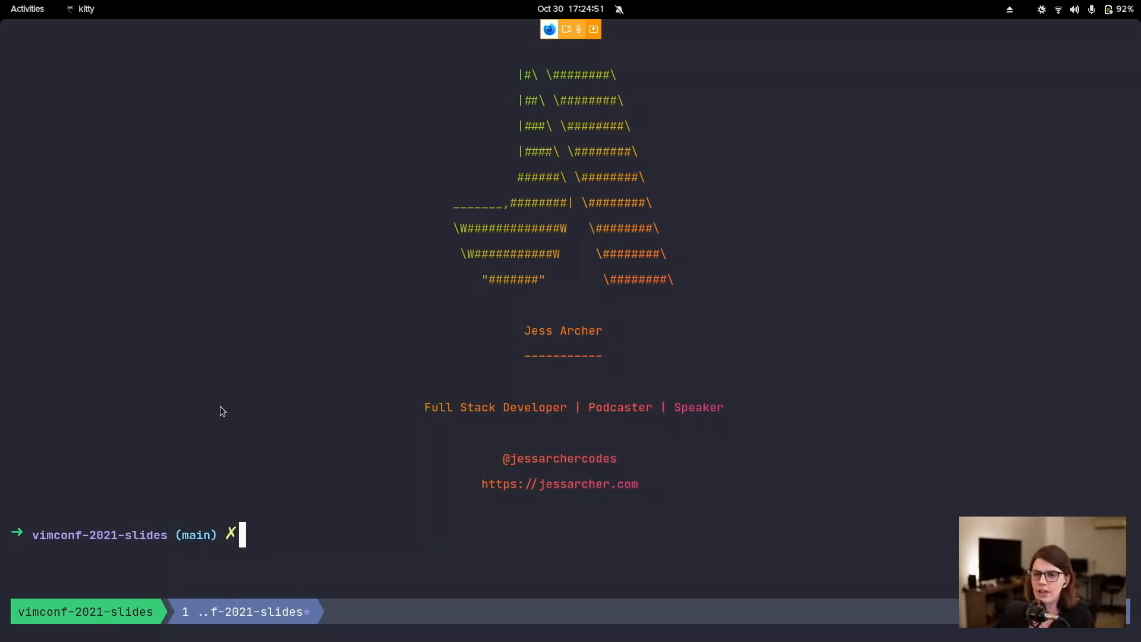
pyautogui.moveTo(127, 445)
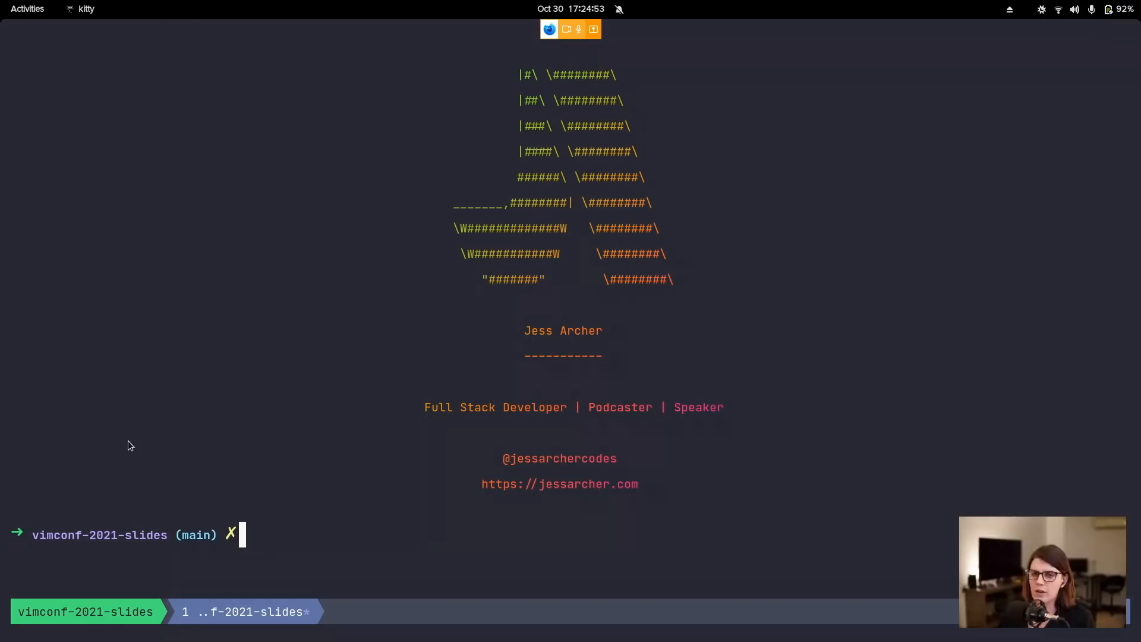
pyautogui.moveTo(296, 444)
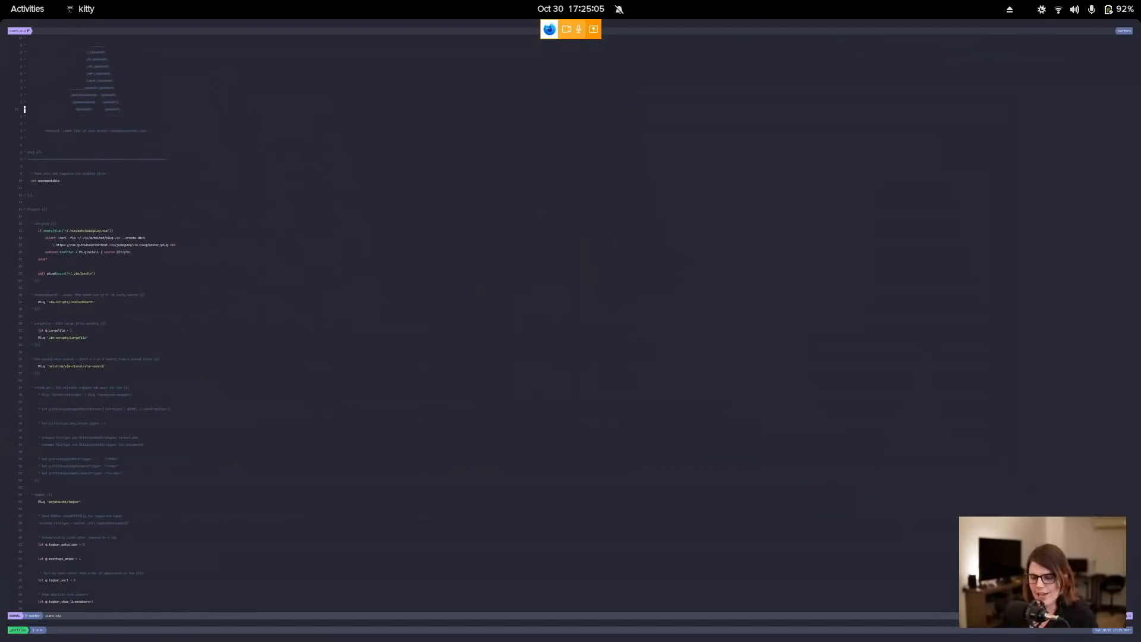
# Step: Scroll through vimrc.old's folds down to its Local overrides section
pyautogui.scroll(-3)
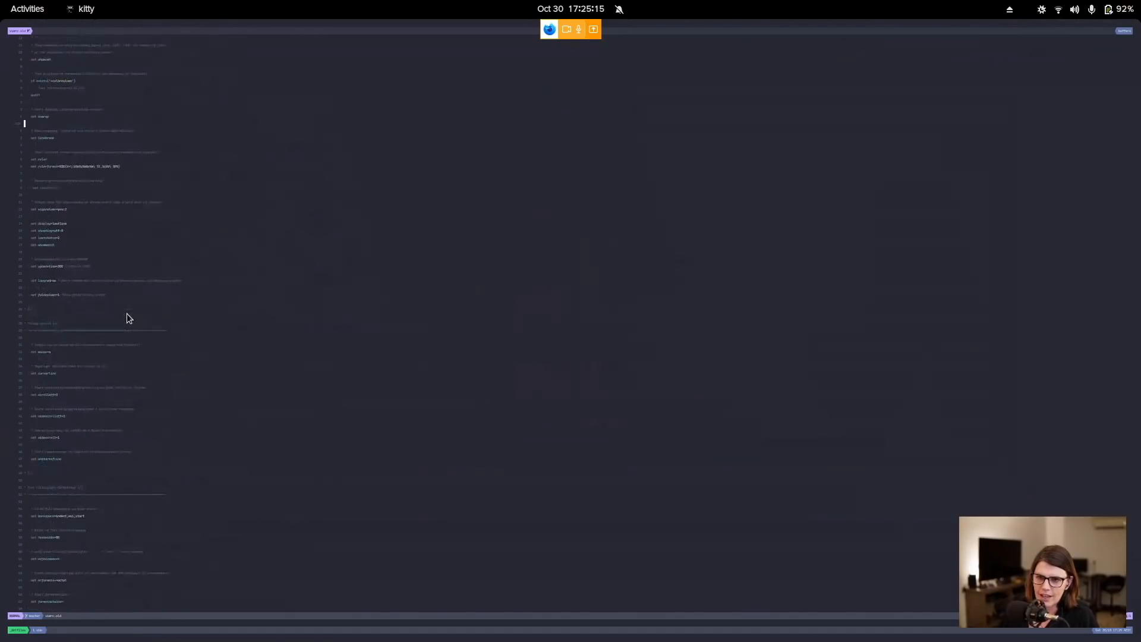
pyautogui.scroll(-3)
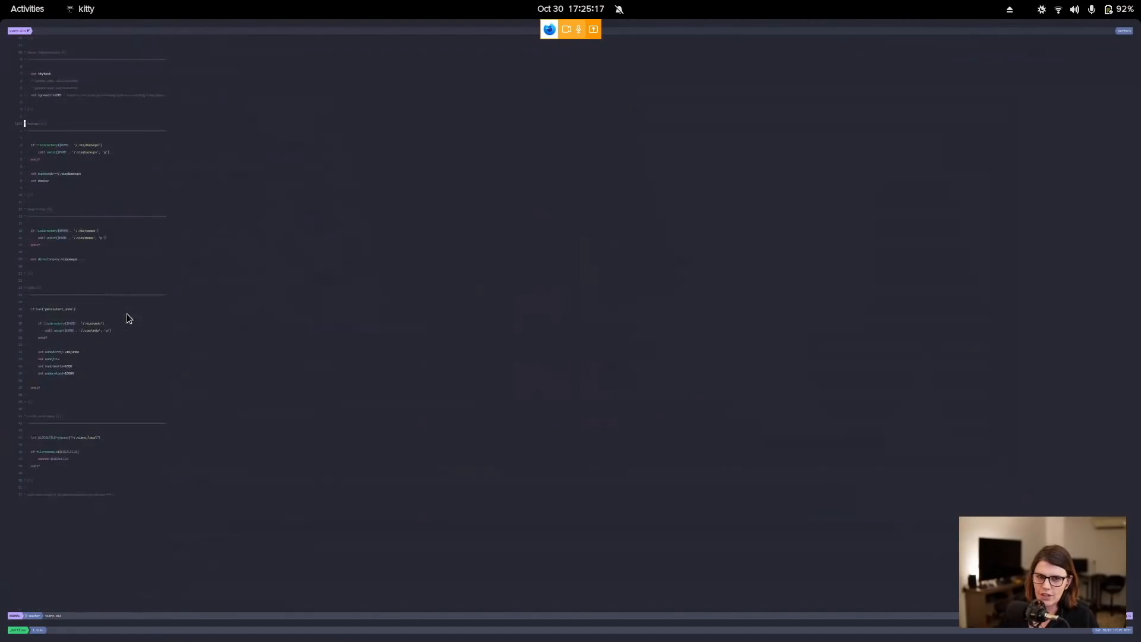
pyautogui.scroll(-3)
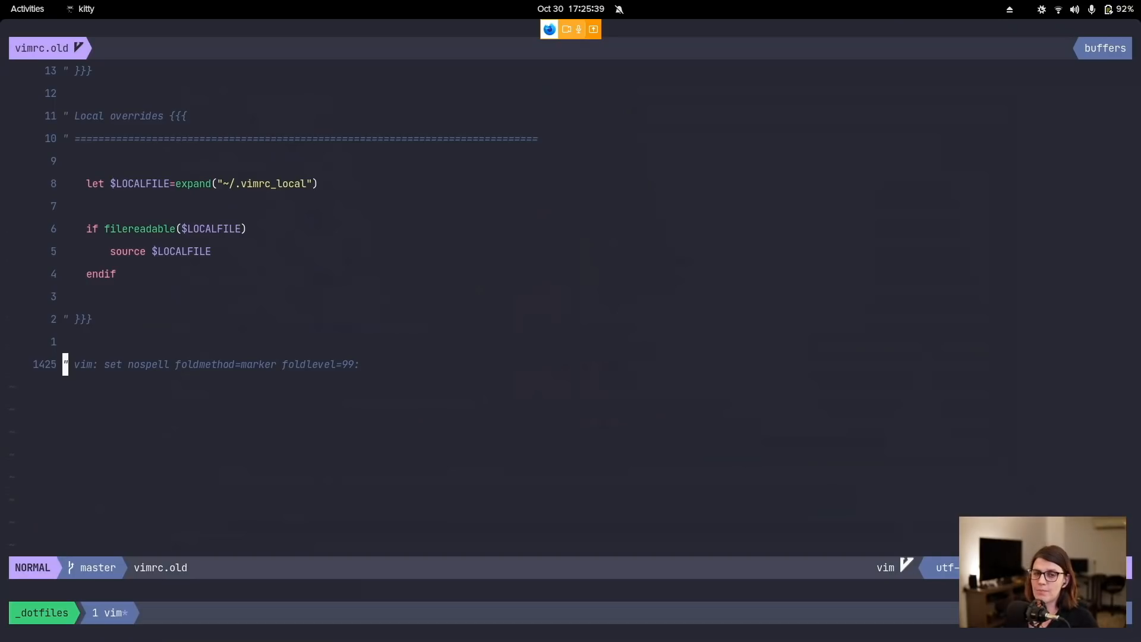
pyautogui.moveTo(424, 376)
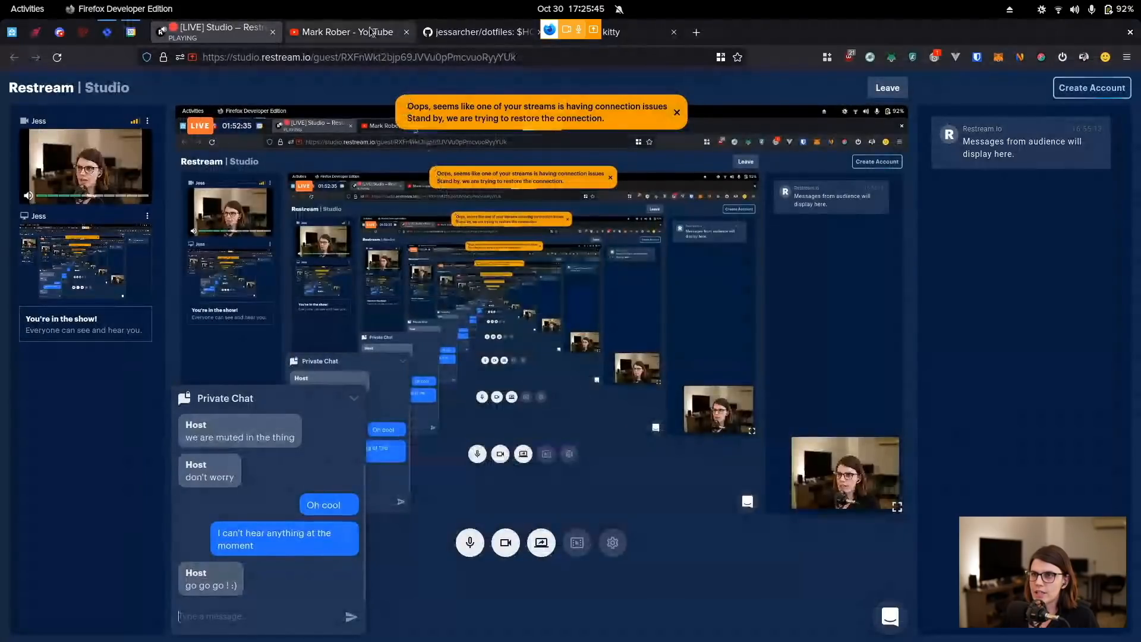
# Step: Switch to the jessarcher/dotfiles GitHub tab to show its file listing
pyautogui.click(482, 32)
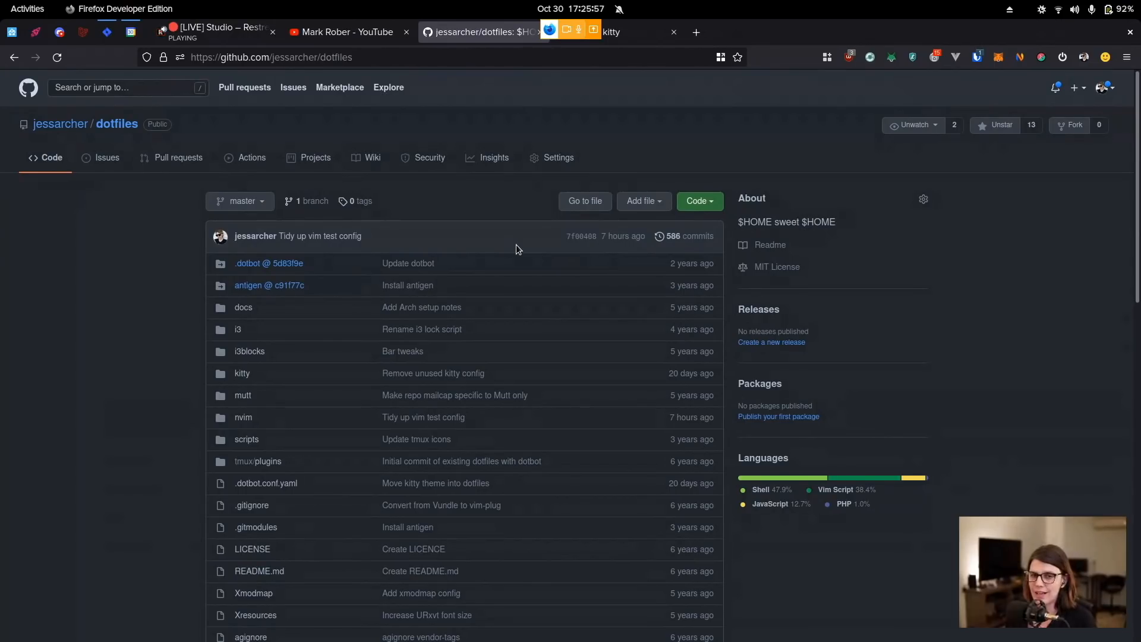
pyautogui.moveTo(623, 236)
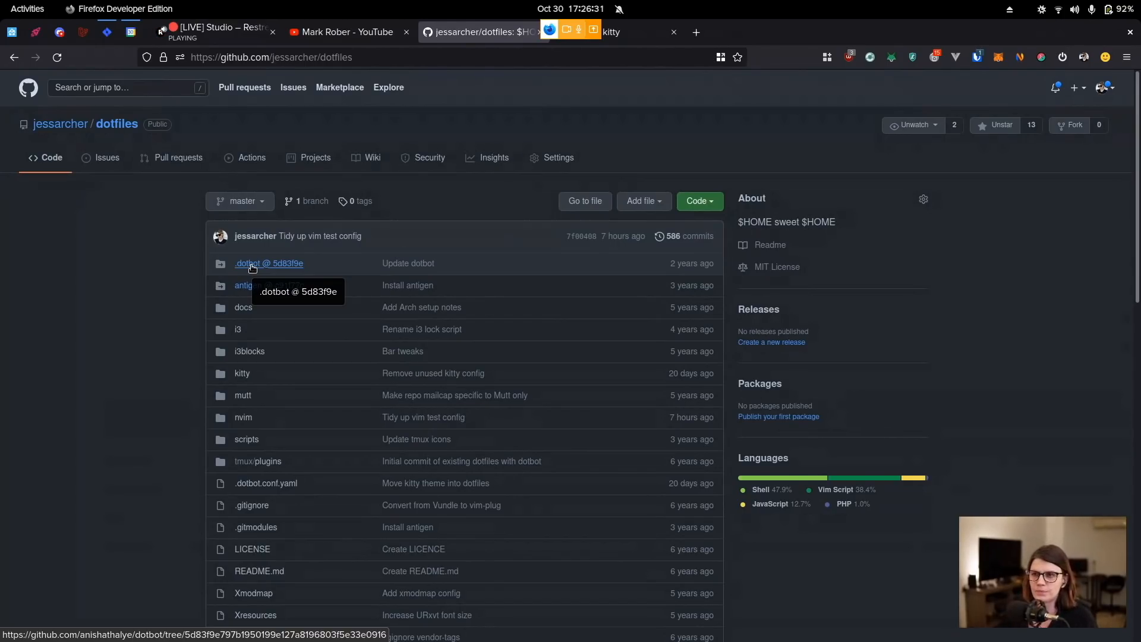
pyautogui.moveTo(944, 423)
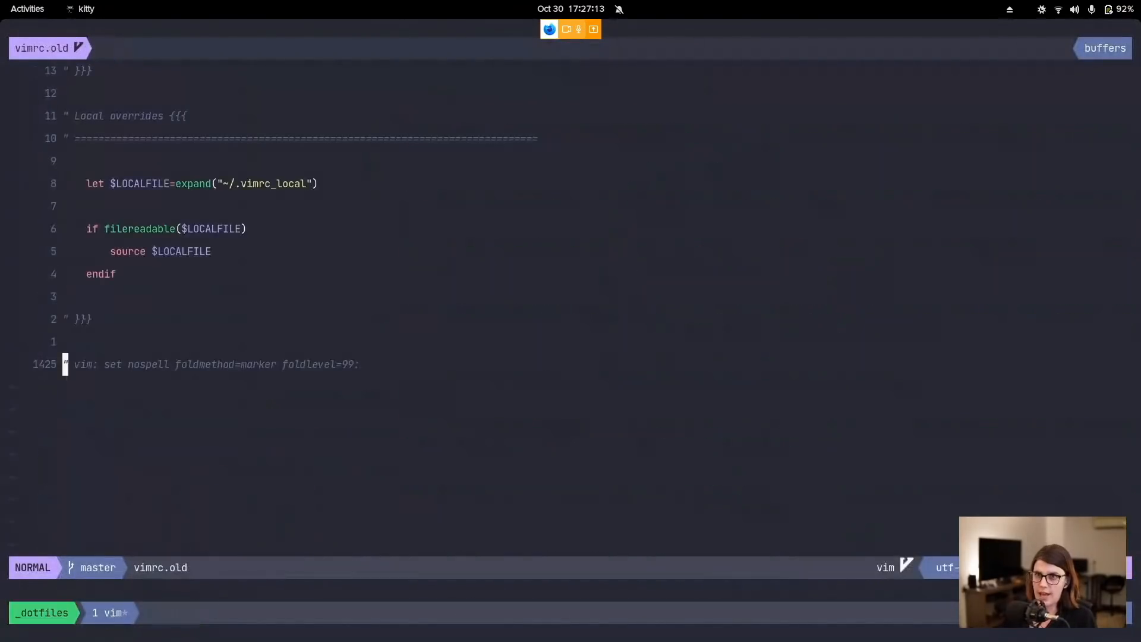
pyautogui.moveTo(202, 72)
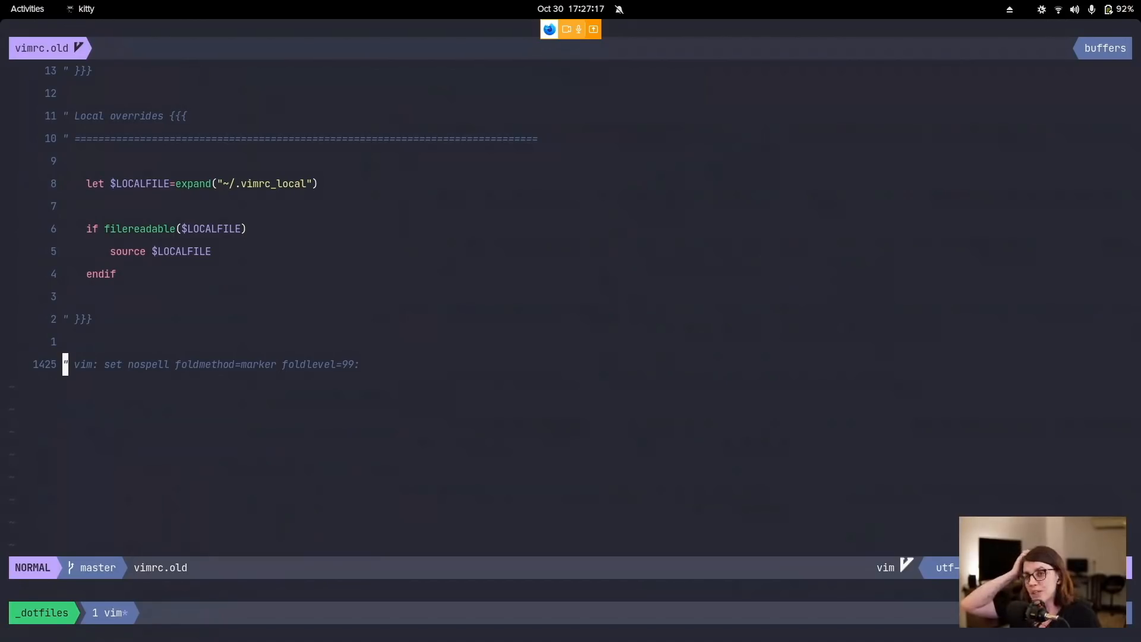
pyautogui.moveTo(4, 71)
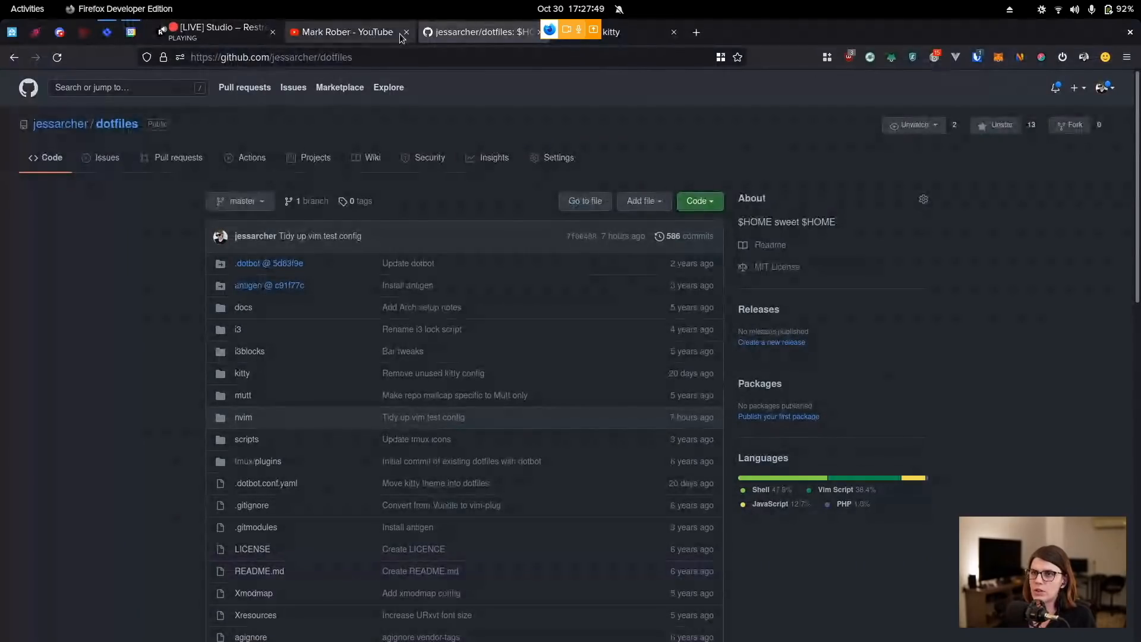
# Step: Switch to the kitty website tab at sw.kovidgoyal.net/kitty
pyautogui.click(612, 32)
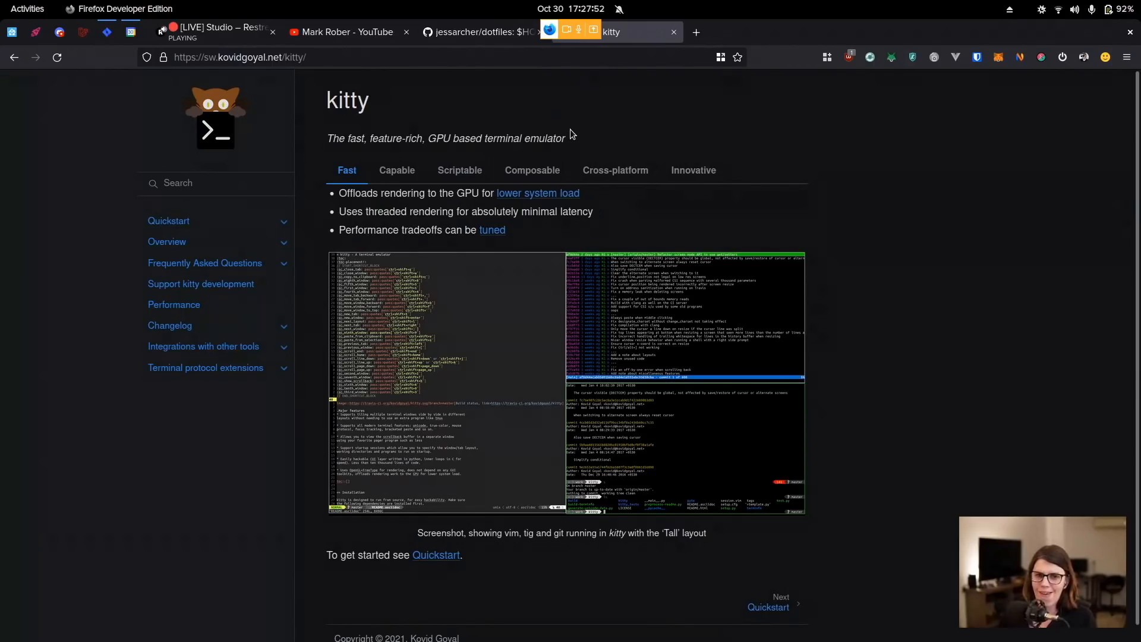
pyautogui.moveTo(644, 226)
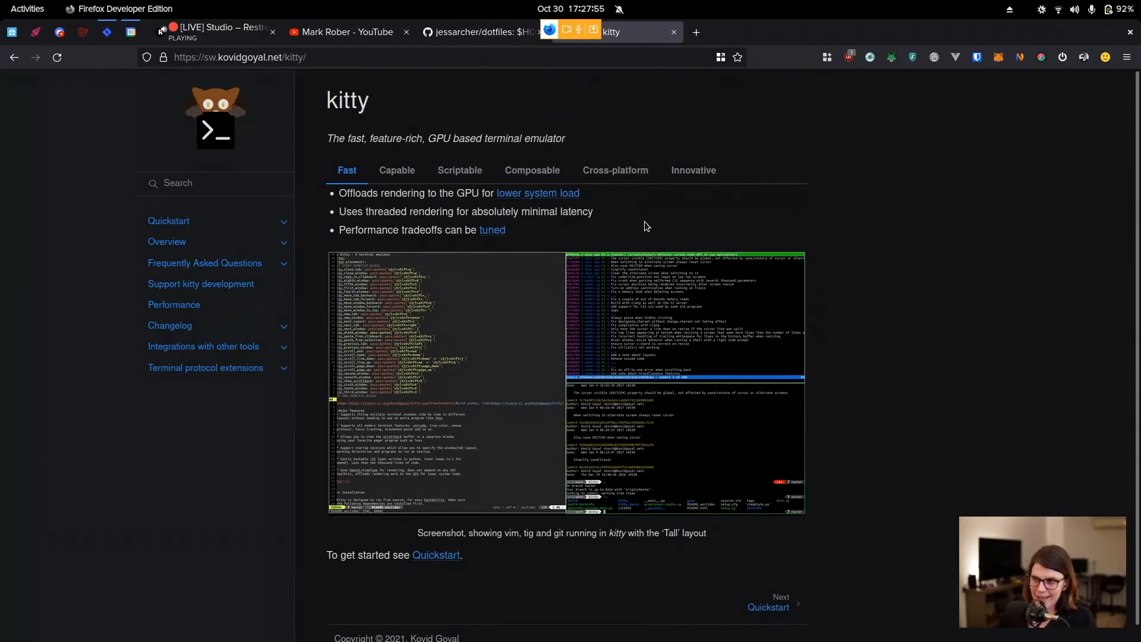
pyautogui.moveTo(595, 229)
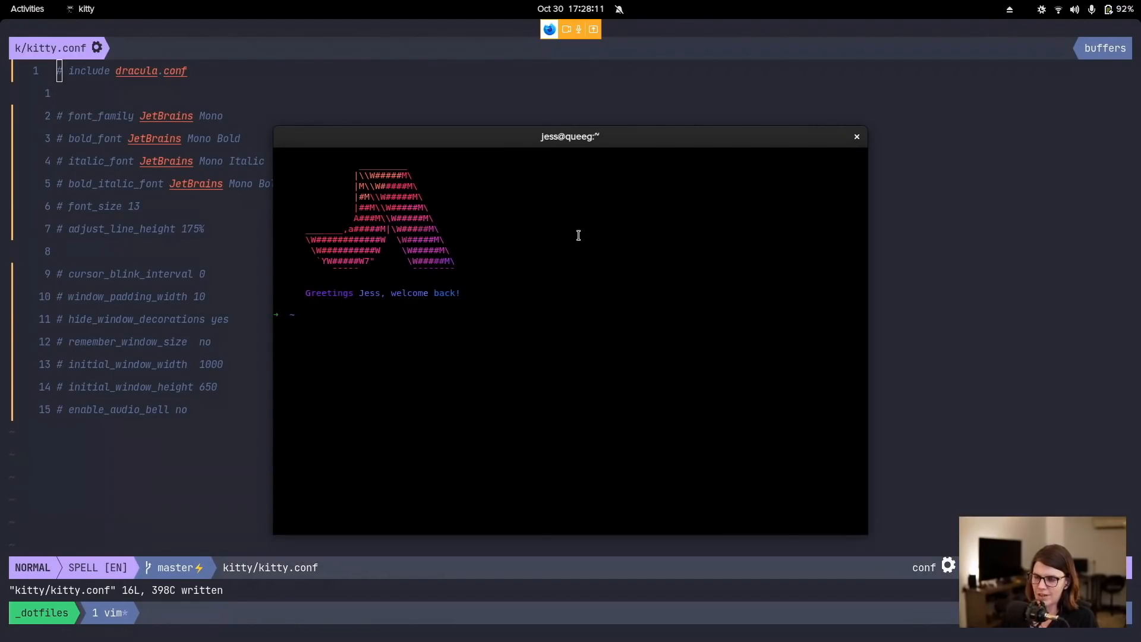
# Step: List the directory contents with ls -la before editing kitty.conf
pyautogui.write('ls -la')
pyautogui.write('→ ')
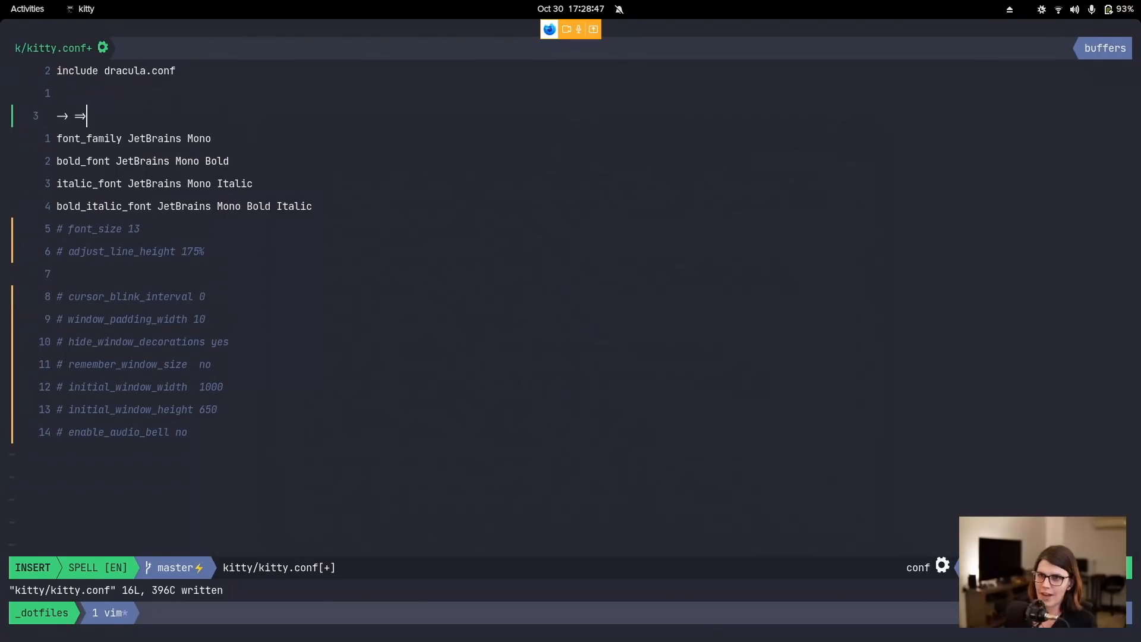
# Step: Close the test kitty window and uncomment the cursor and window settings block
pyautogui.write('⇒')
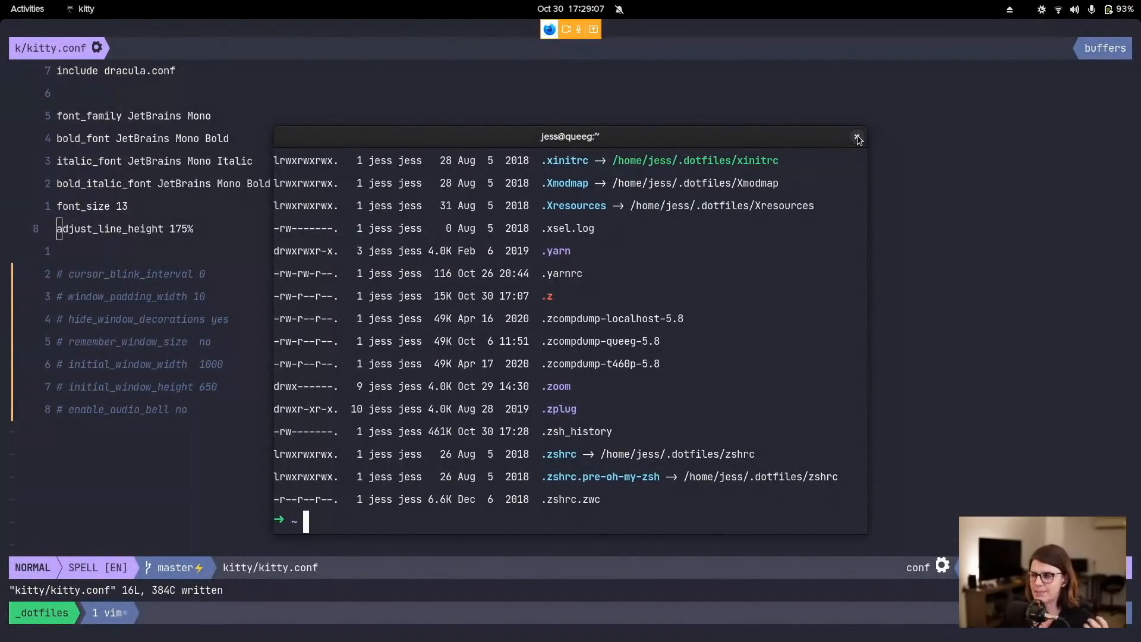
pyautogui.click(857, 138)
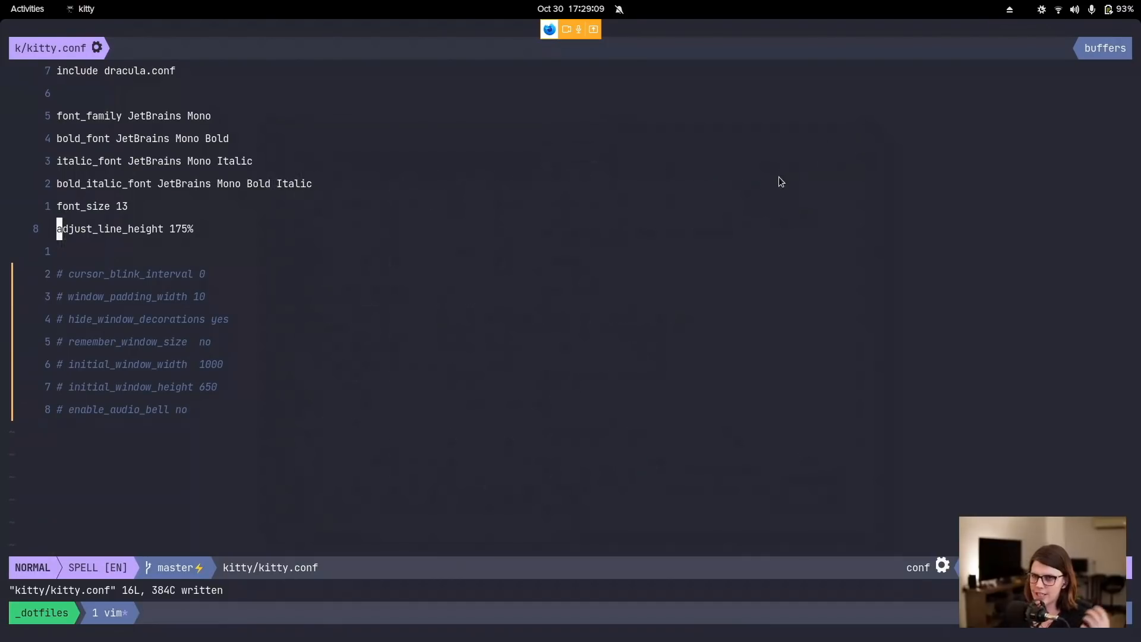
pyautogui.press('V')
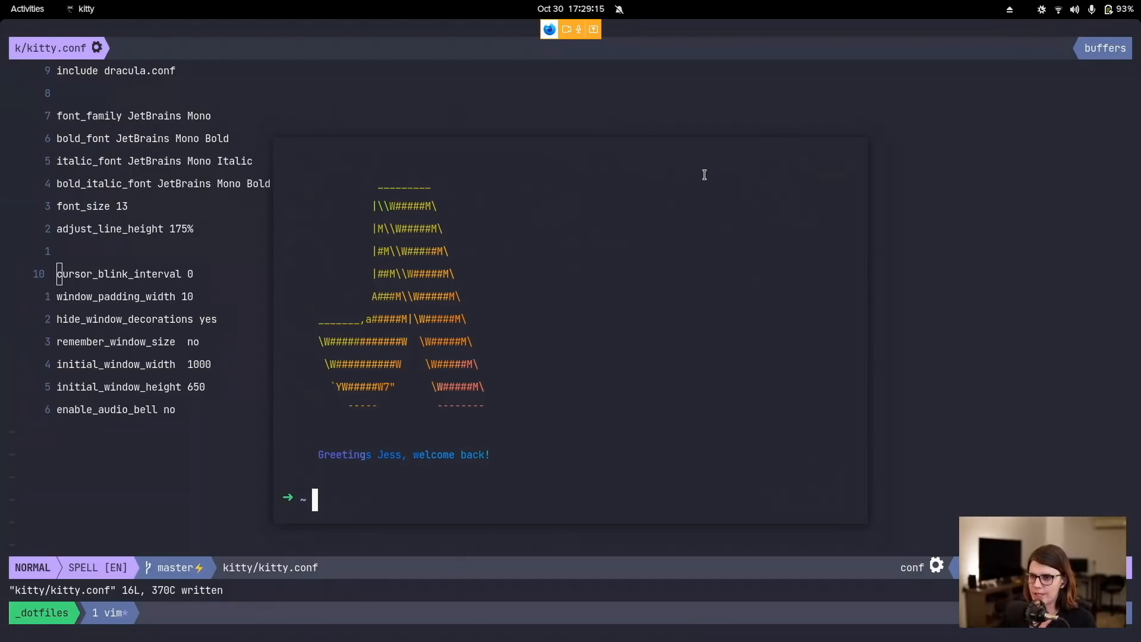
pyautogui.moveTo(645, 260)
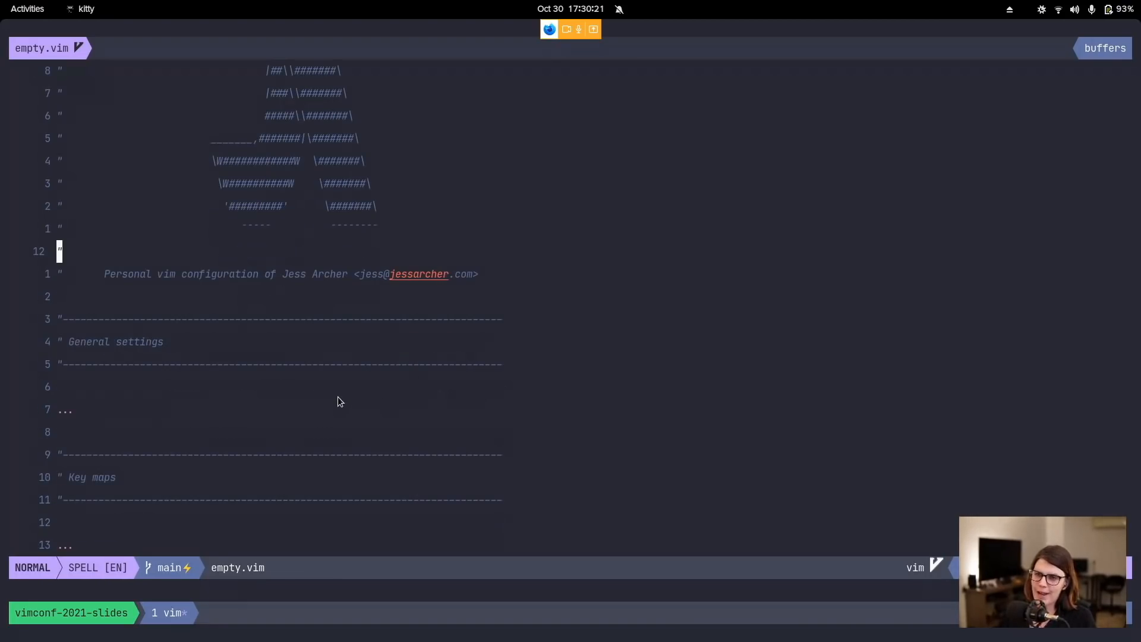
pyautogui.scroll(-3)
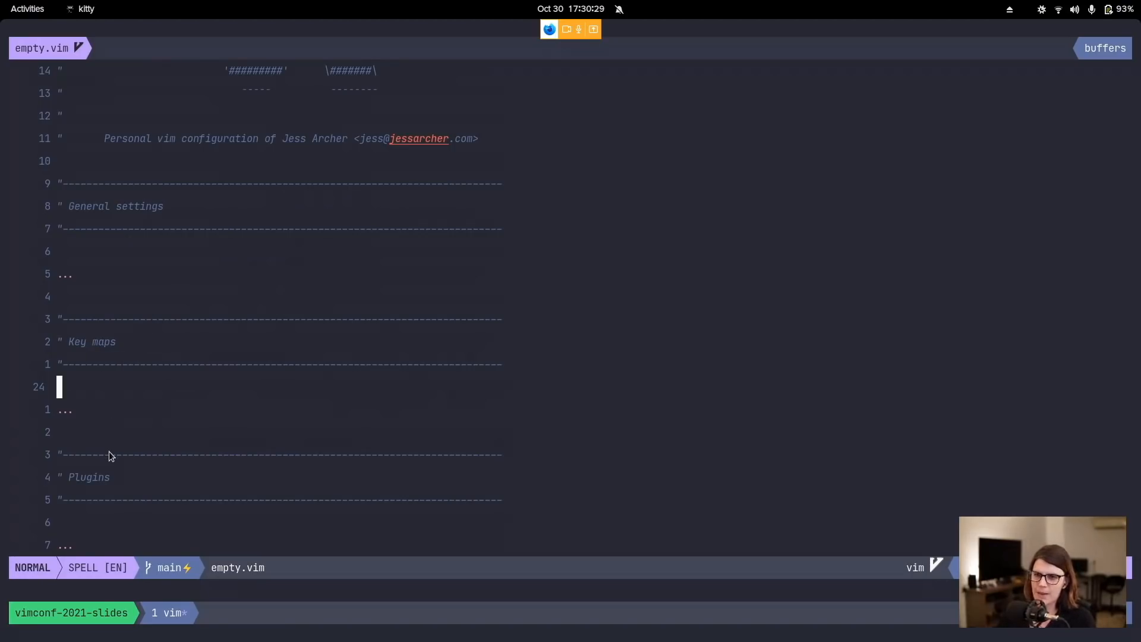
pyautogui.moveTo(109, 243)
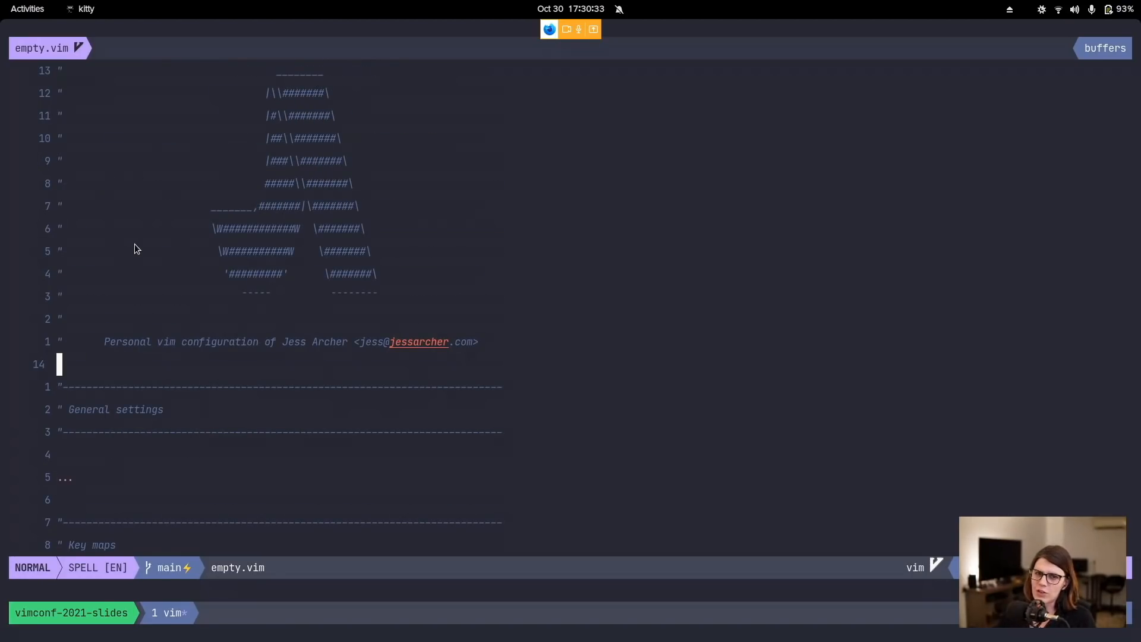
pyautogui.moveTo(222, 314)
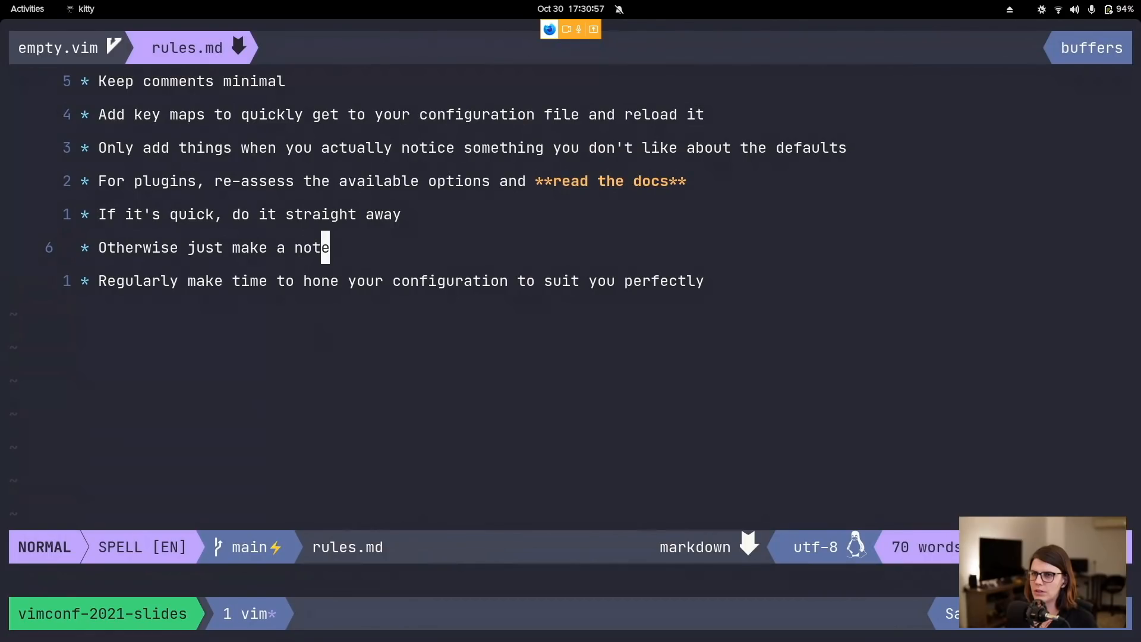
pyautogui.moveTo(201, 129)
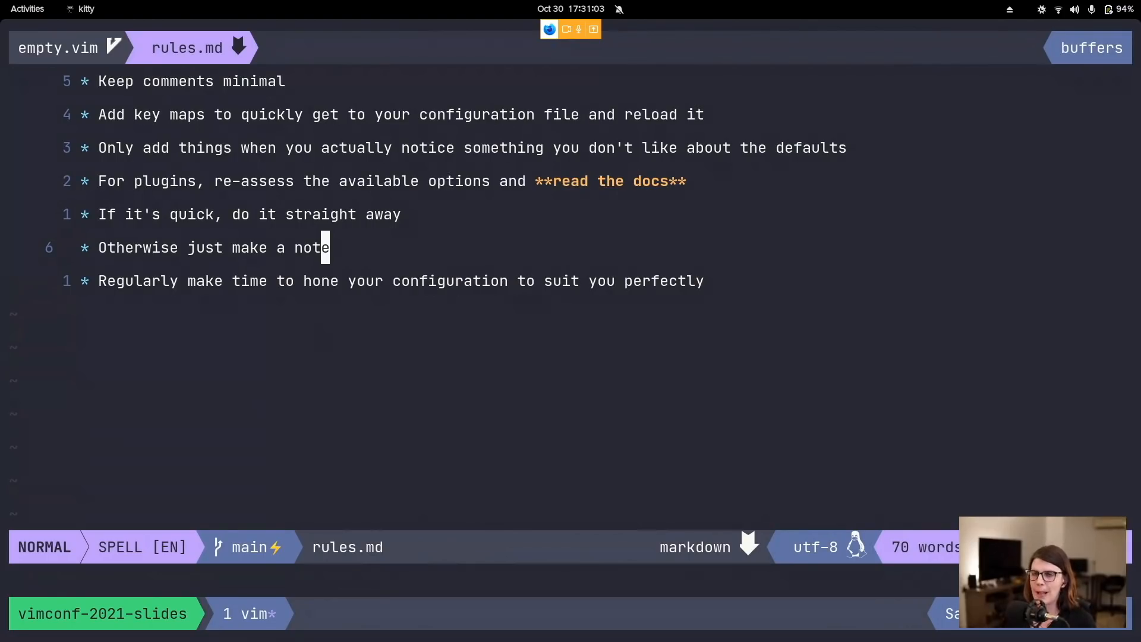
pyautogui.moveTo(427, 177)
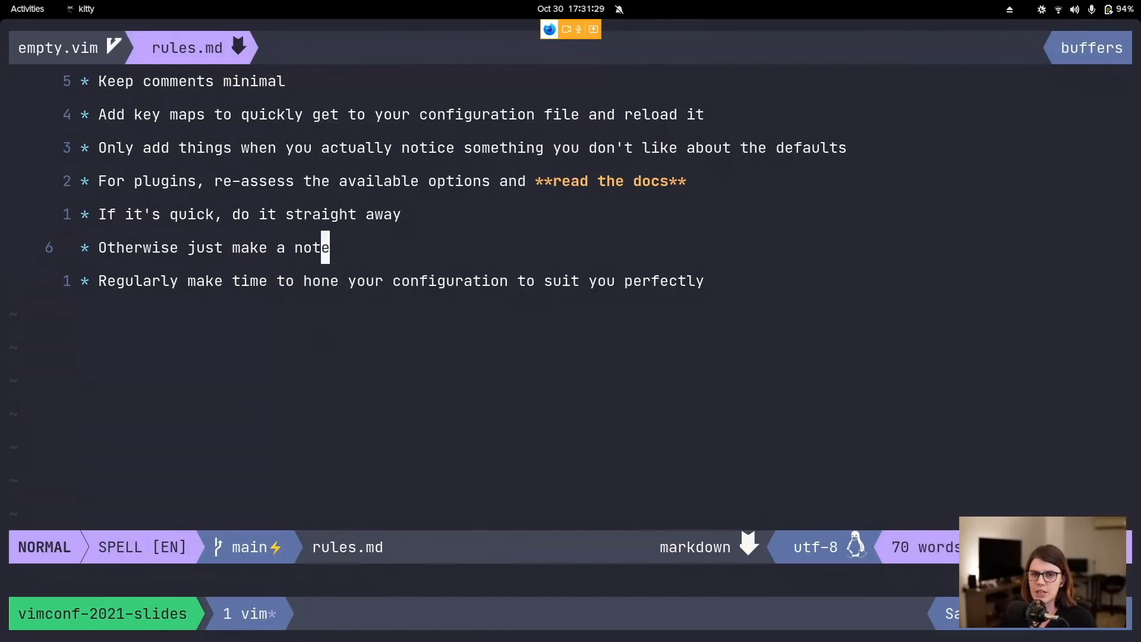
pyautogui.moveTo(362, 176)
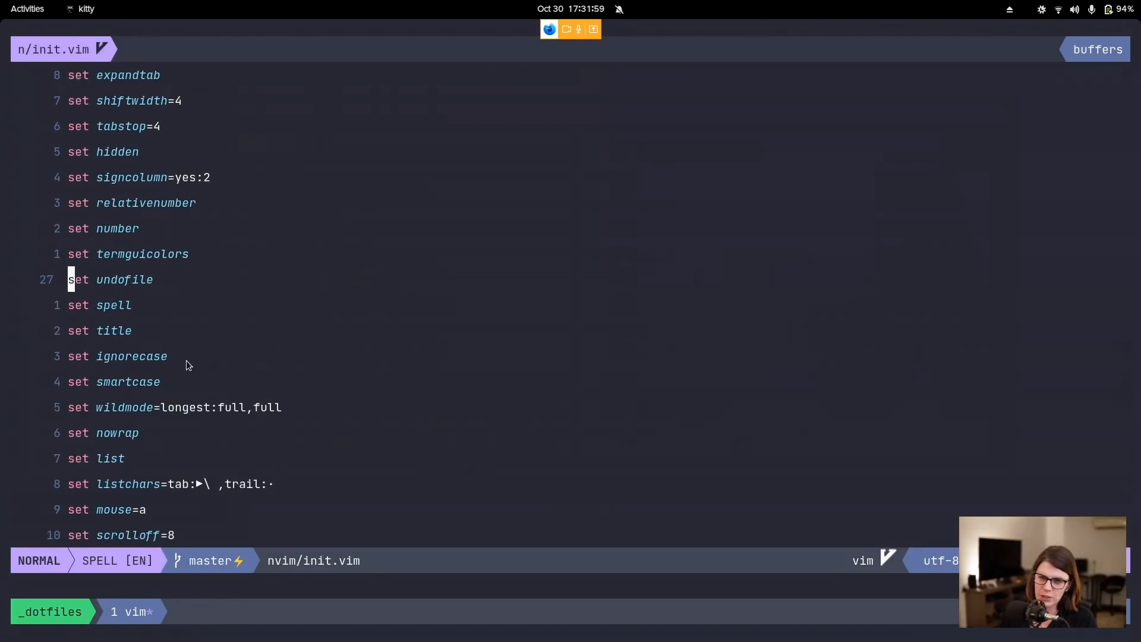
pyautogui.moveTo(229, 340)
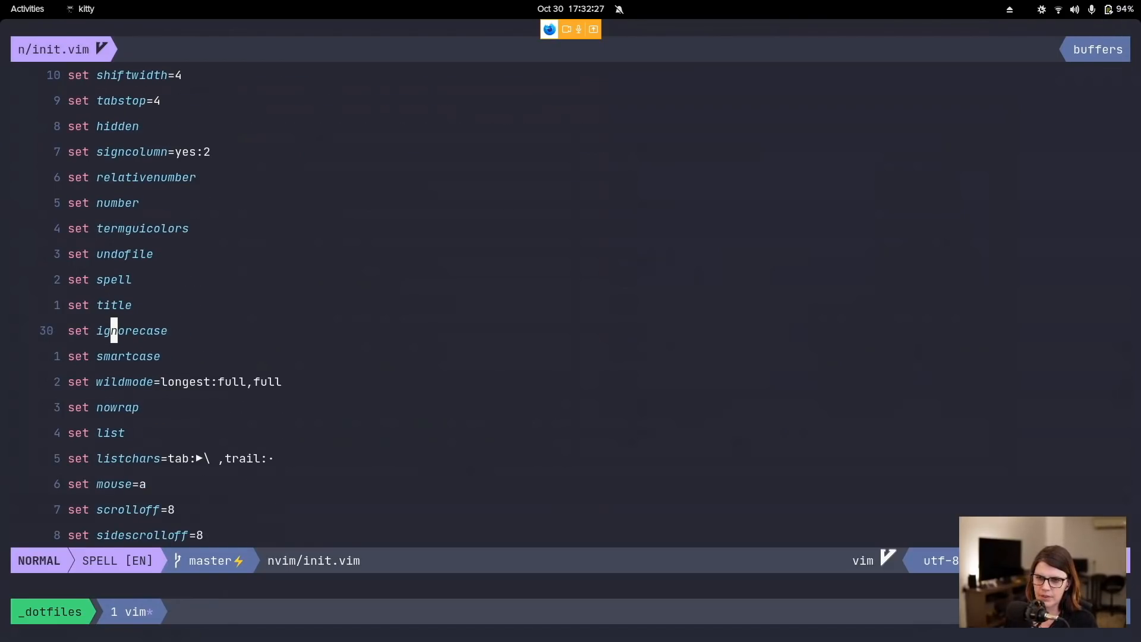
# Step: Scroll init.vim to sidescrolloff, splitright and clipboard options, then cancel the line selection
pyautogui.scroll(-3)
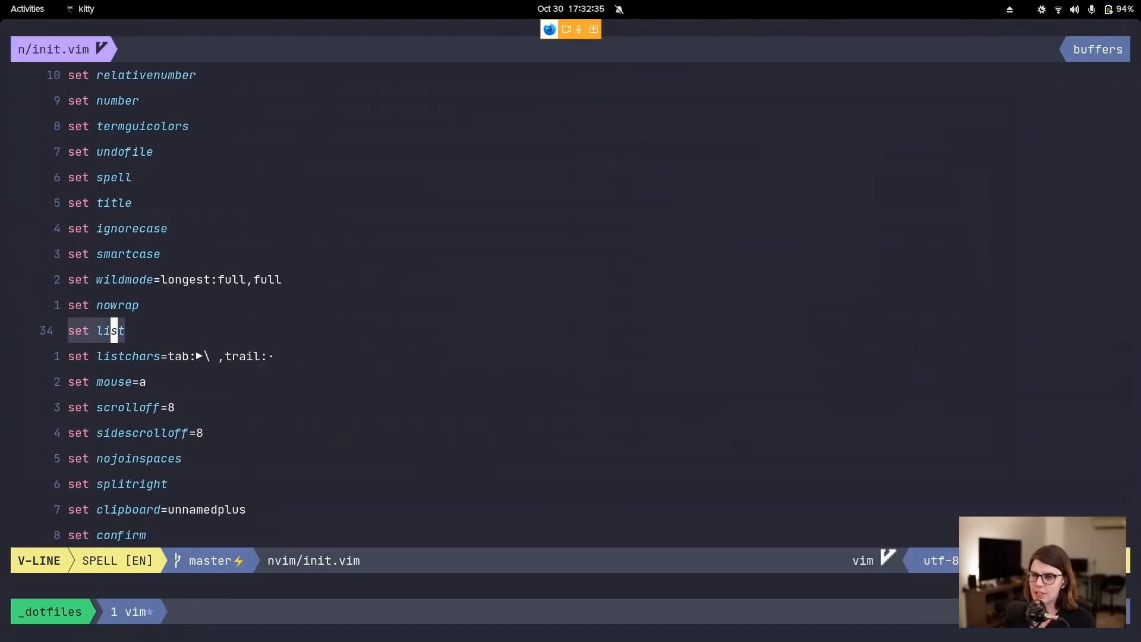
pyautogui.press('Escape')
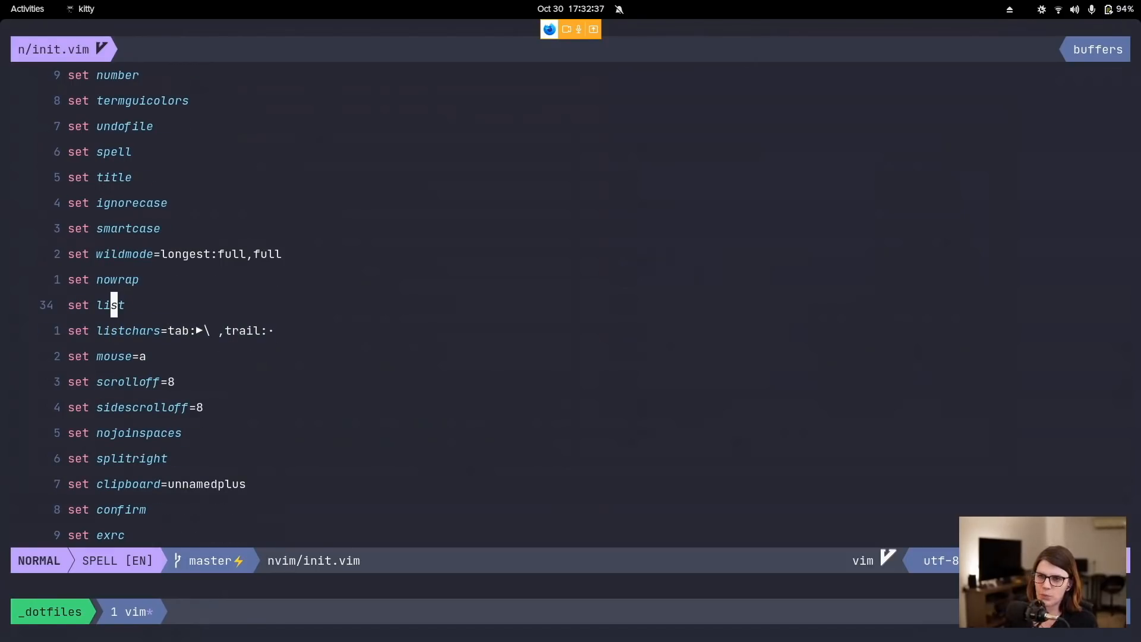
# Step: Add trailing spaces after set list and tab-indent its lines to show listchars markers
pyautogui.press('a')
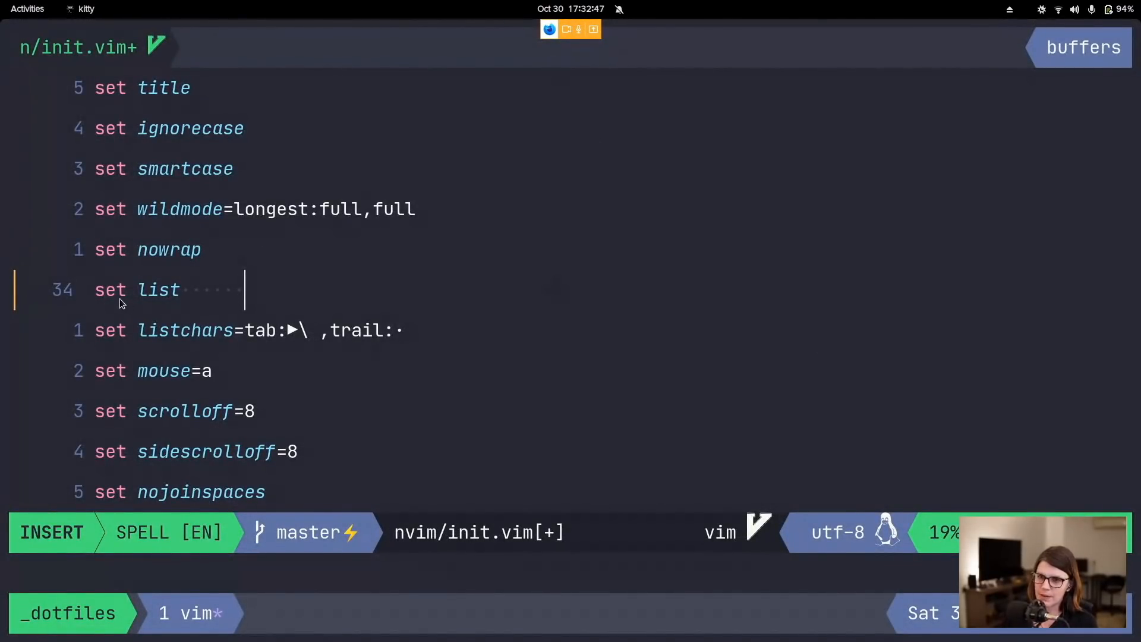
pyautogui.press('Escape')
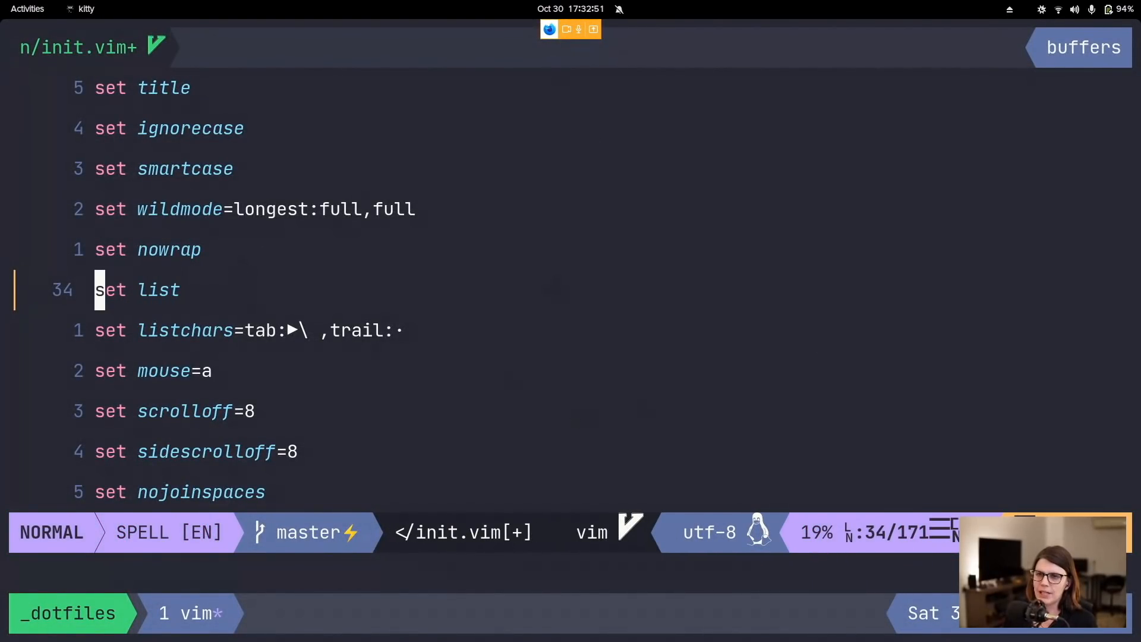
pyautogui.press('i')
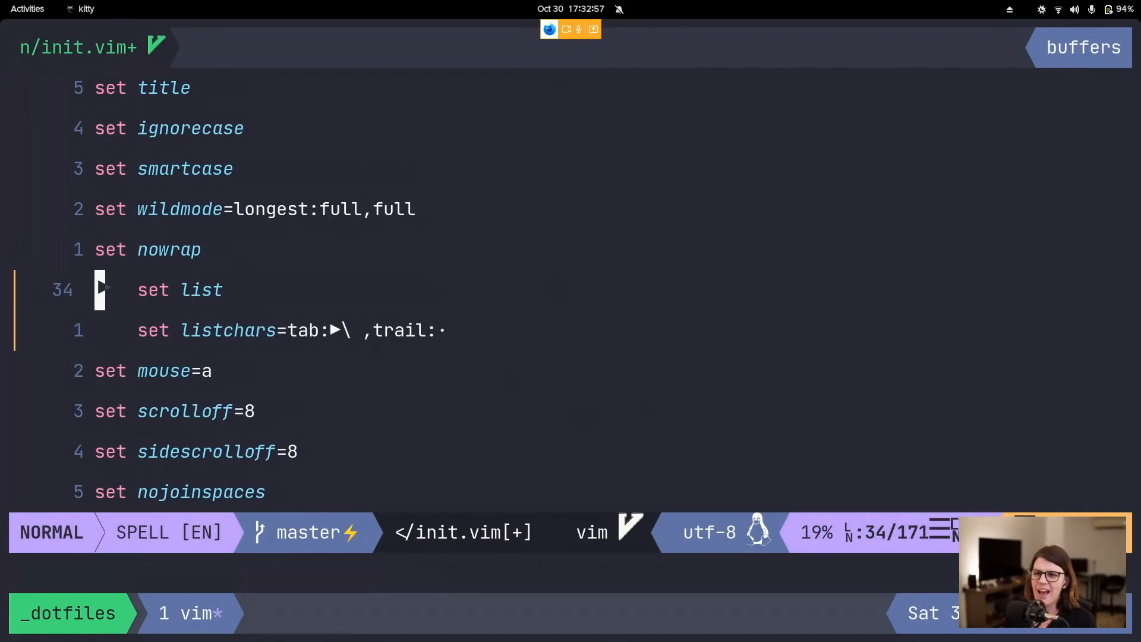
pyautogui.press('j')
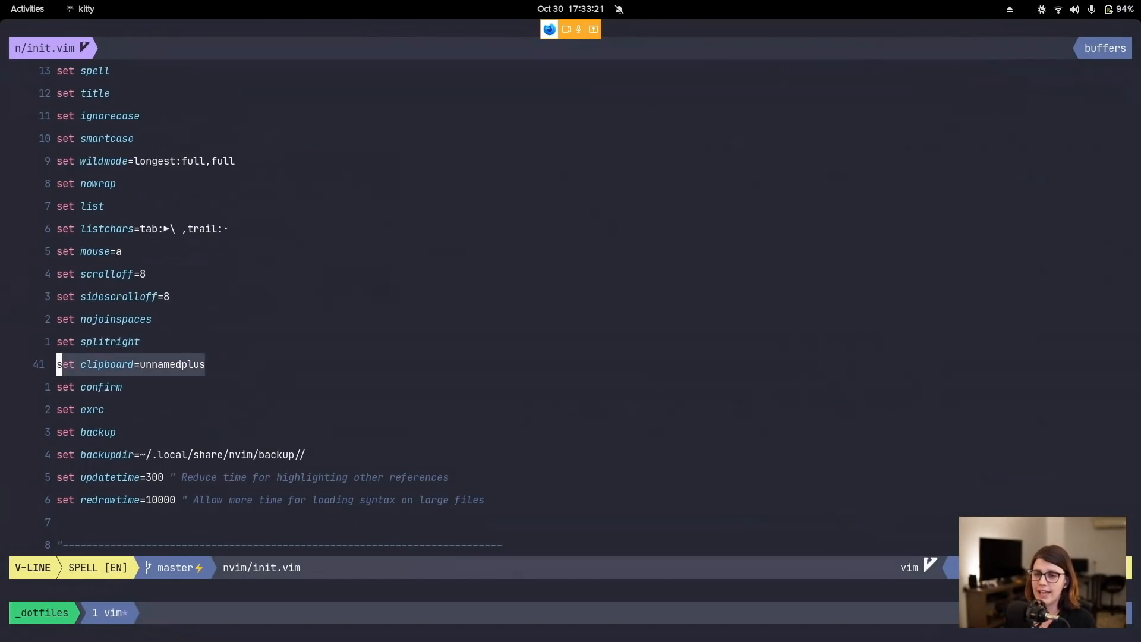
pyautogui.press('Escape')
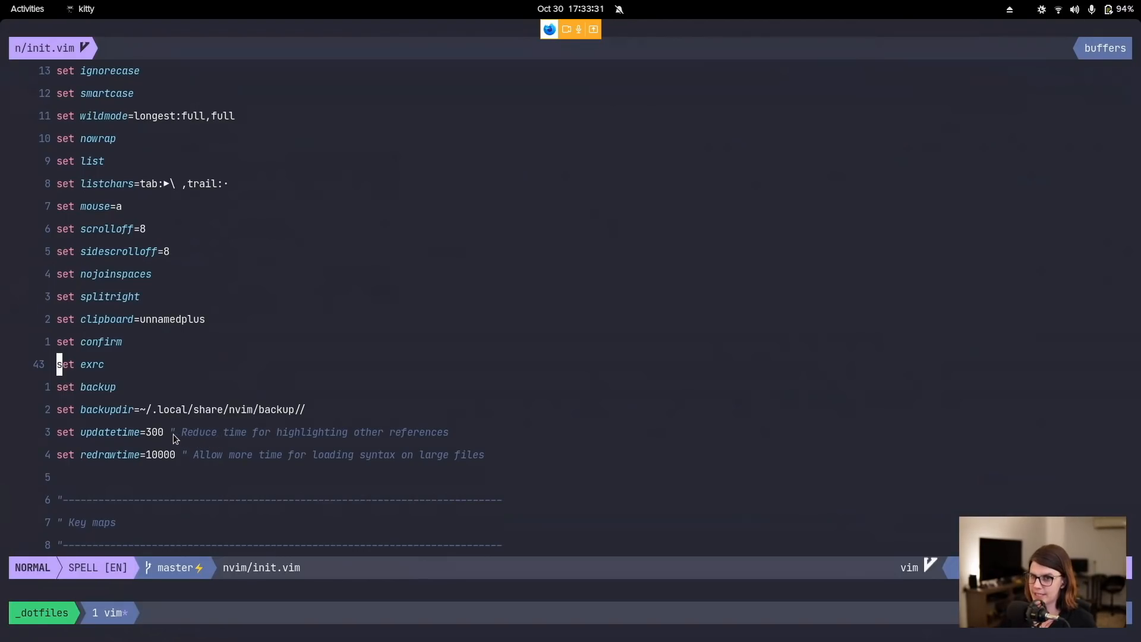
pyautogui.moveTo(143, 438)
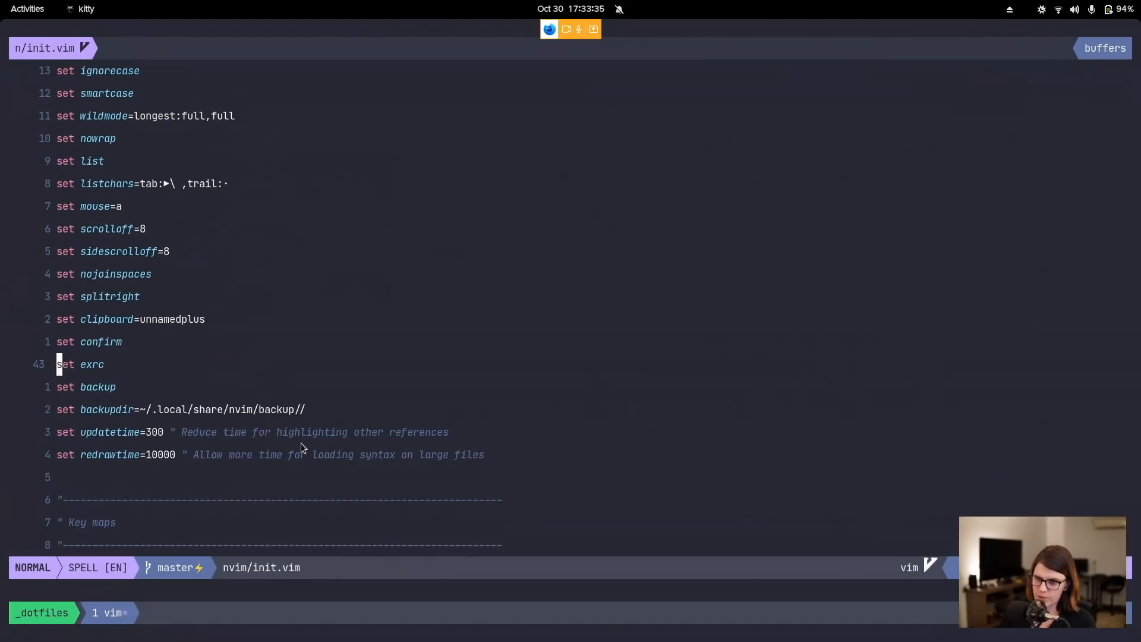
pyautogui.moveTo(3, 415)
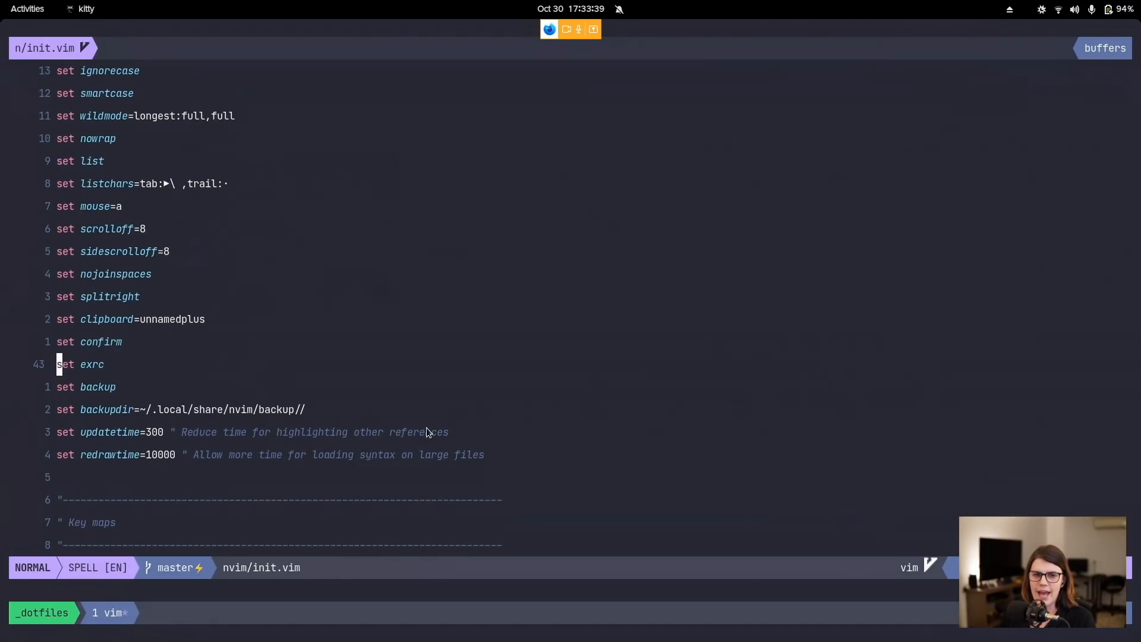
pyautogui.scroll(-3)
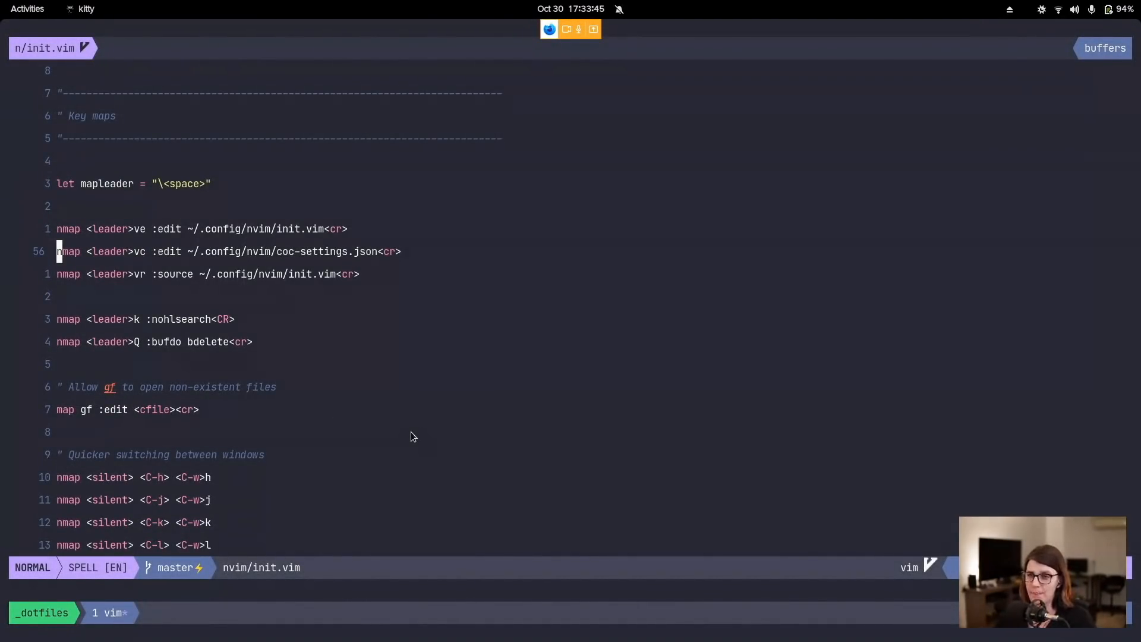
pyautogui.moveTo(256, 393)
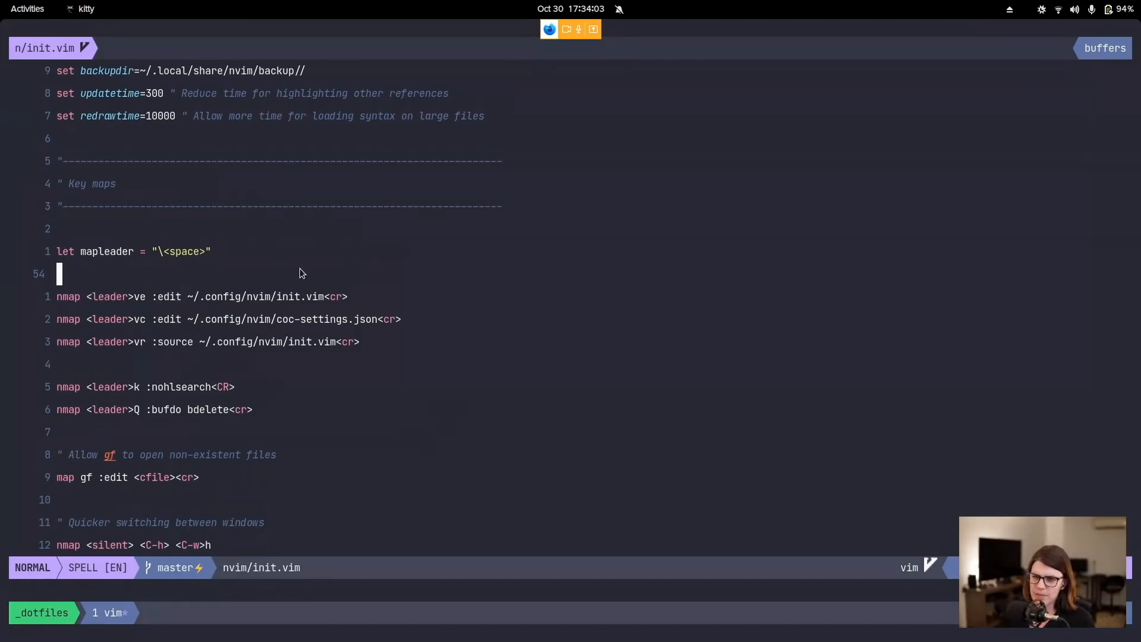
pyautogui.moveTo(139, 340)
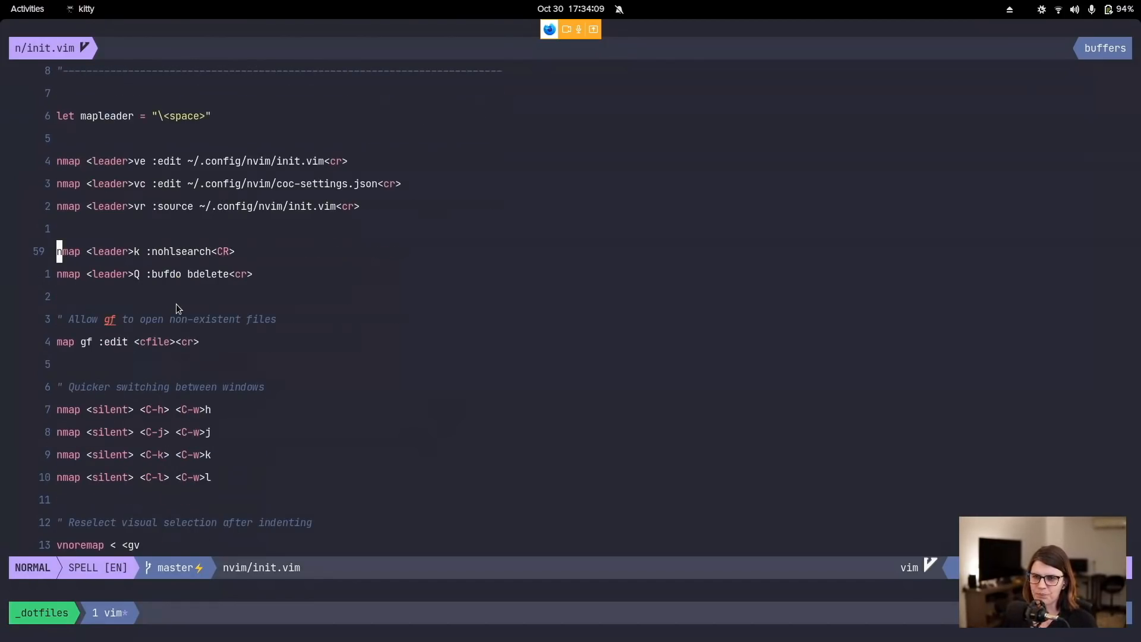
pyautogui.press('j')
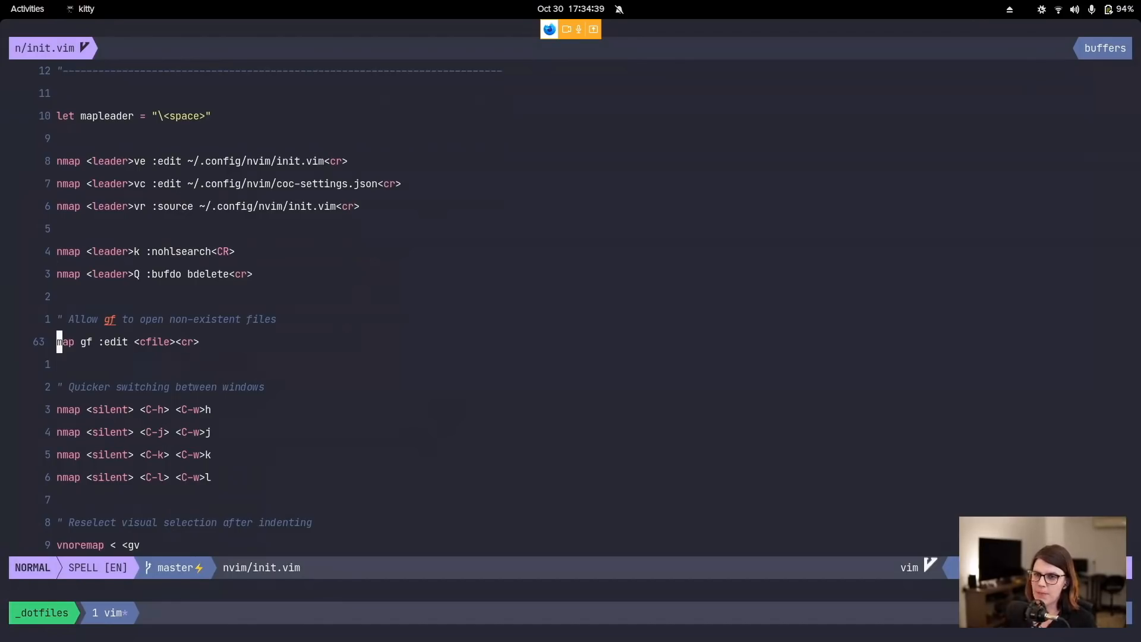
pyautogui.moveTo(245, 329)
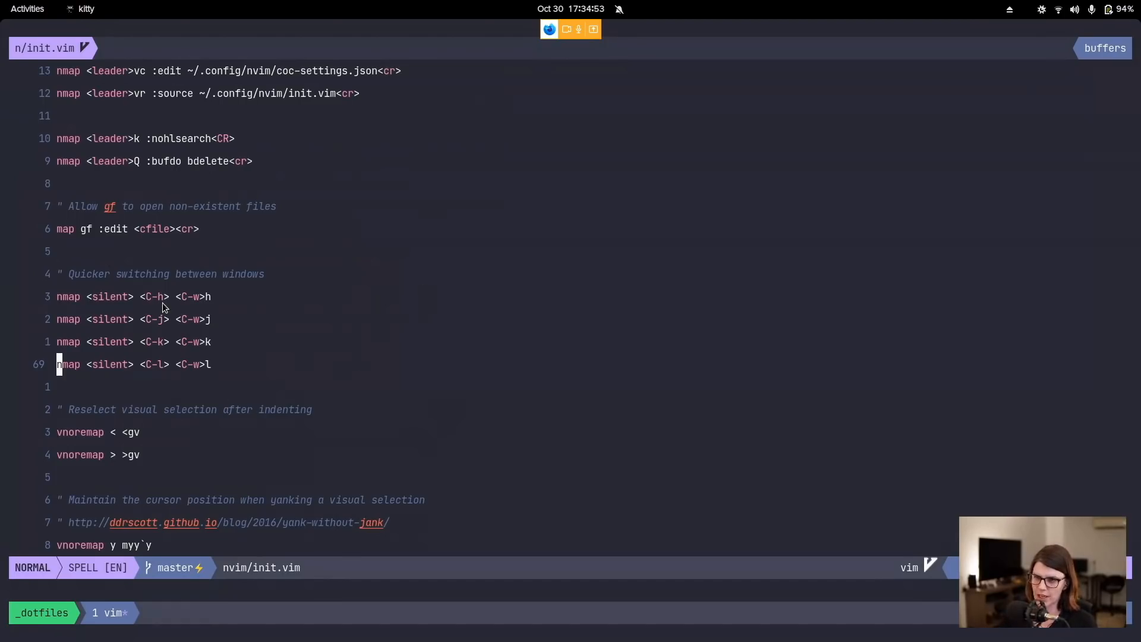
pyautogui.moveTo(216, 356)
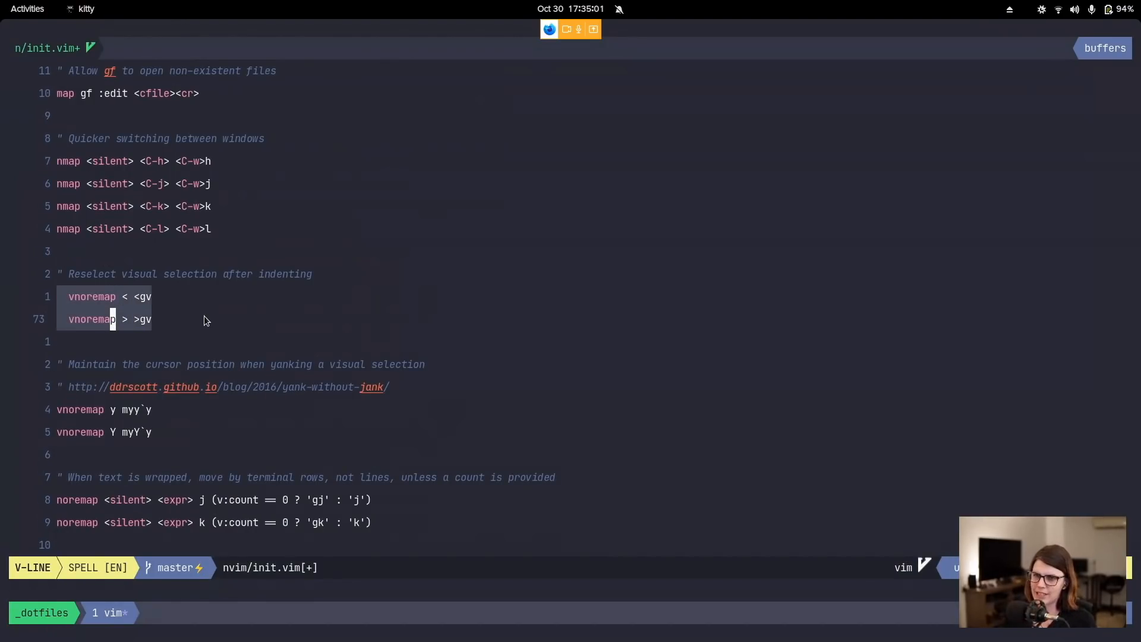
pyautogui.press('Escape')
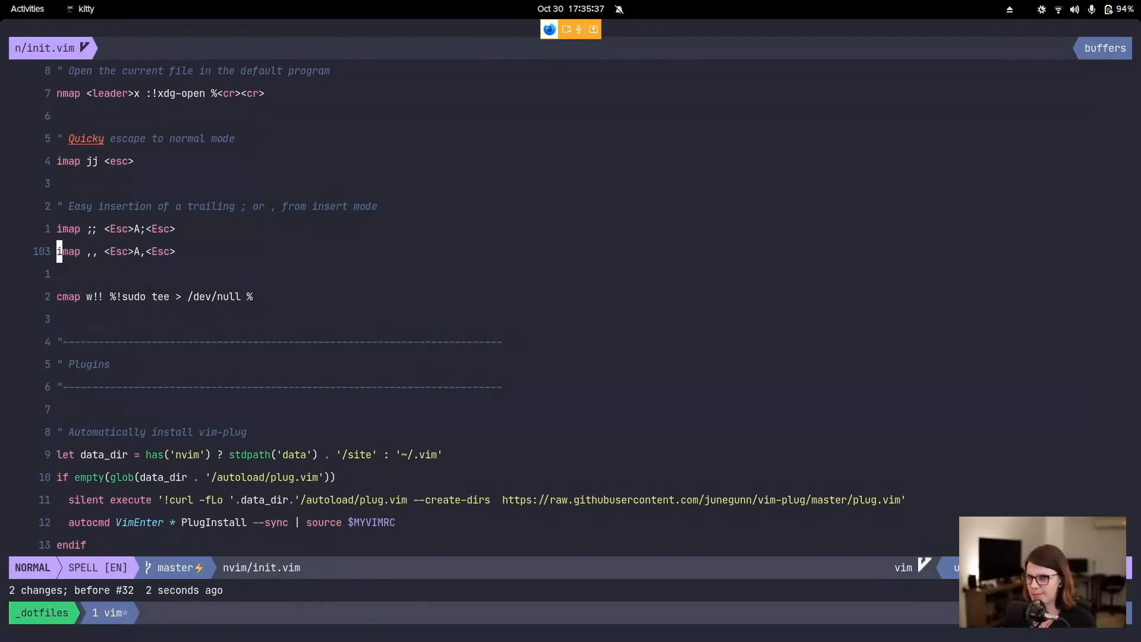
pyautogui.moveTo(549, 393)
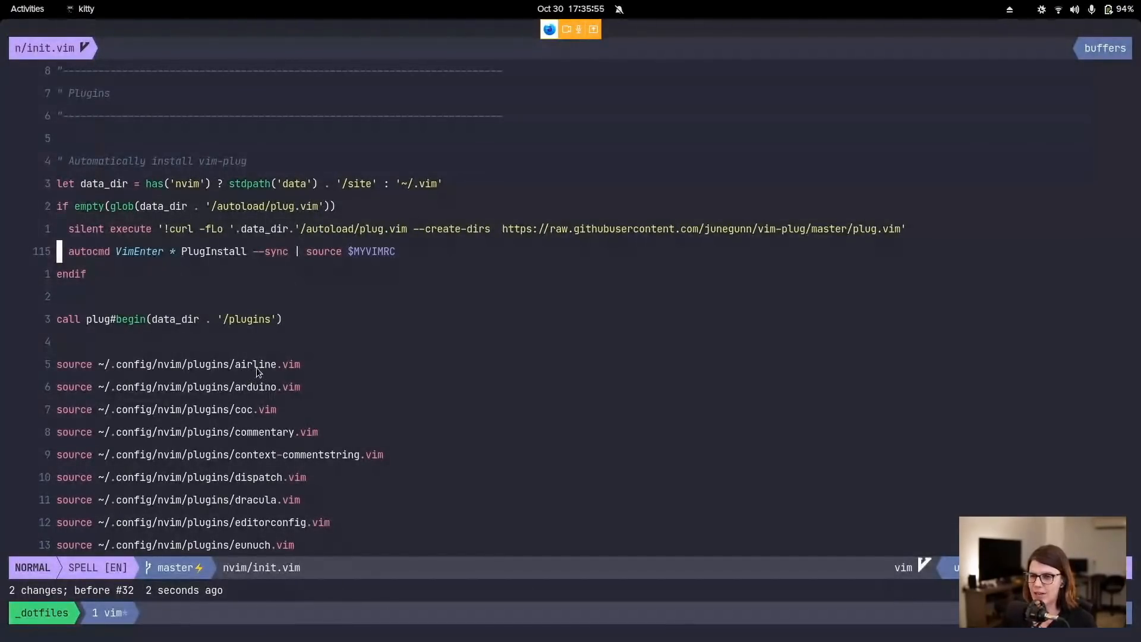
pyautogui.moveTo(133, 371)
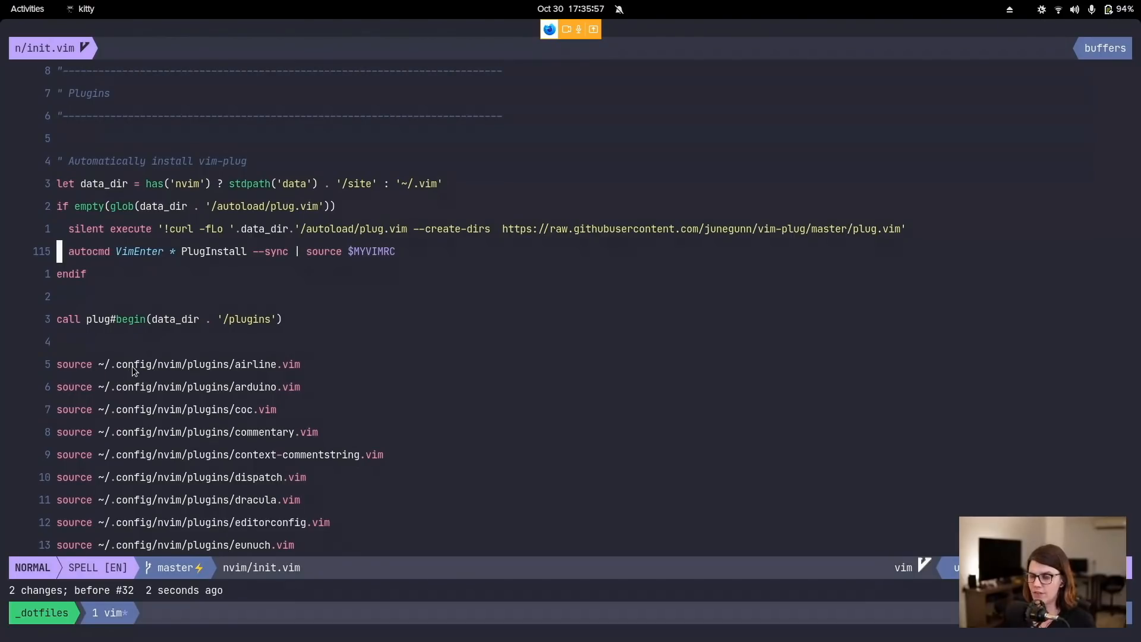
pyautogui.moveTo(263, 371)
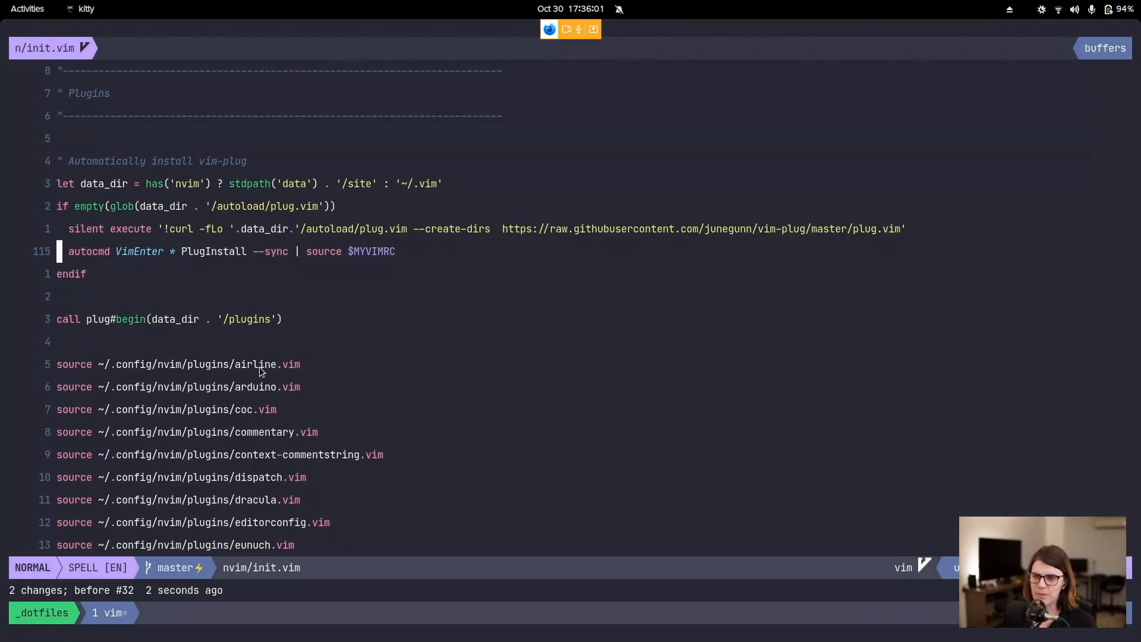
pyautogui.scroll(-3)
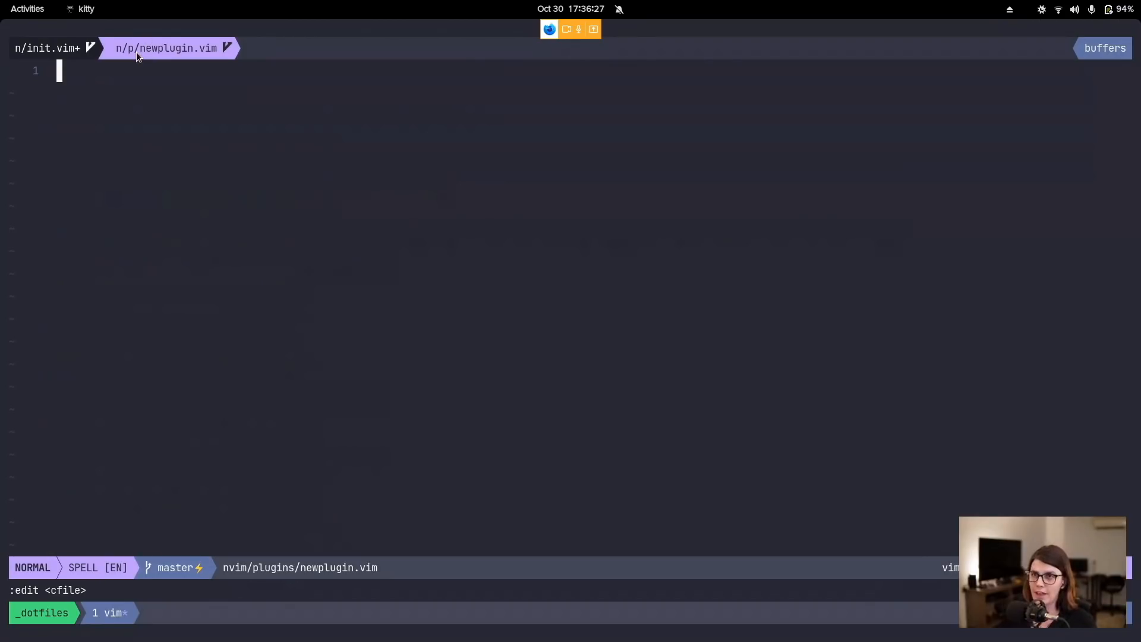
pyautogui.moveTo(174, 82)
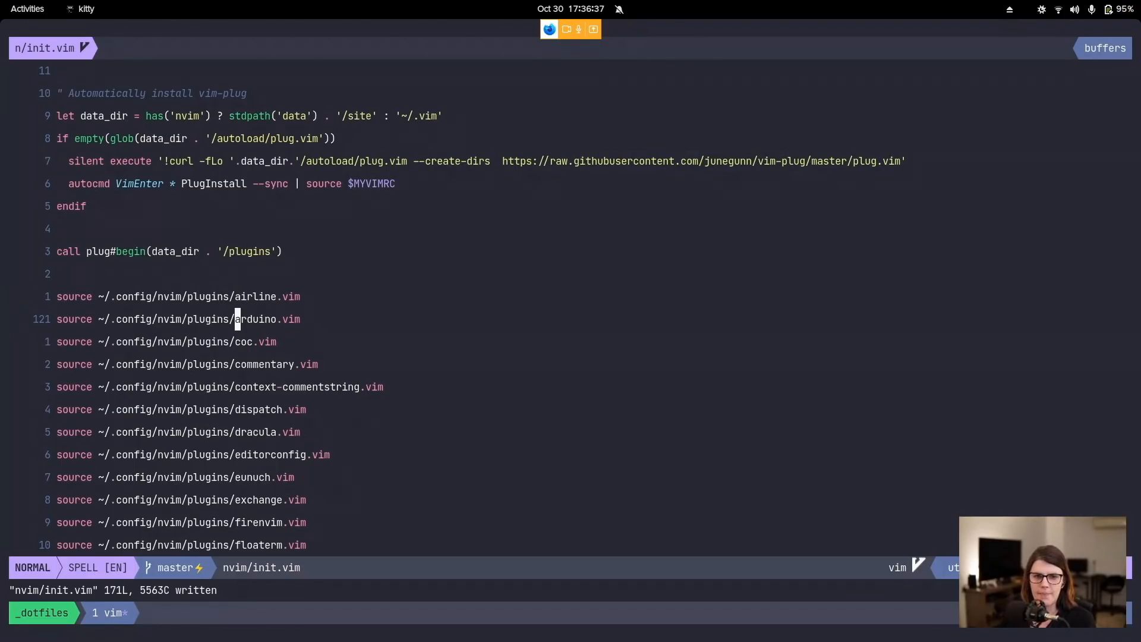
pyautogui.moveTo(357, 61)
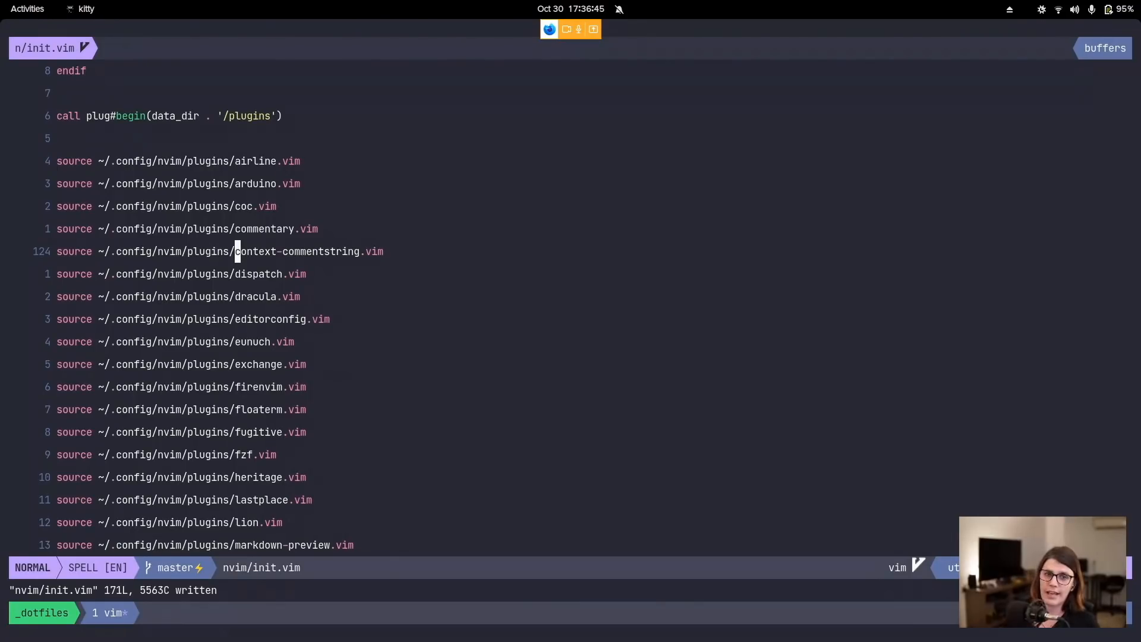
pyautogui.scroll(-3)
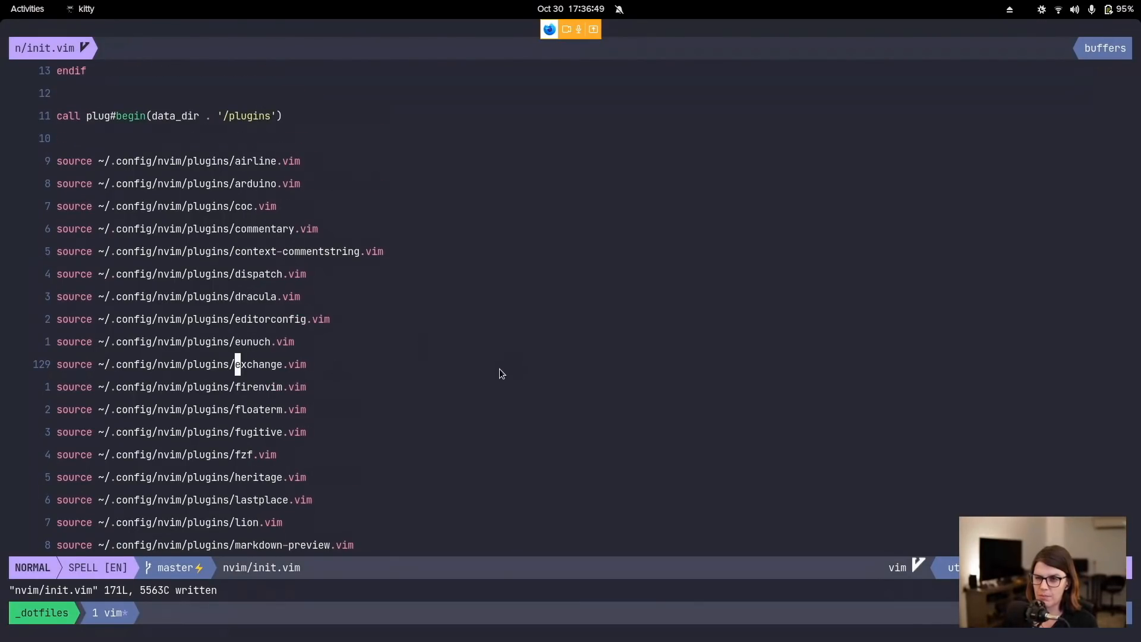
pyautogui.moveTo(277, 248)
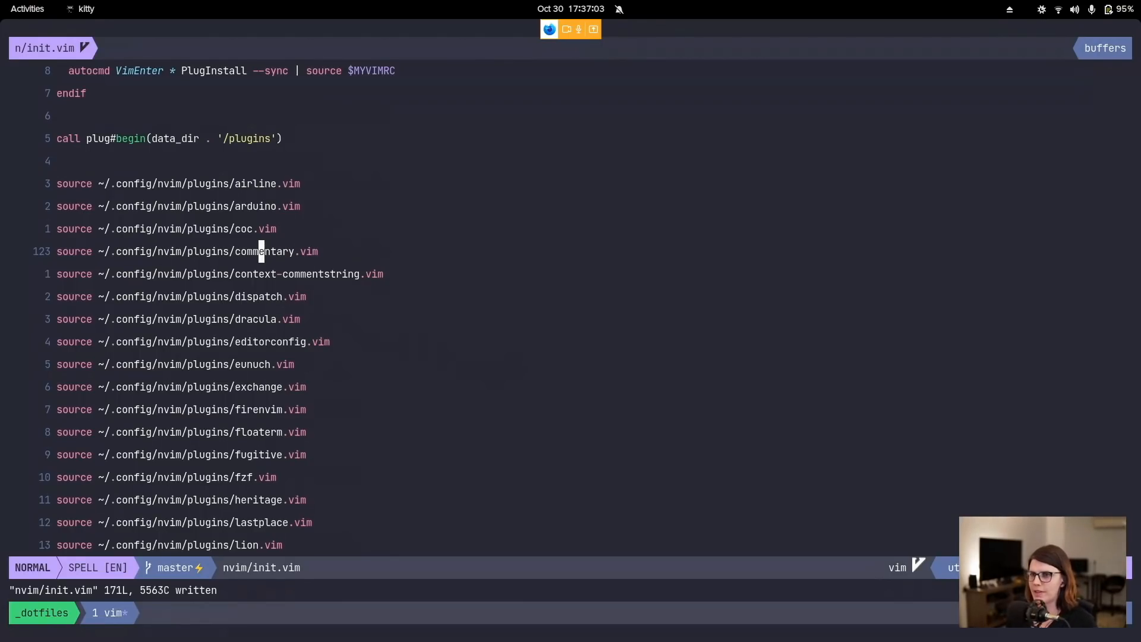
pyautogui.moveTo(379, 282)
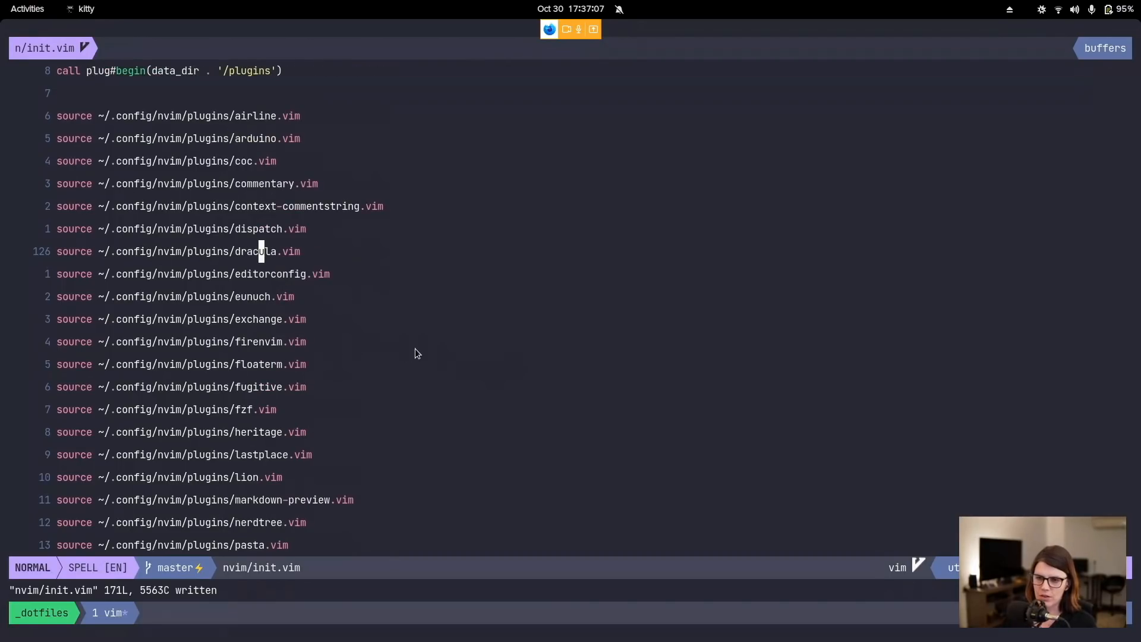
pyautogui.press('j')
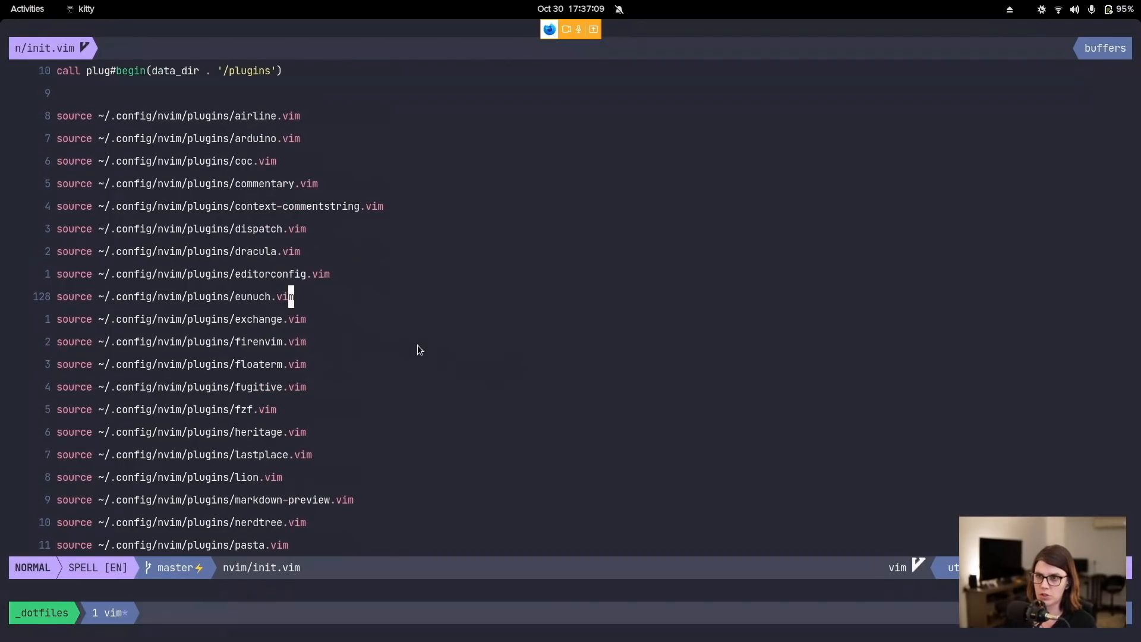
pyautogui.scroll(3)
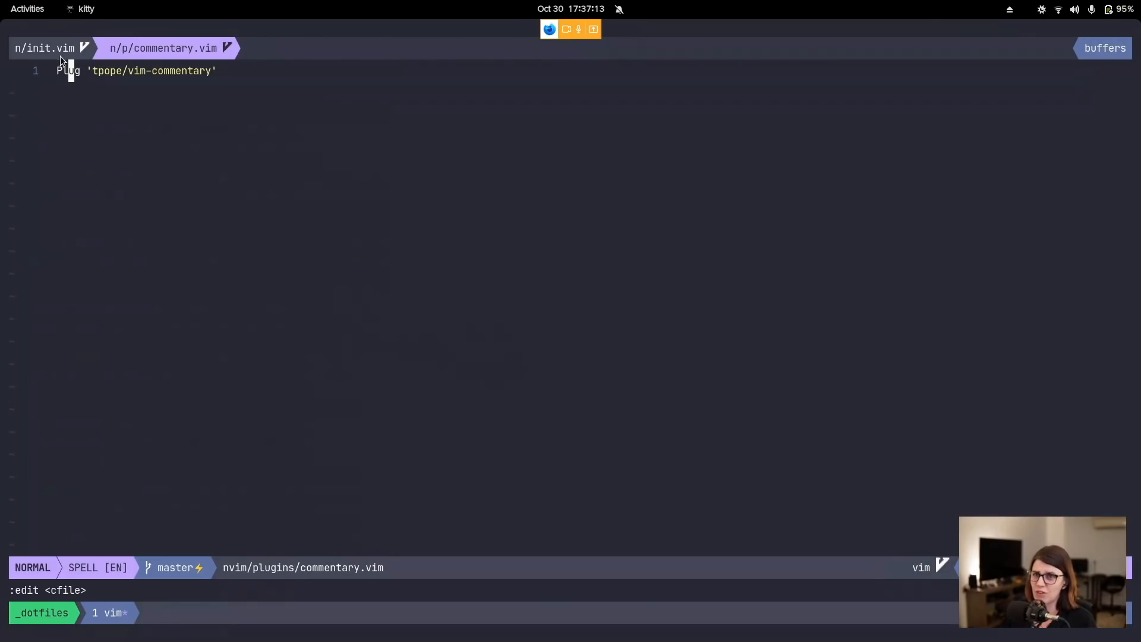
pyautogui.moveTo(363, 205)
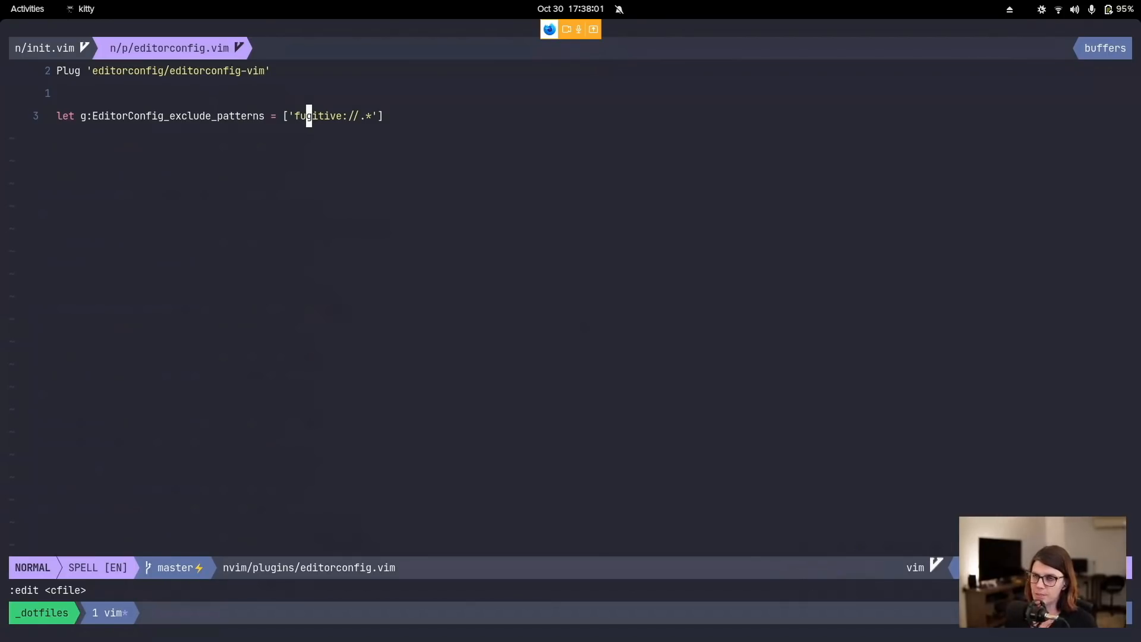
pyautogui.moveTo(428, 315)
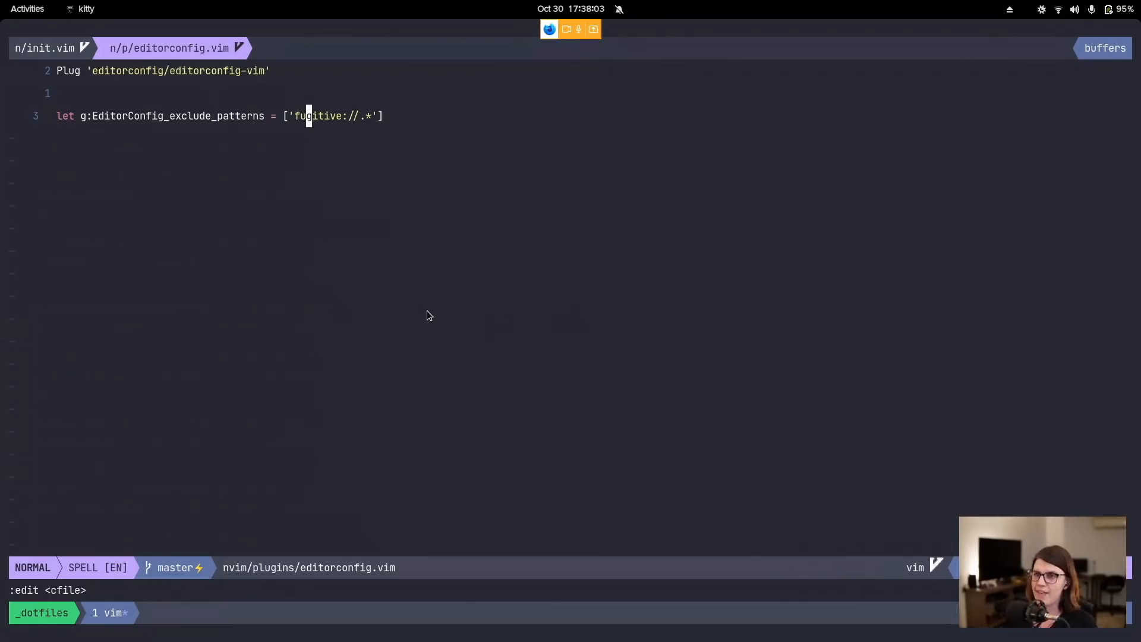
pyautogui.moveTo(204, 80)
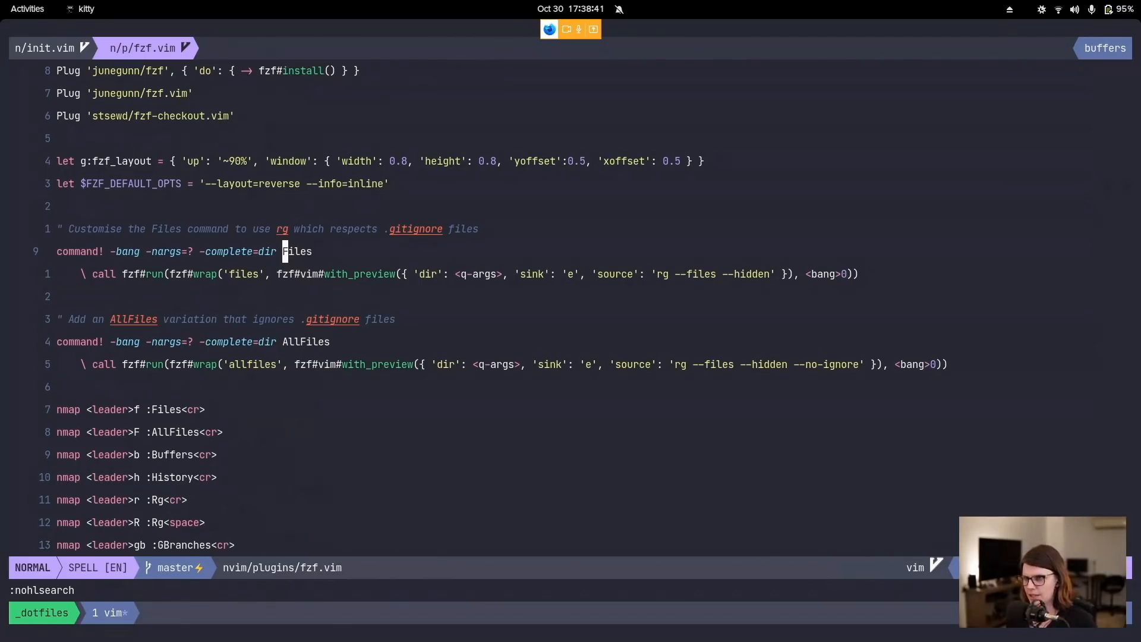
pyautogui.moveTo(283, 89)
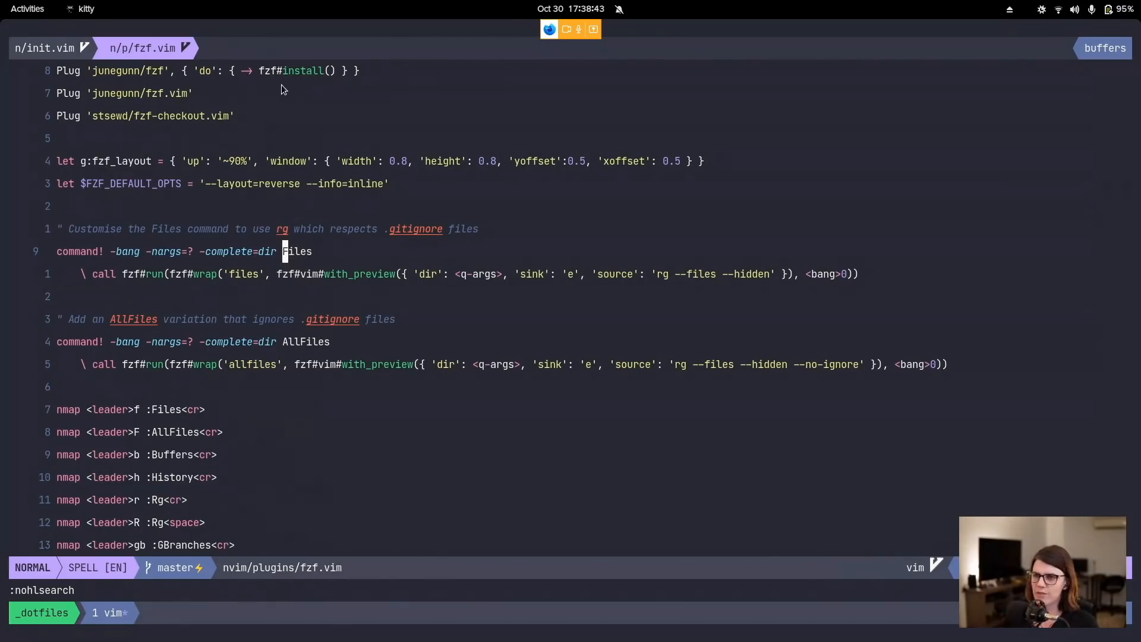
pyautogui.moveTo(671, 283)
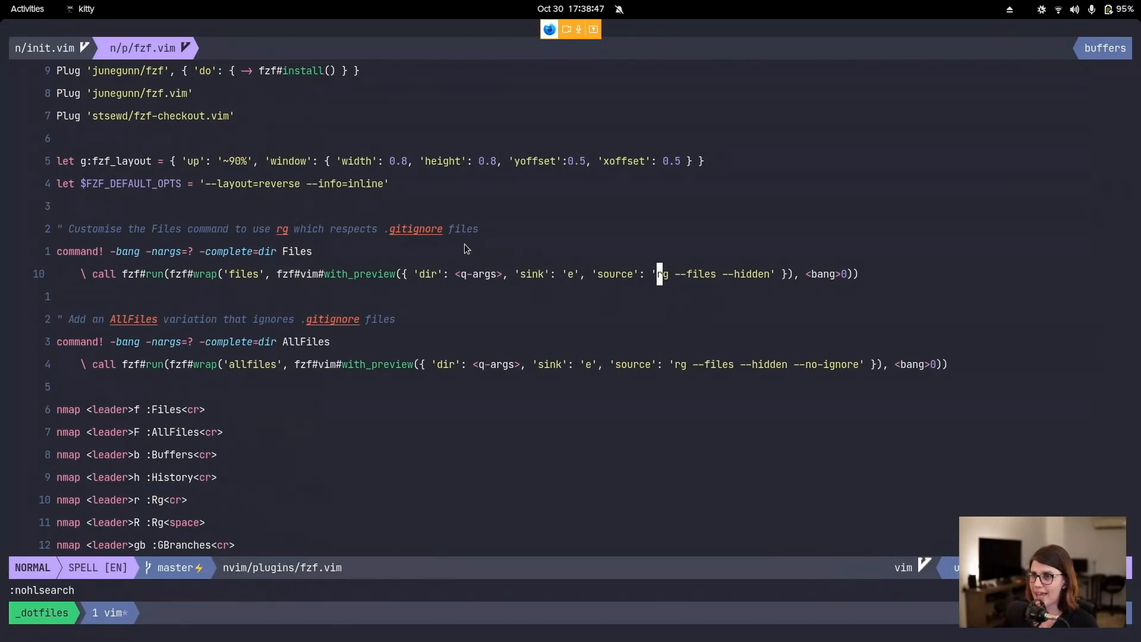
pyautogui.moveTo(434, 238)
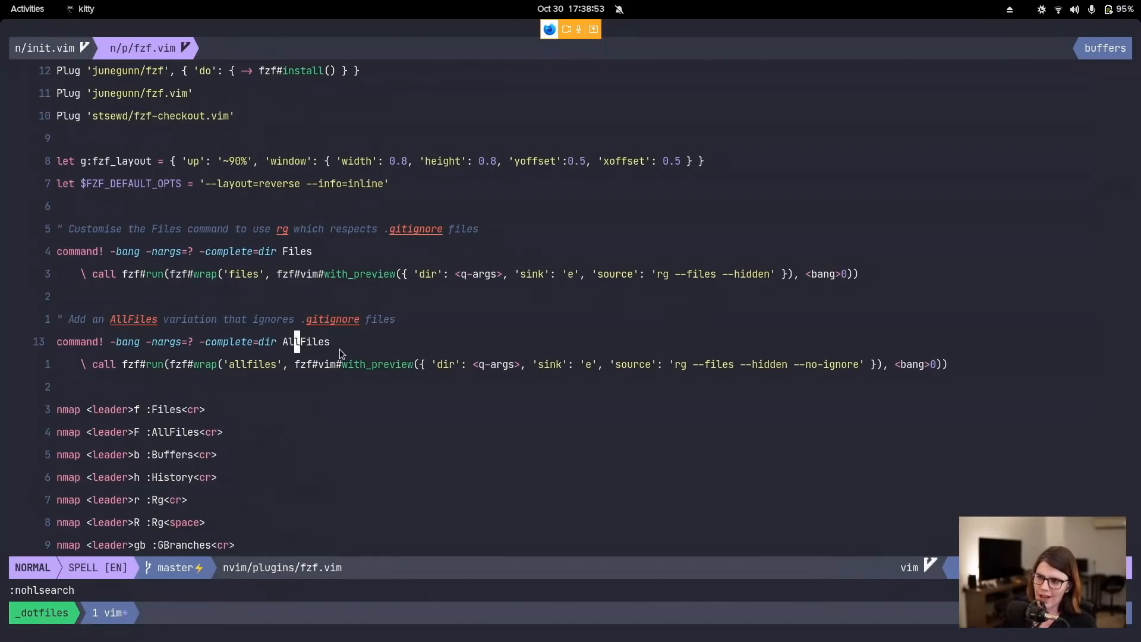
pyautogui.moveTo(817, 394)
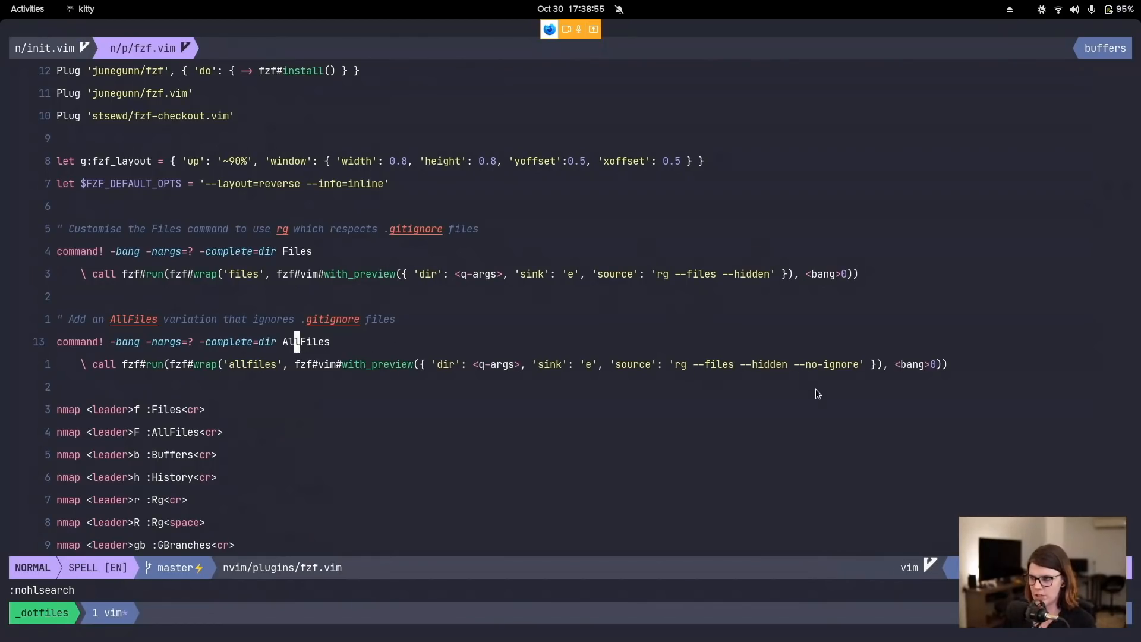
pyautogui.moveTo(795, 373)
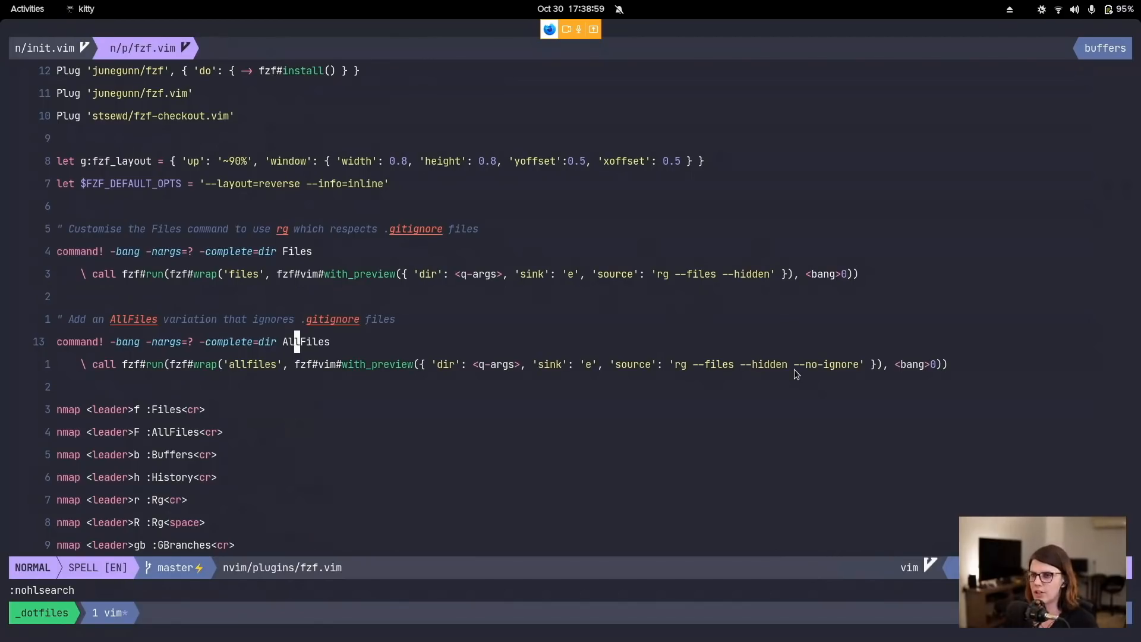
pyautogui.moveTo(299, 377)
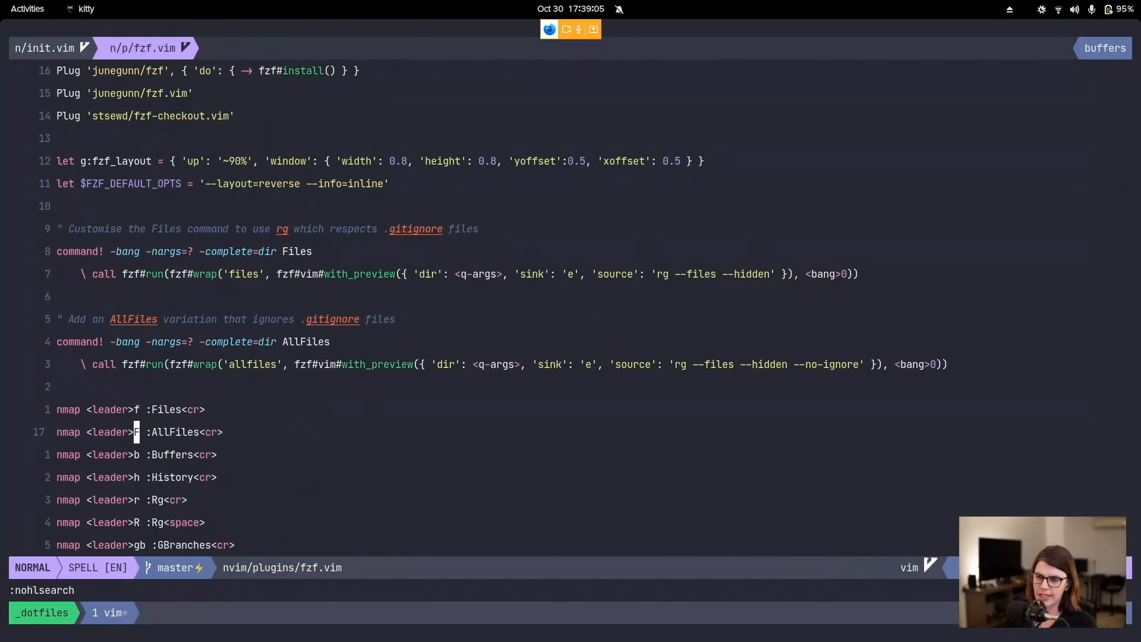
# Step: Scroll through fzf.vim's Files and AllFiles commands and their leader mappings
pyautogui.scroll(-3)
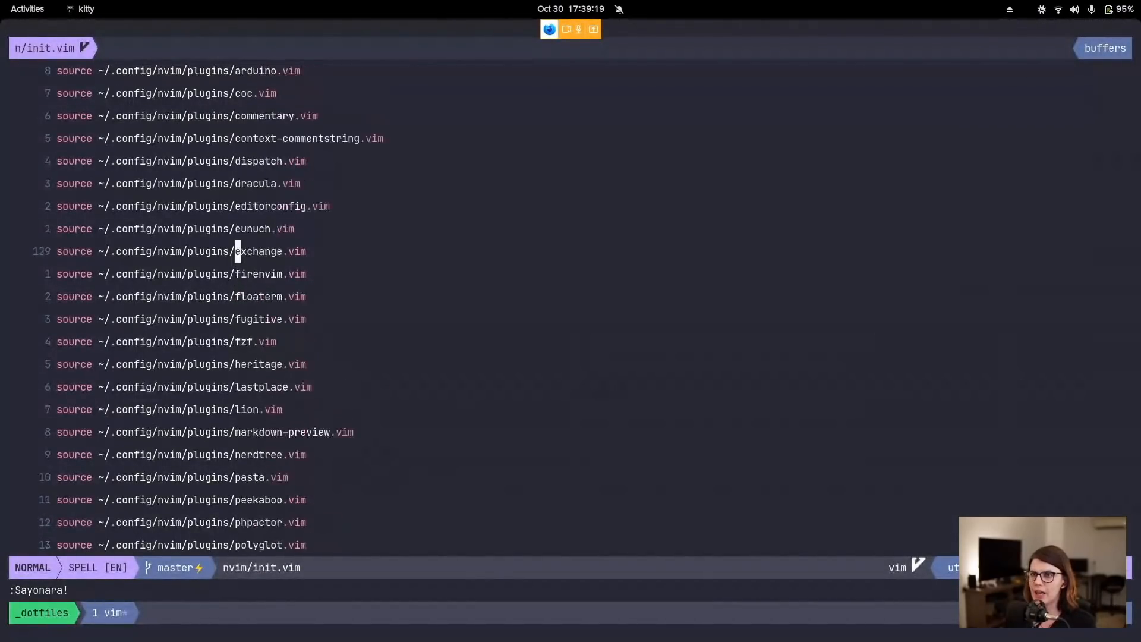
# Step: Scroll through dracula.vim's DraculaOverrides highlight autocmds and leave visual mode
pyautogui.scroll(-3)
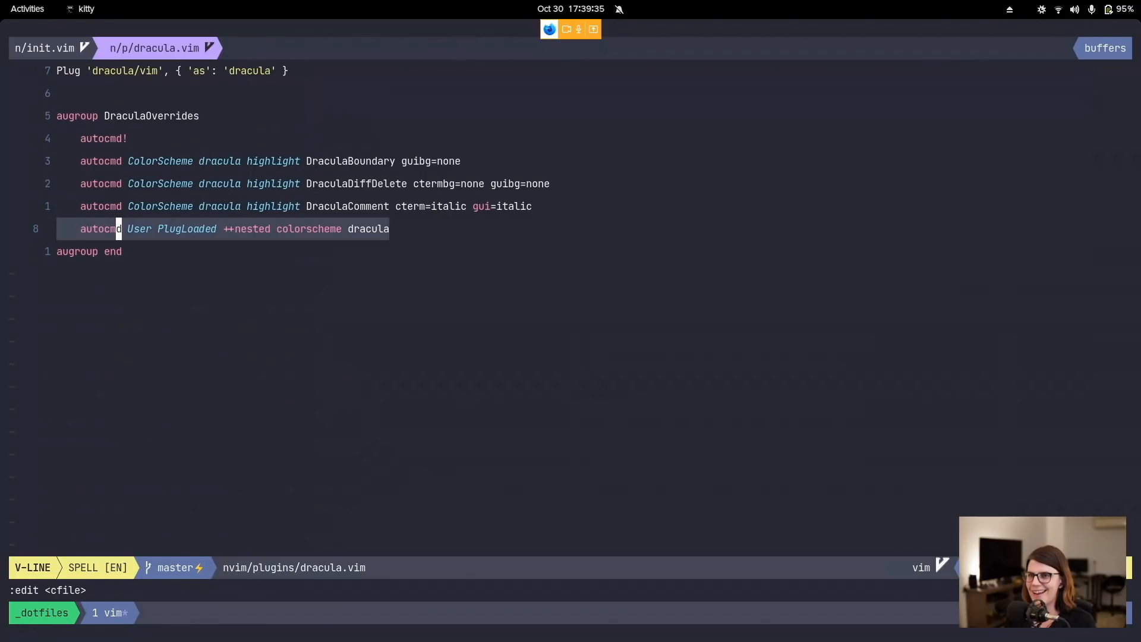
pyautogui.moveTo(227, 150)
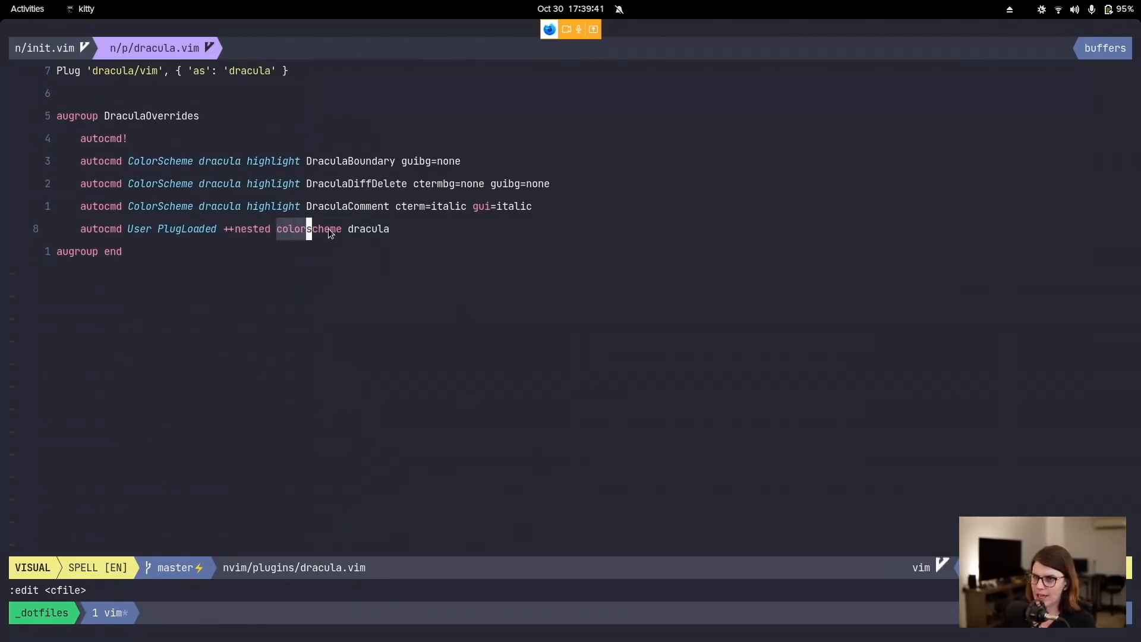
pyautogui.press('Escape')
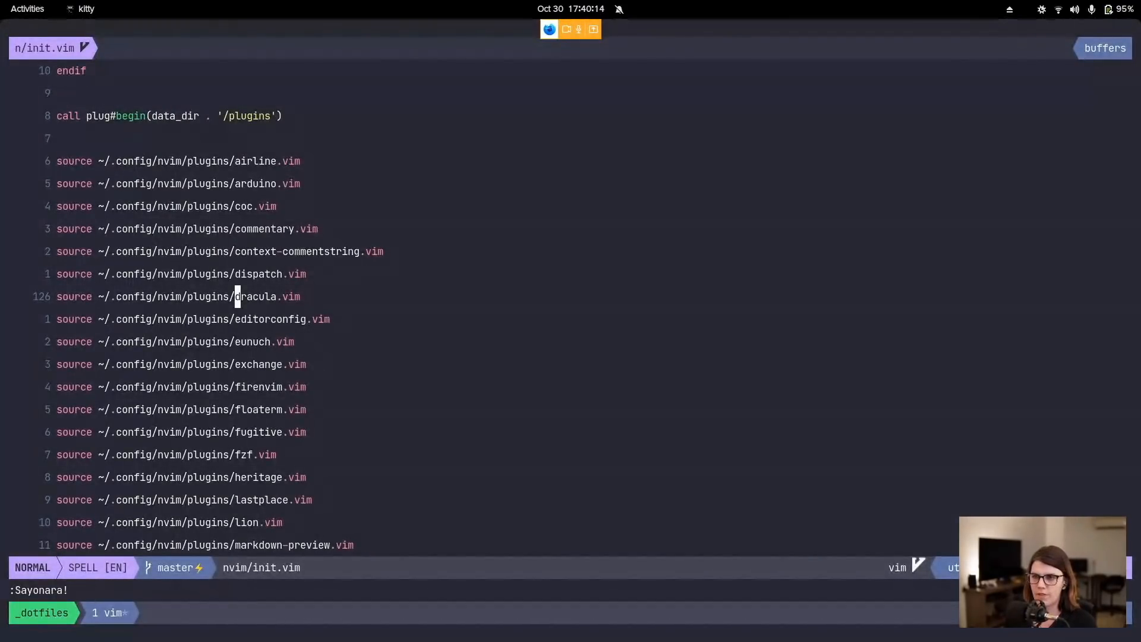
pyautogui.write('/float')
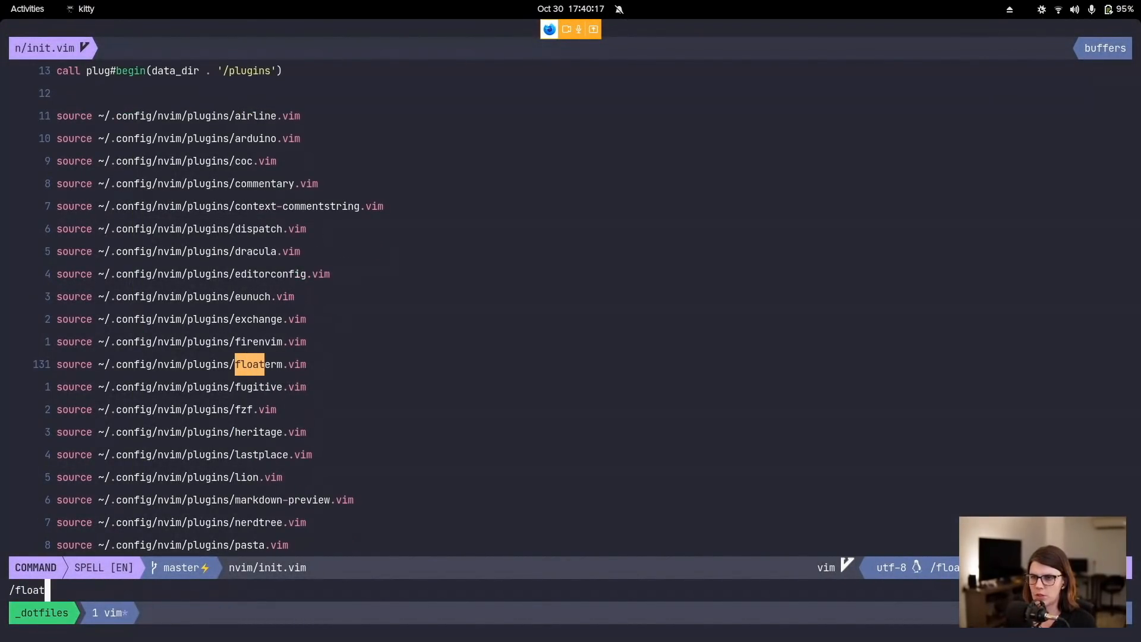
pyautogui.press('Return')
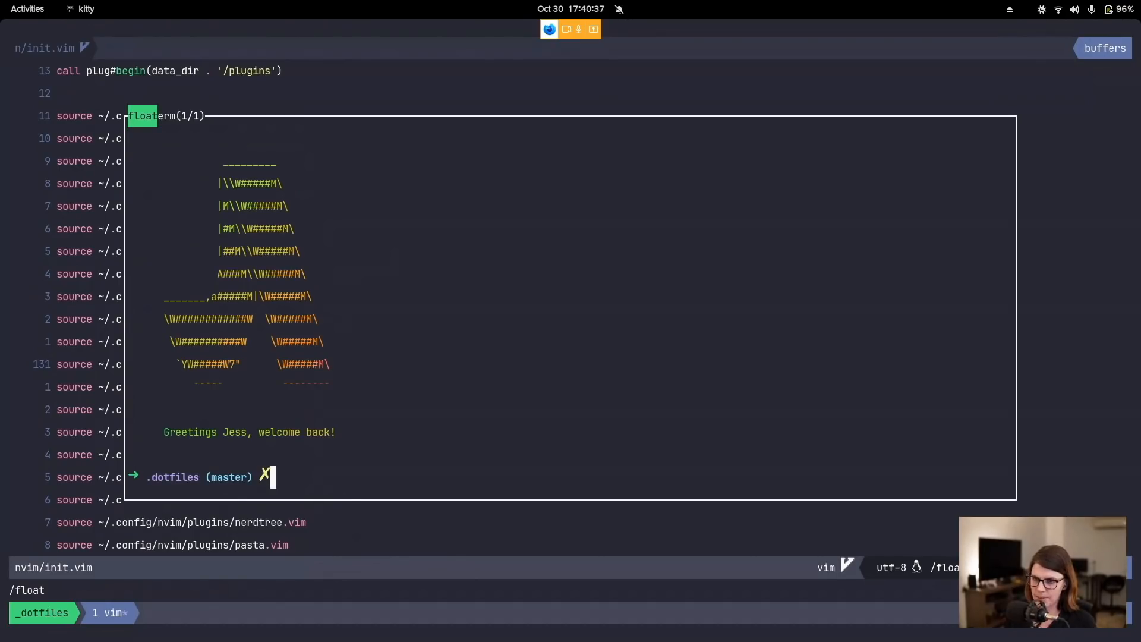
pyautogui.write('hasdkfjhkjsdf')
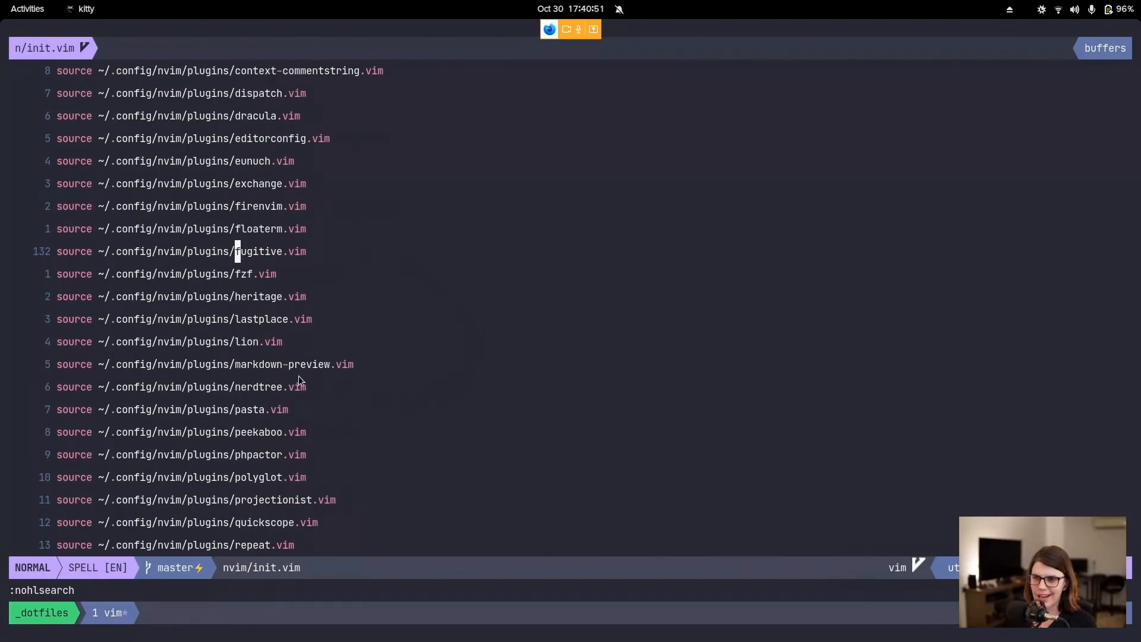
# Step: Scroll through the NERDTree settings in plugins/nerdtree.vim
pyautogui.scroll(-3)
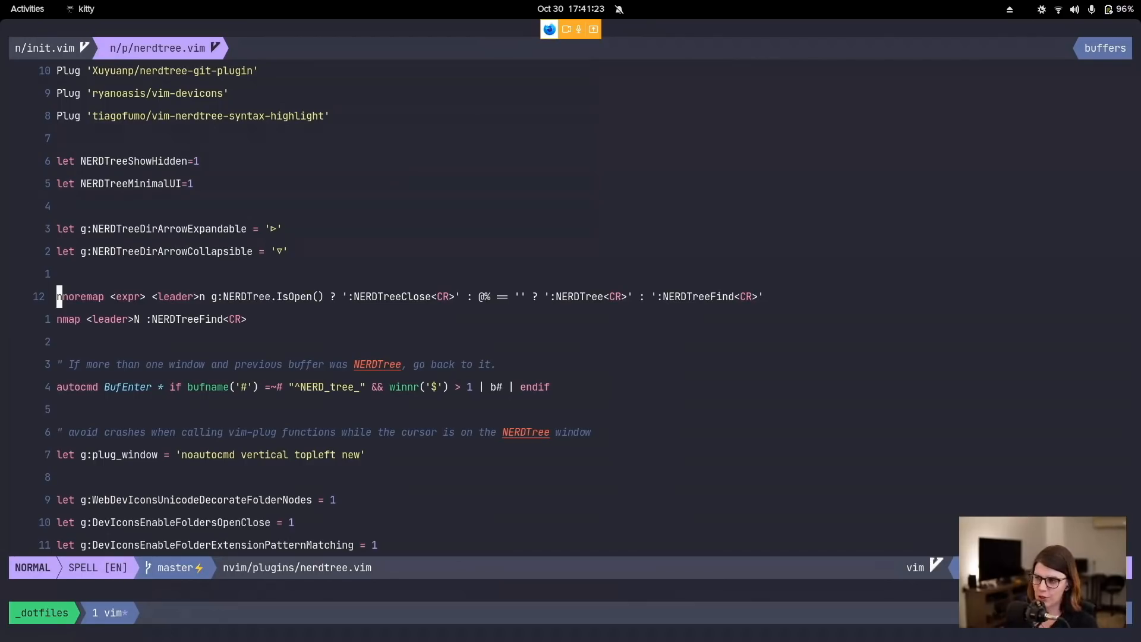
pyautogui.moveTo(3, 321)
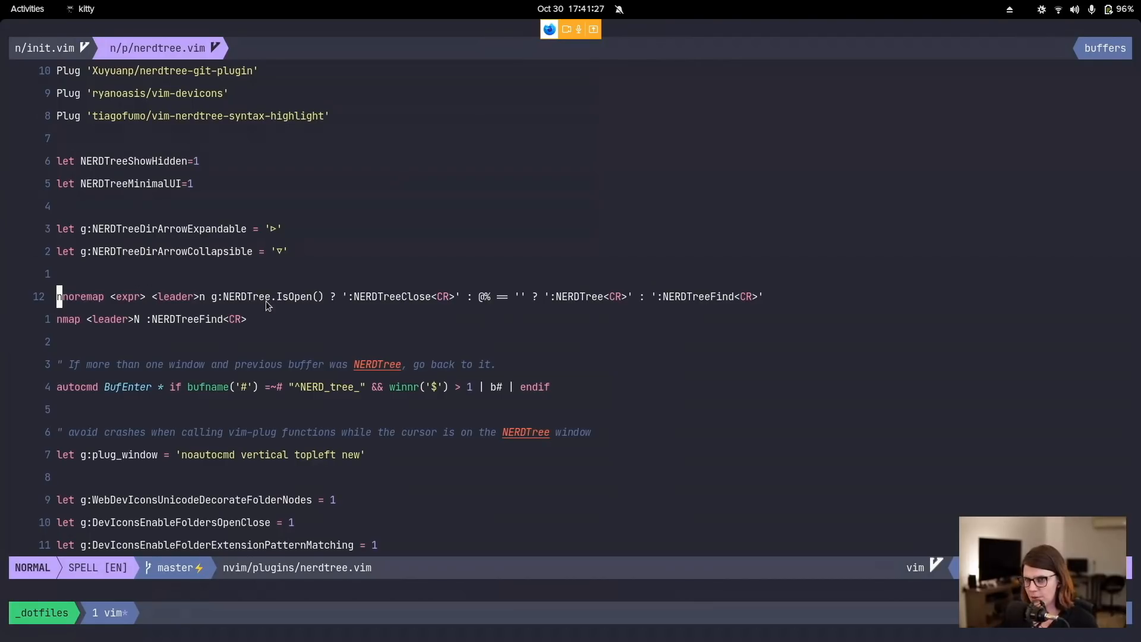
pyautogui.moveTo(204, 301)
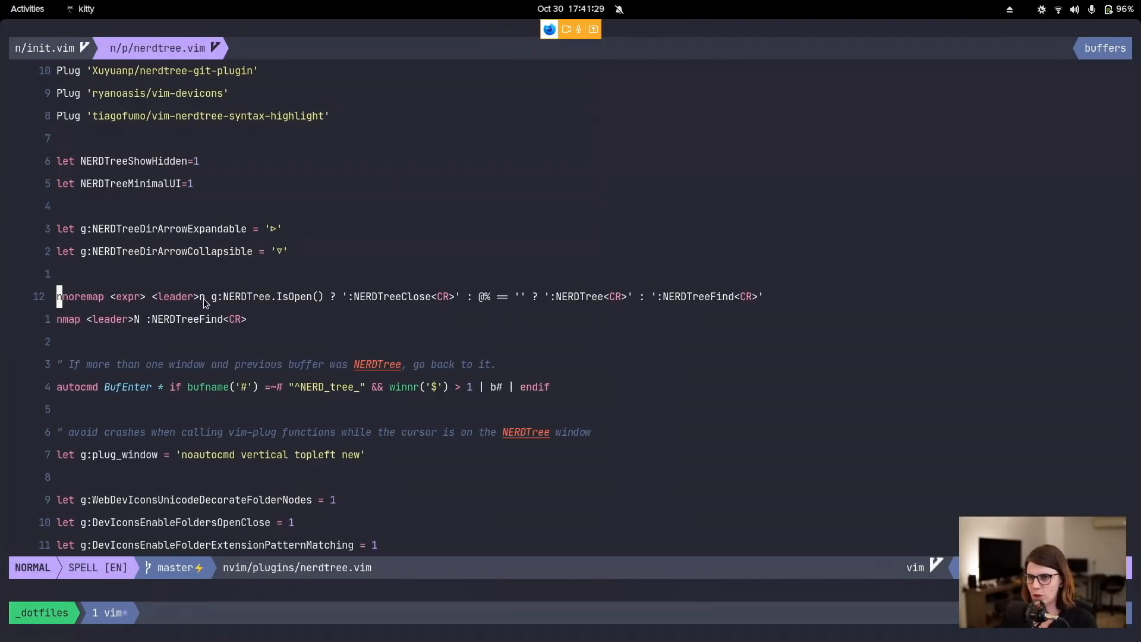
pyautogui.moveTo(245, 301)
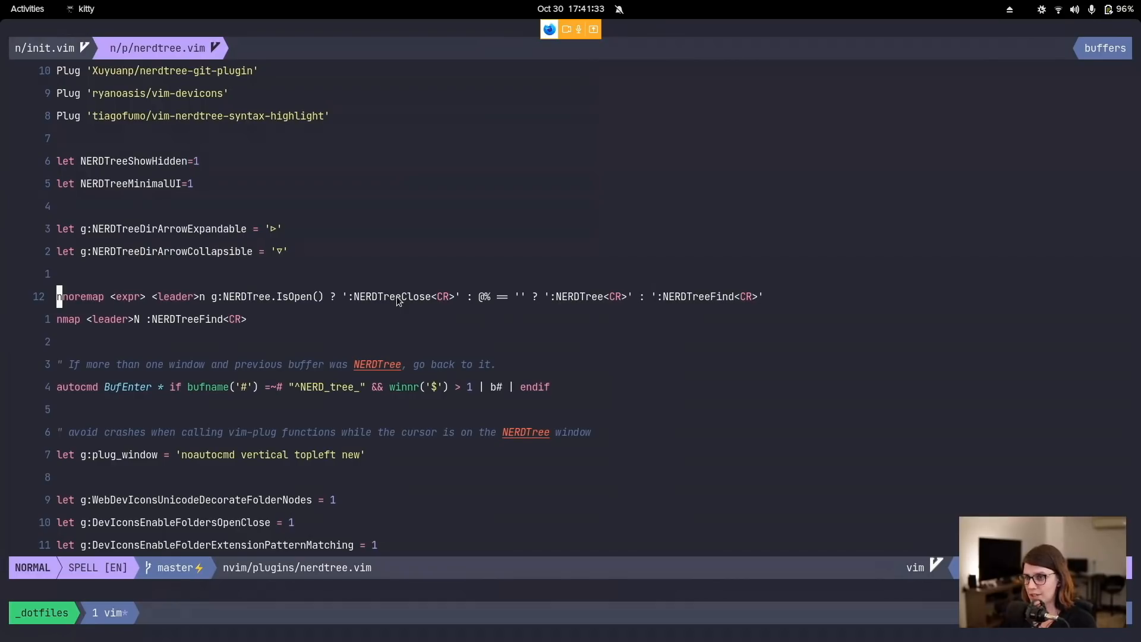
pyautogui.moveTo(460, 309)
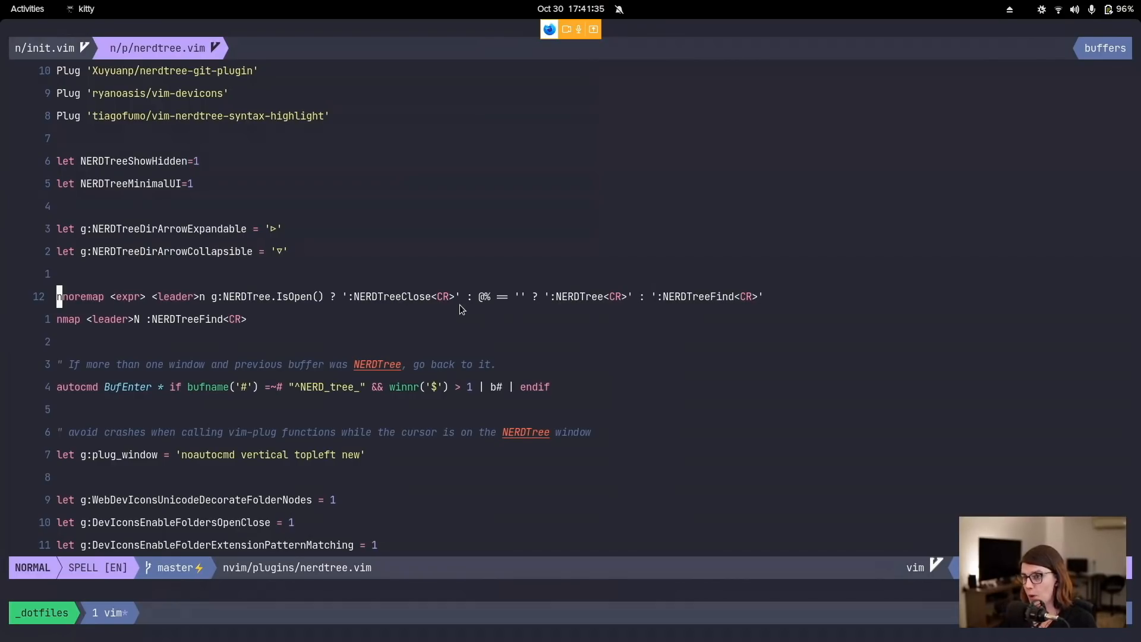
pyautogui.moveTo(684, 299)
pyautogui.write(':Sayonara!')
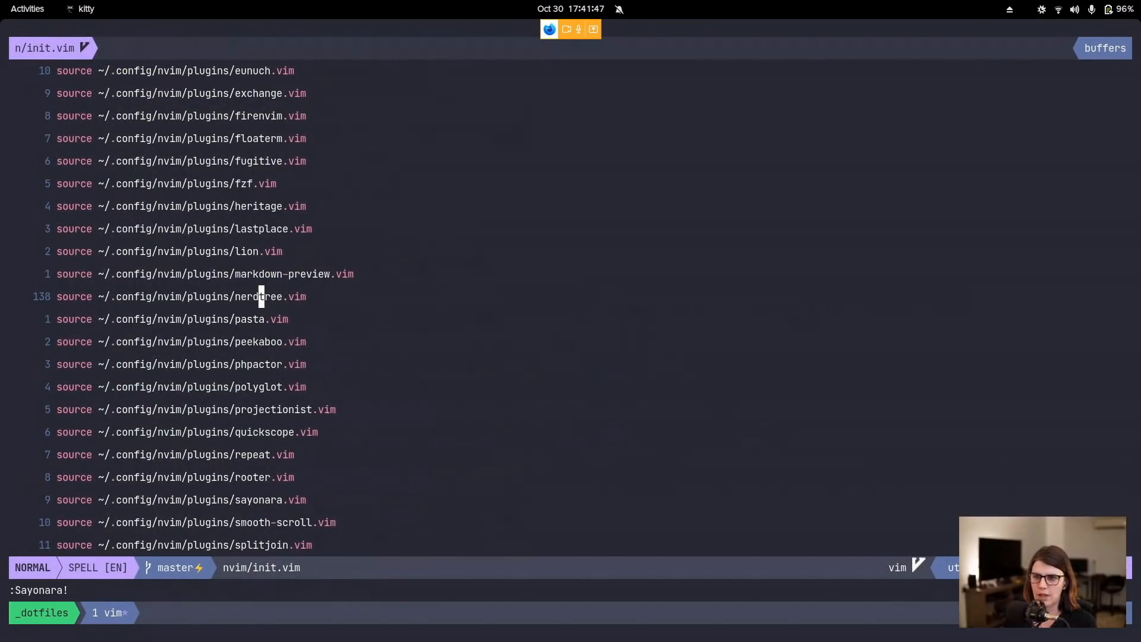
pyautogui.write('/polyglo')
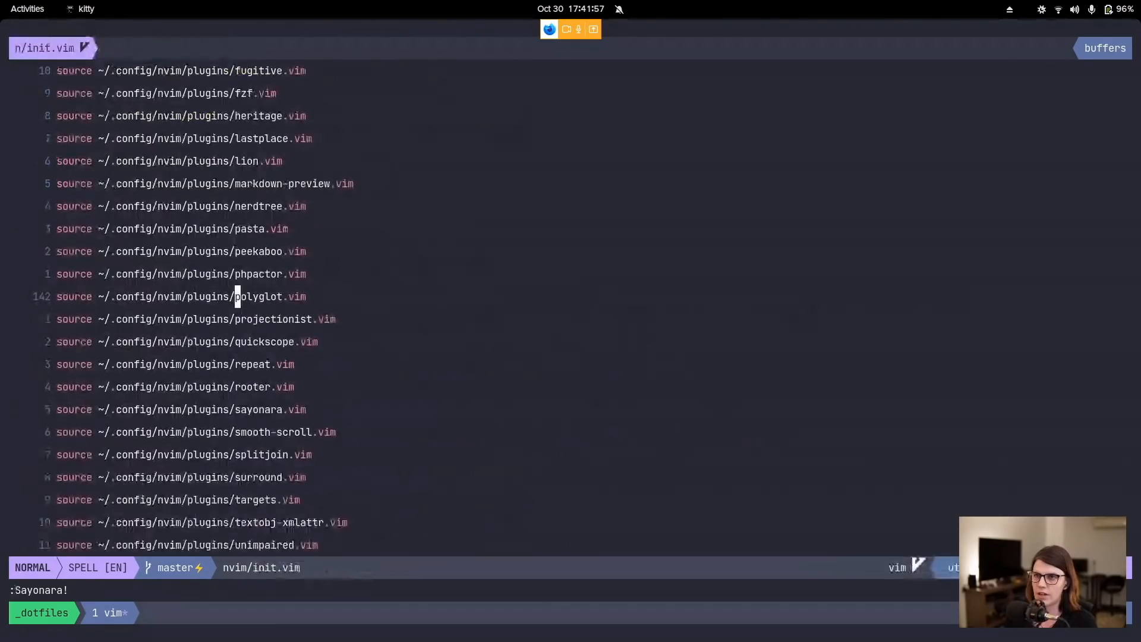
pyautogui.press('j')
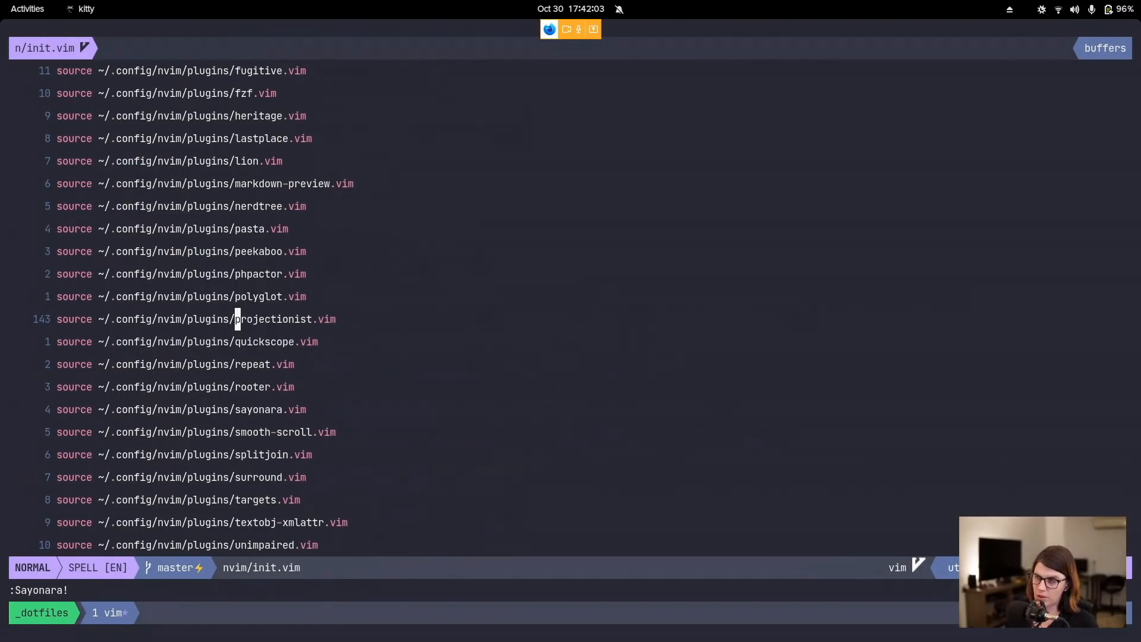
pyautogui.moveTo(576, 318)
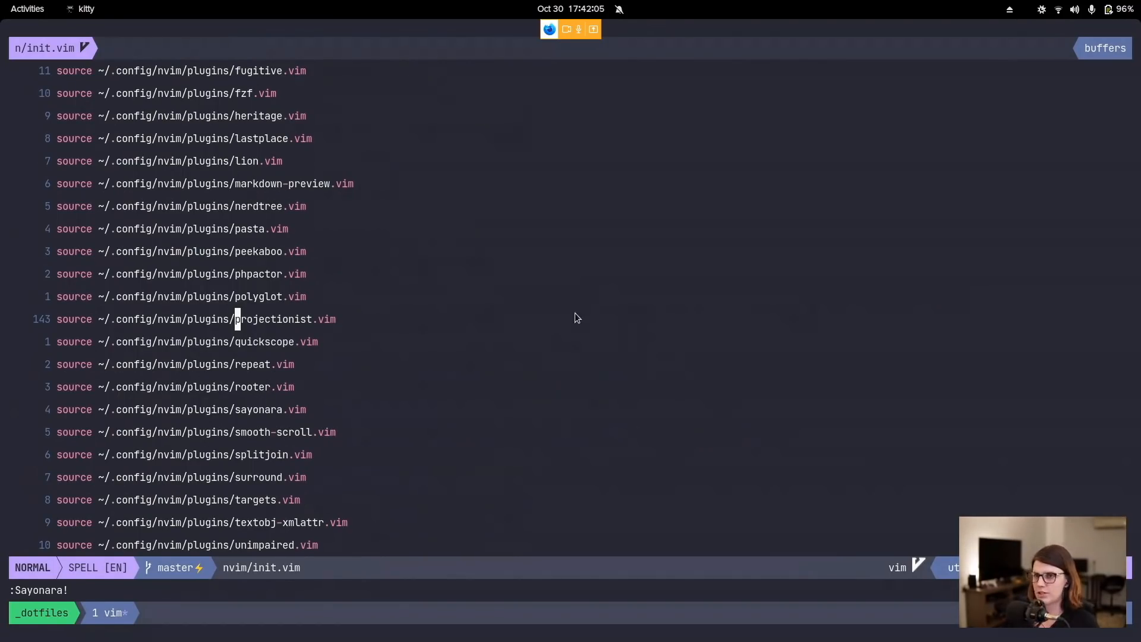
pyautogui.moveTo(399, 220)
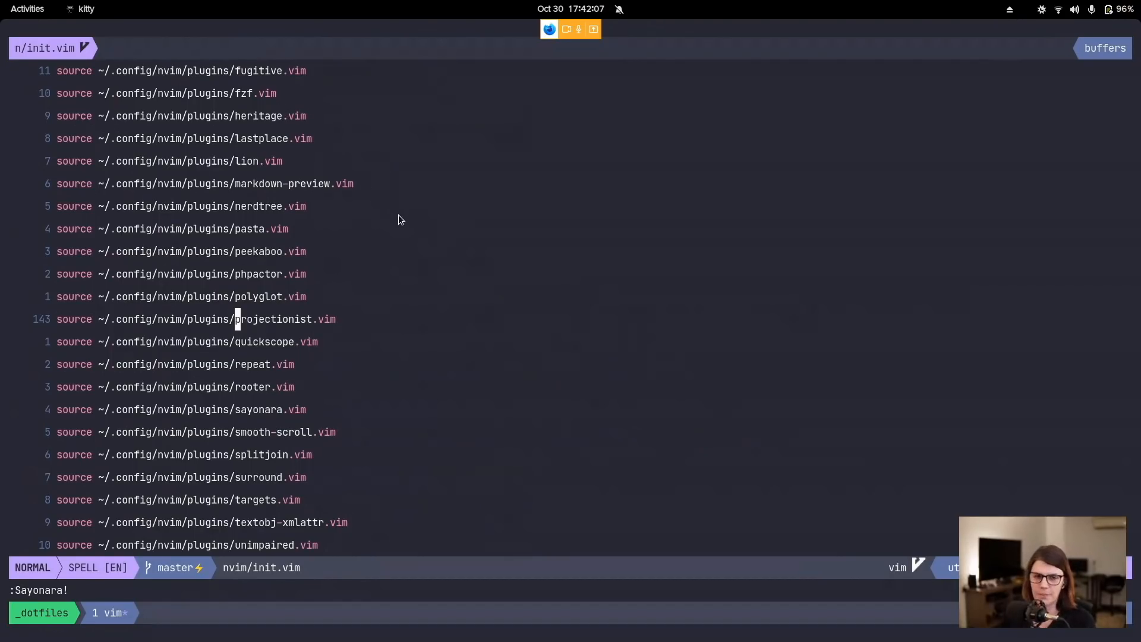
pyautogui.moveTo(581, 353)
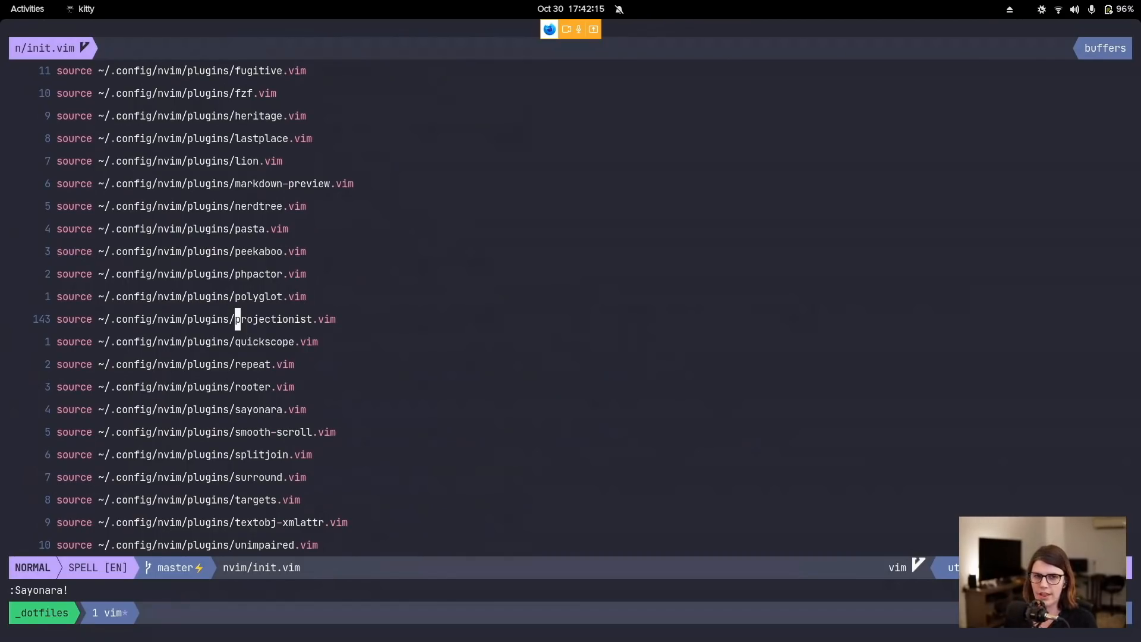
# Step: Search init.vim for coc and scroll through the CoC plugin settings in coc.vim
pyautogui.write('/coc')
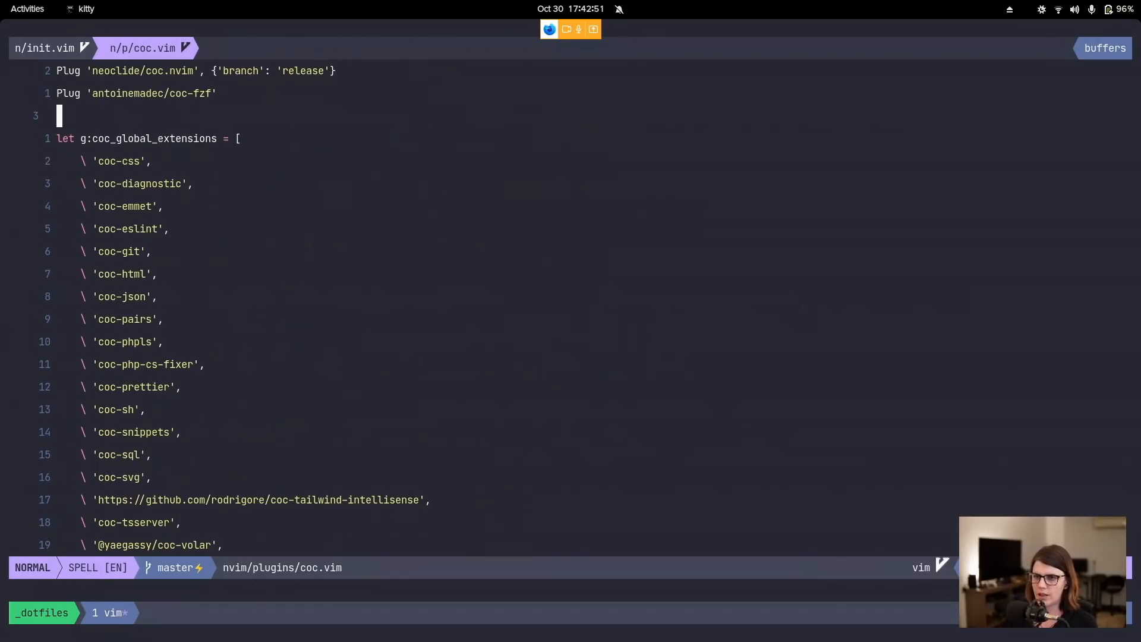
pyautogui.scroll(-3)
pyautogui.write('p')
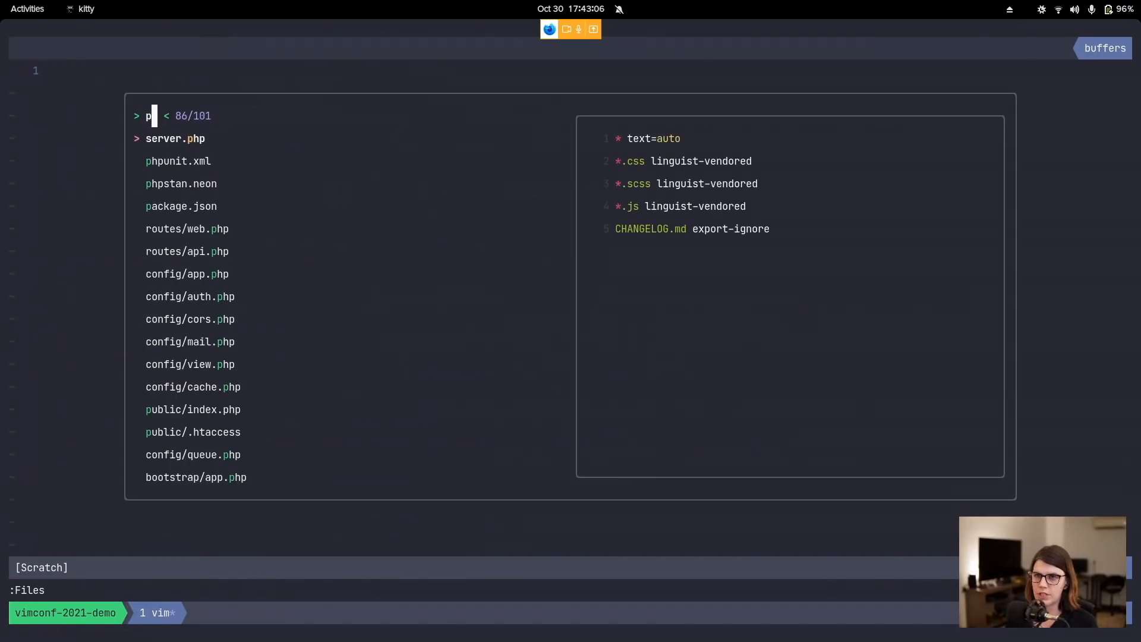
# Step: Fuzzy-find and open app/Http/Controllers/PostController.php
pyautogui.write('ostcontor')
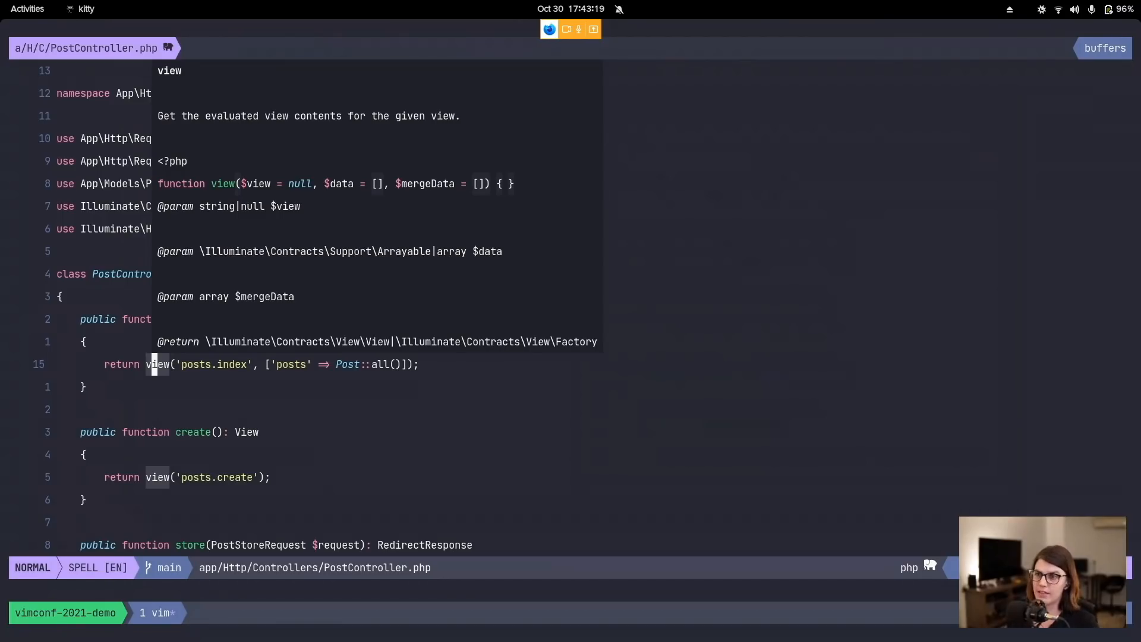
pyautogui.moveTo(214, 189)
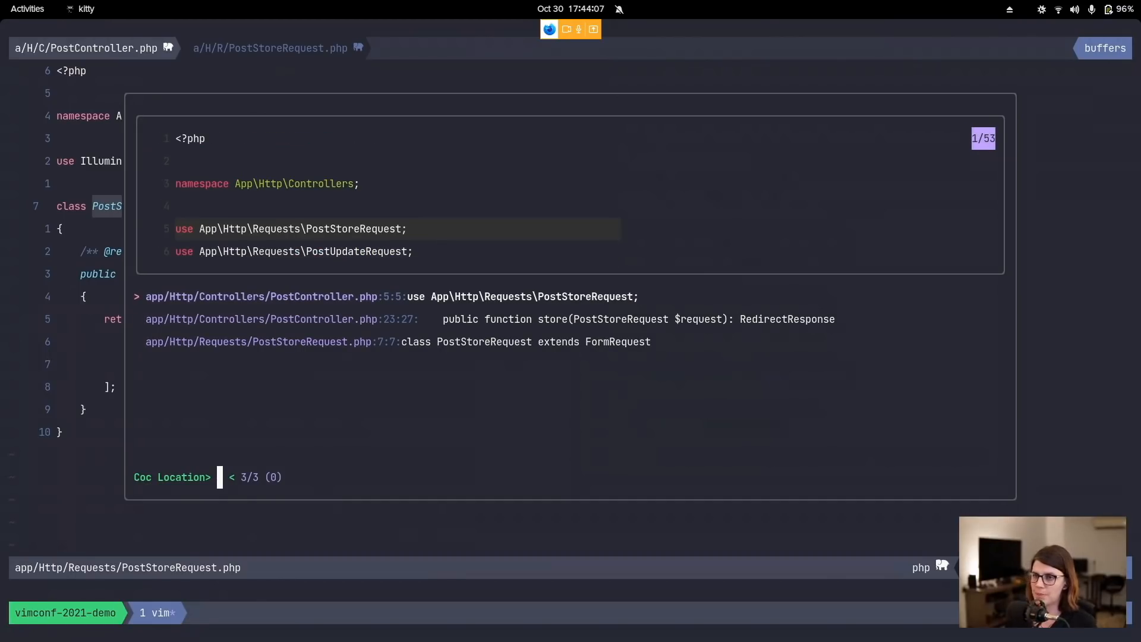
# Step: Change index() to return Post::paginate() instead of Post::all() using completion
pyautogui.press('Down')
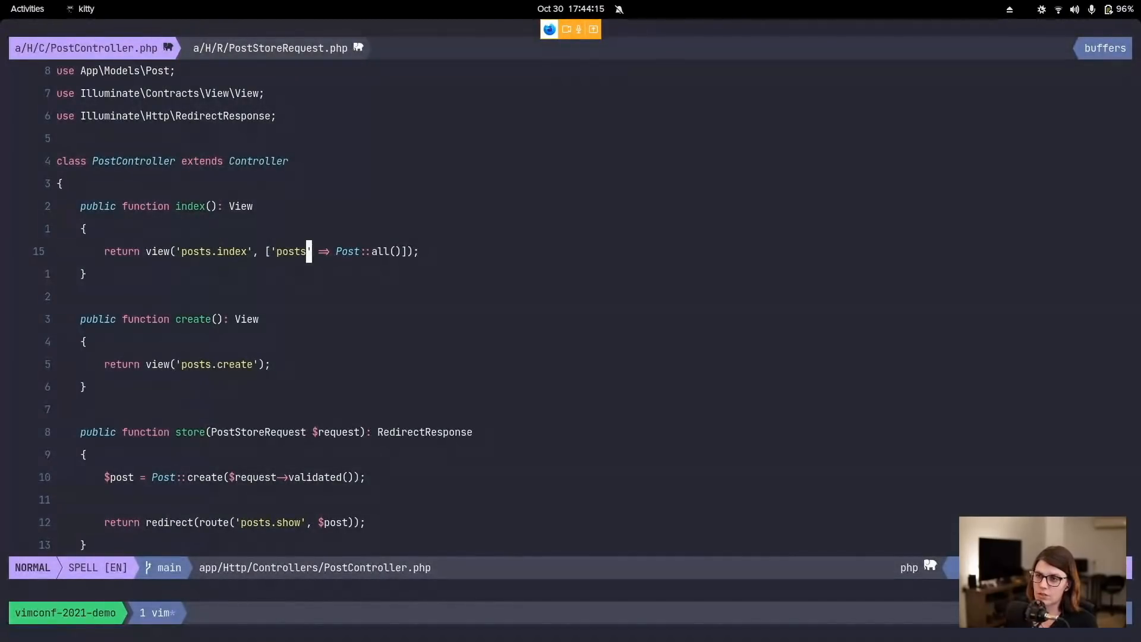
pyautogui.press('w')
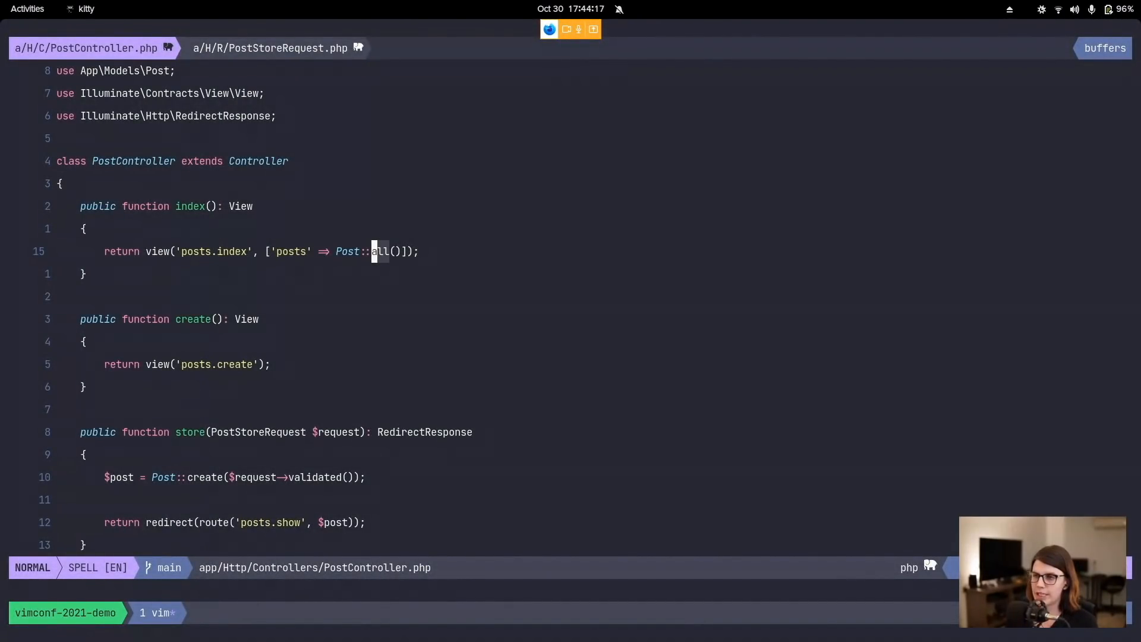
pyautogui.write('p')
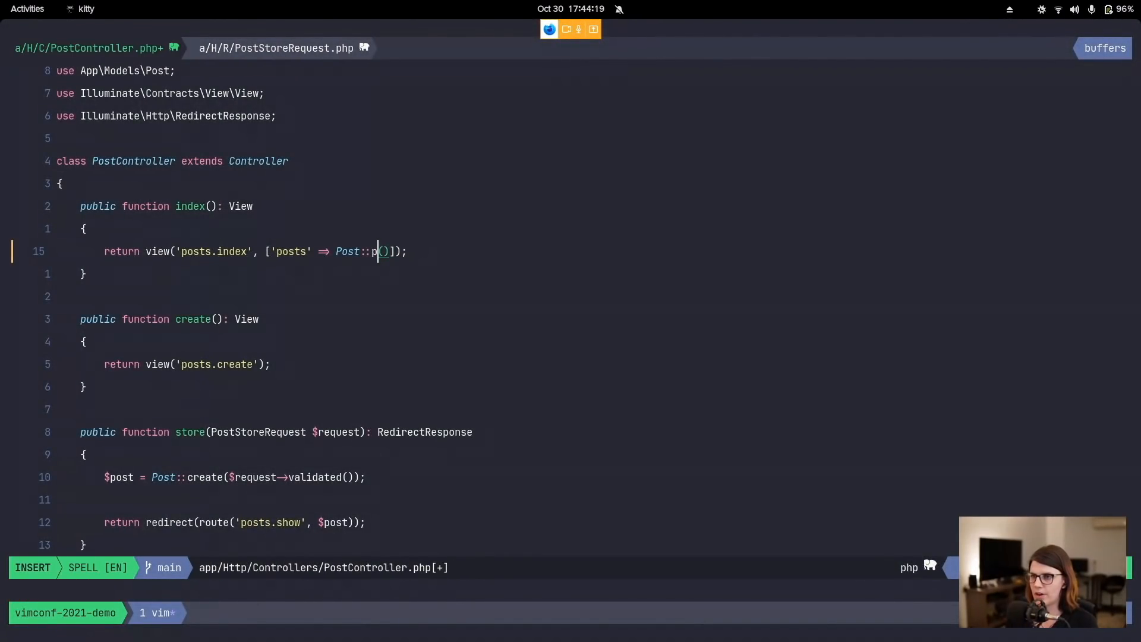
pyautogui.write('aginate')
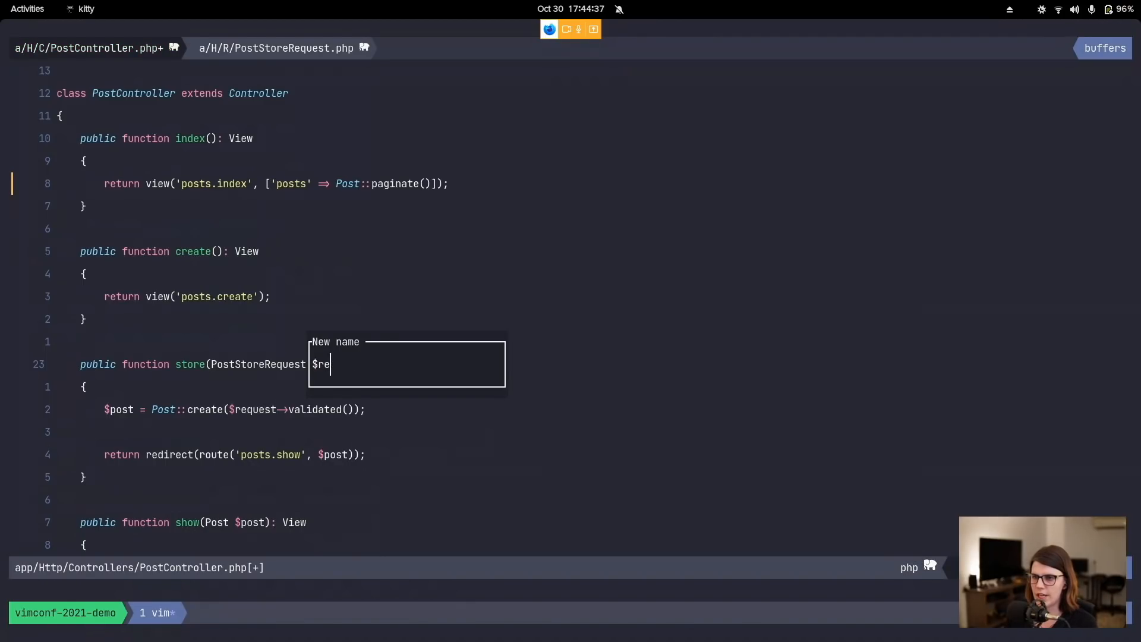
# Step: Enter $something in the CoC rename prompt for the store() parameter
pyautogui.write('someth')
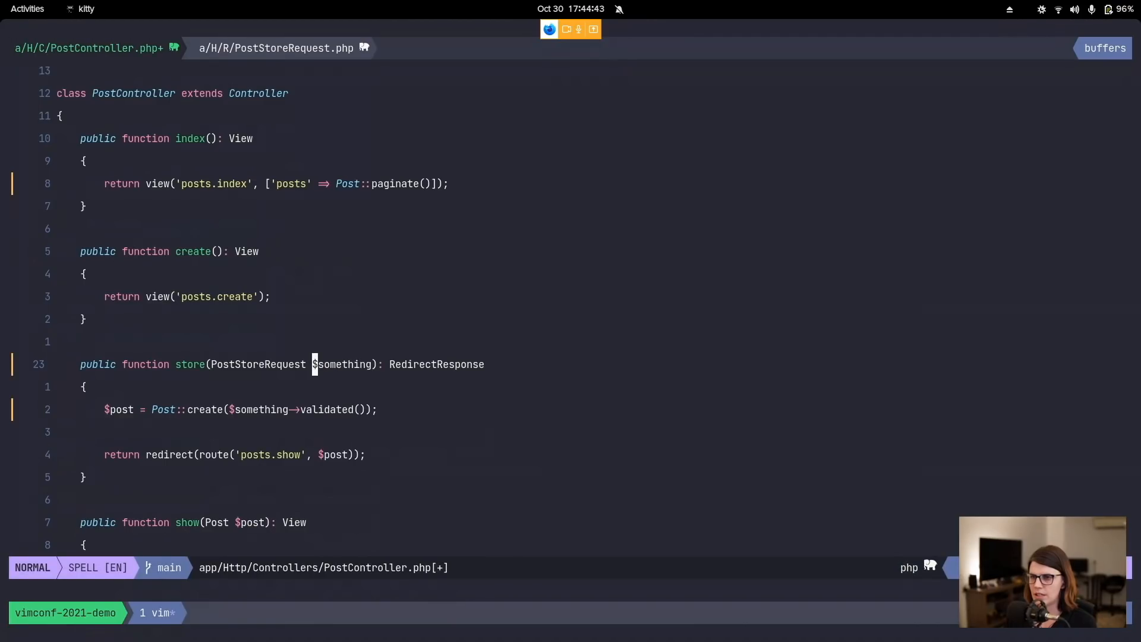
pyautogui.moveTo(273, 415)
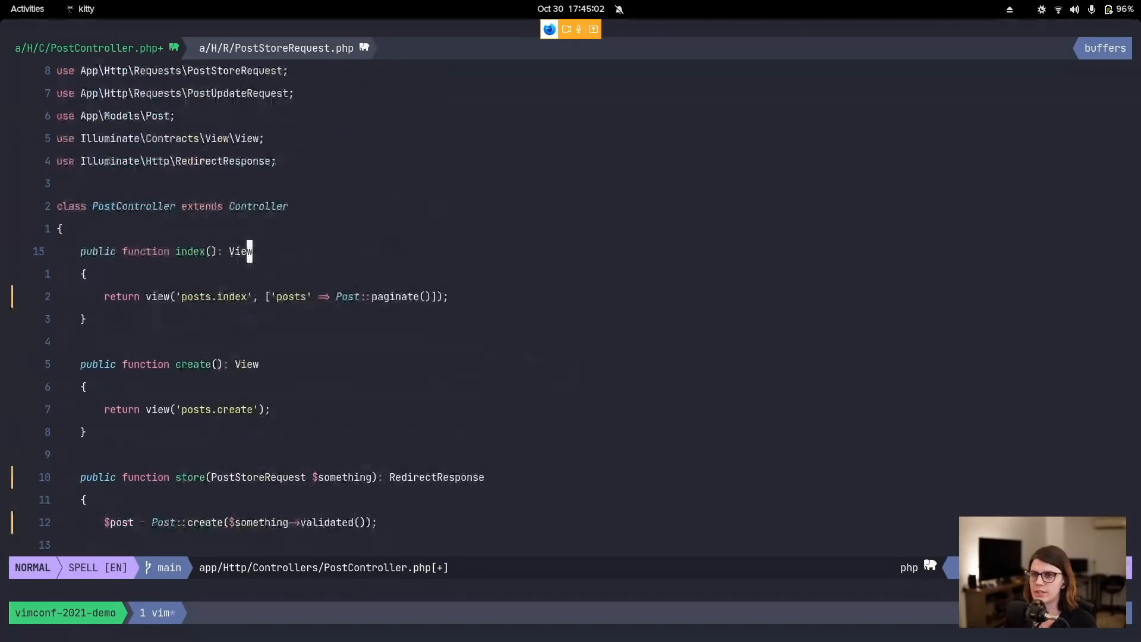
# Step: Search for the PostStoreRequest file to open it
pyautogui.write('/re')
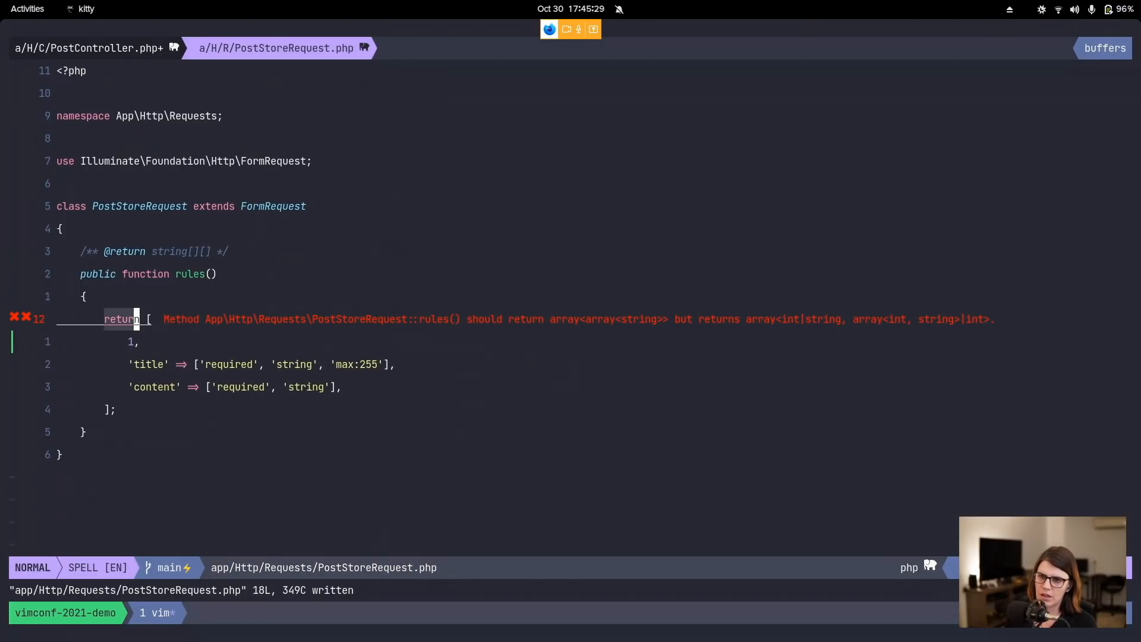
pyautogui.moveTo(573, 318)
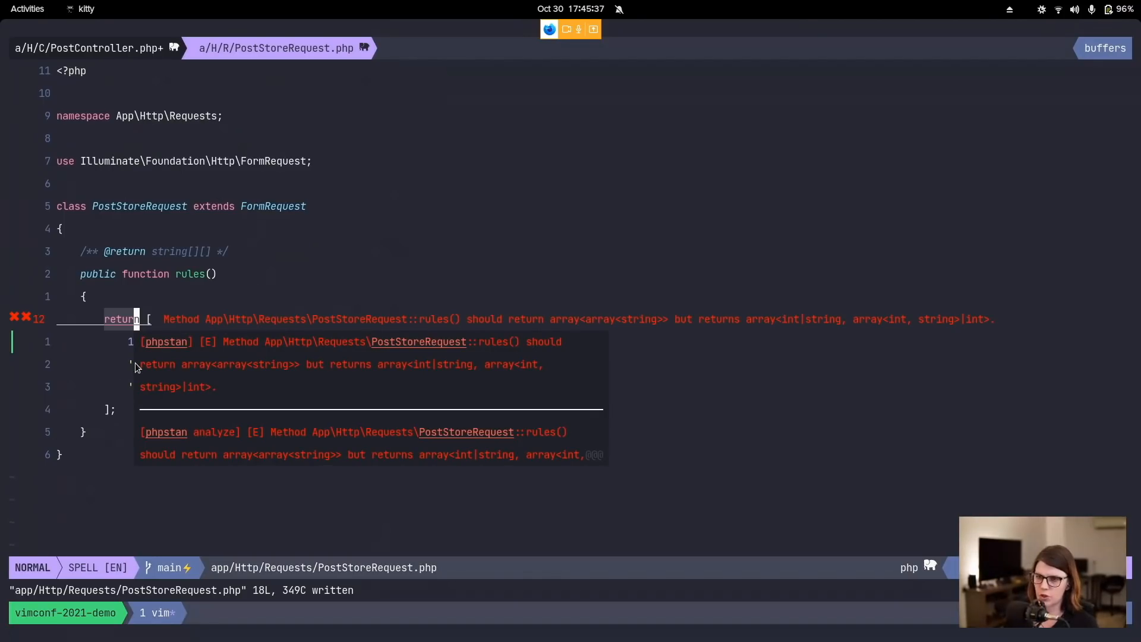
pyautogui.moveTo(337, 377)
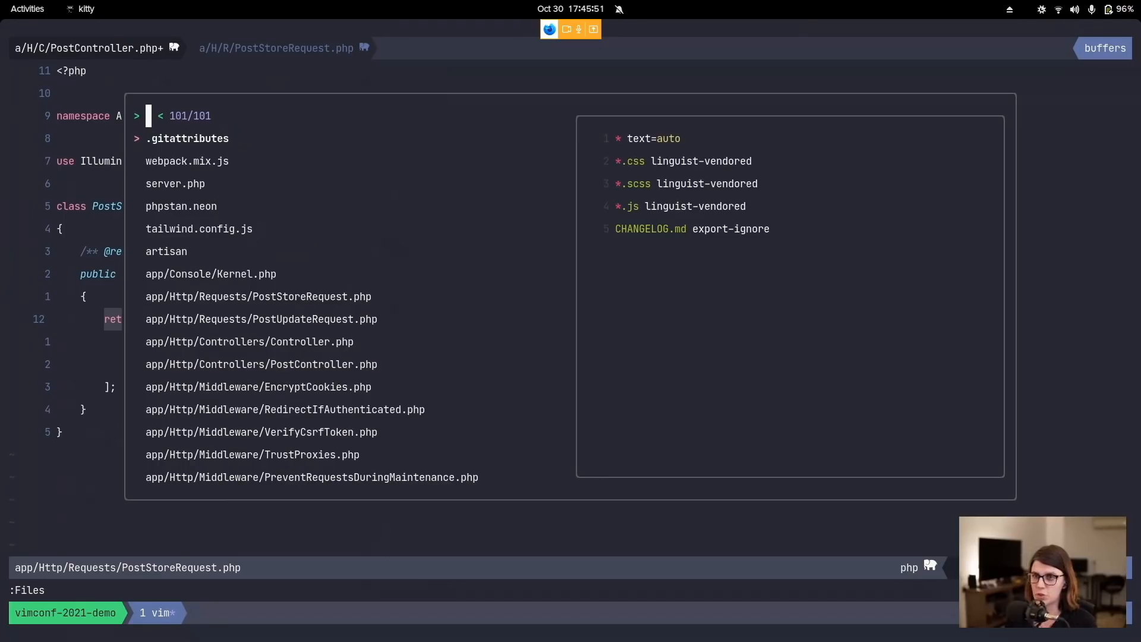
# Step: Open posts/index.blade.php and give the h1 heading class="mb-4" via Tailwind completion
pyautogui.write('p')
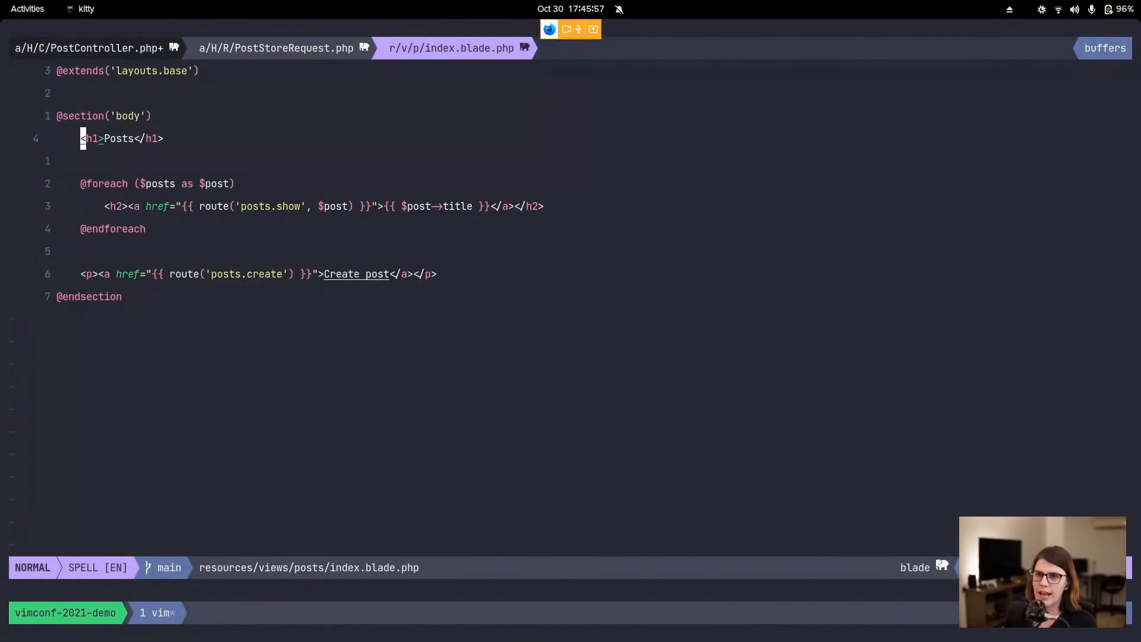
pyautogui.write('class=""')
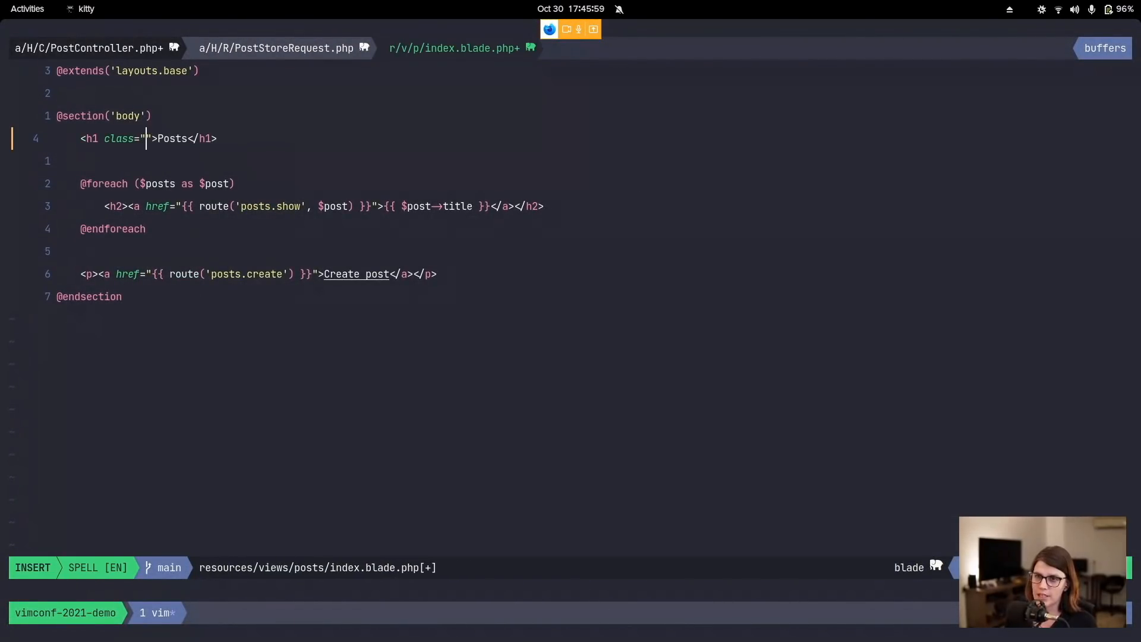
pyautogui.write('mb-')
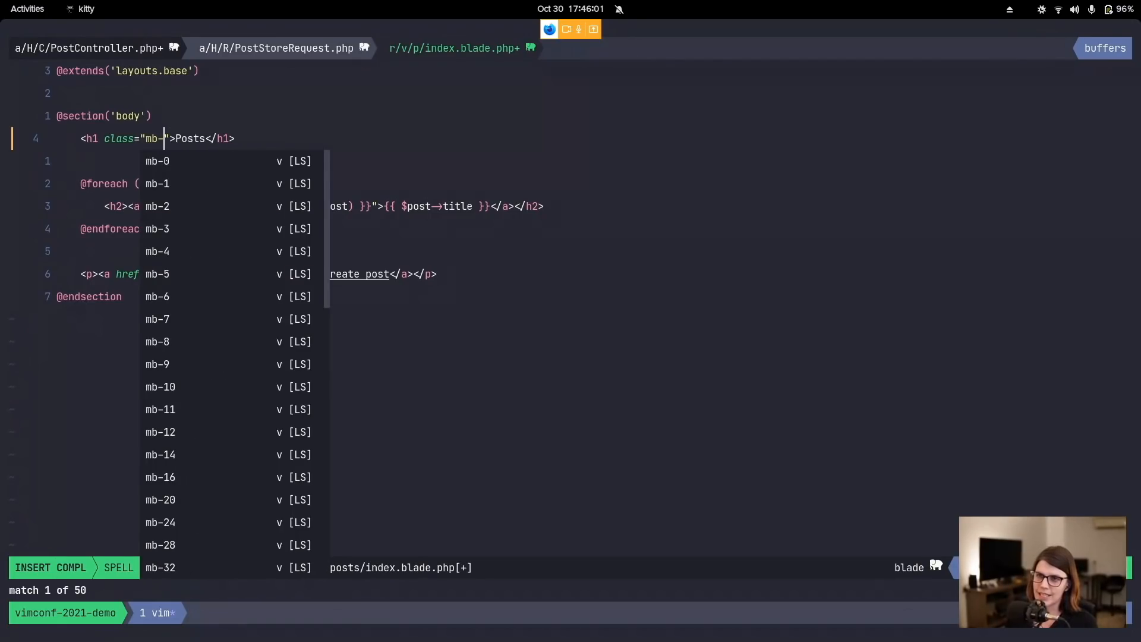
pyautogui.write('4')
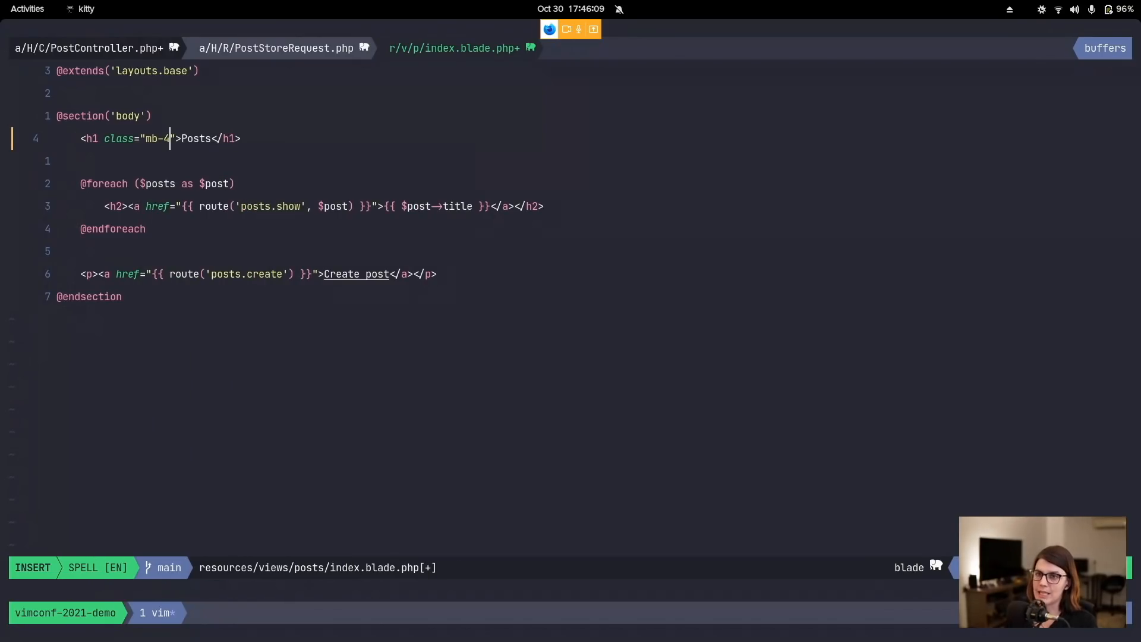
pyautogui.write(',')
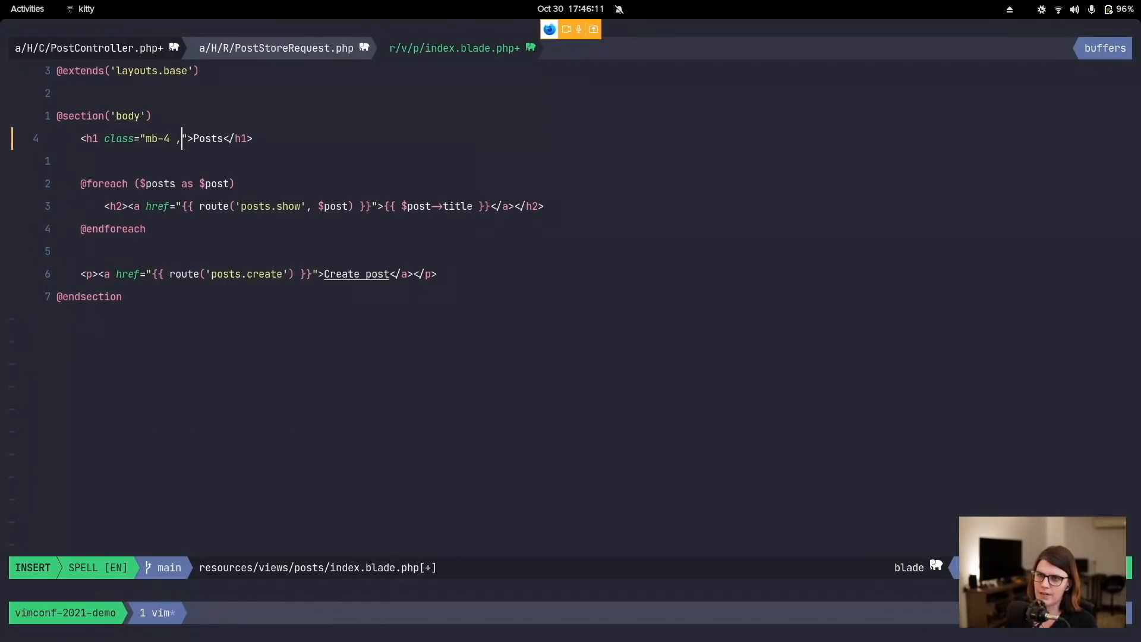
# Step: Add mb-3 to the heading's class, then select the whole class attribute with vax
pyautogui.write('mb-3')
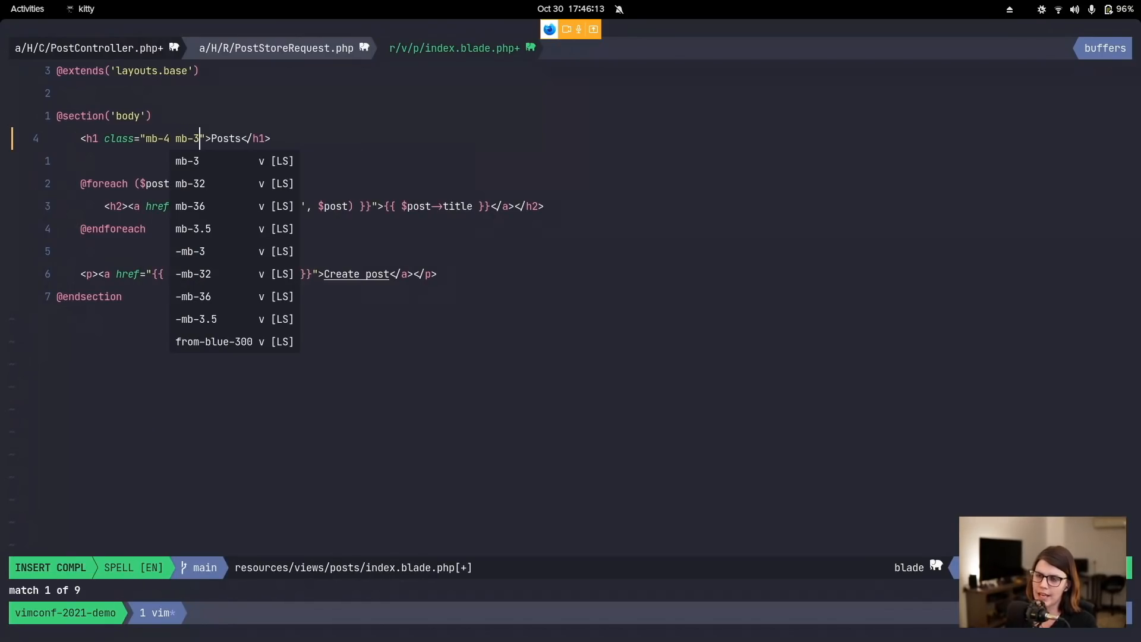
pyautogui.press('Escape')
pyautogui.write('/')
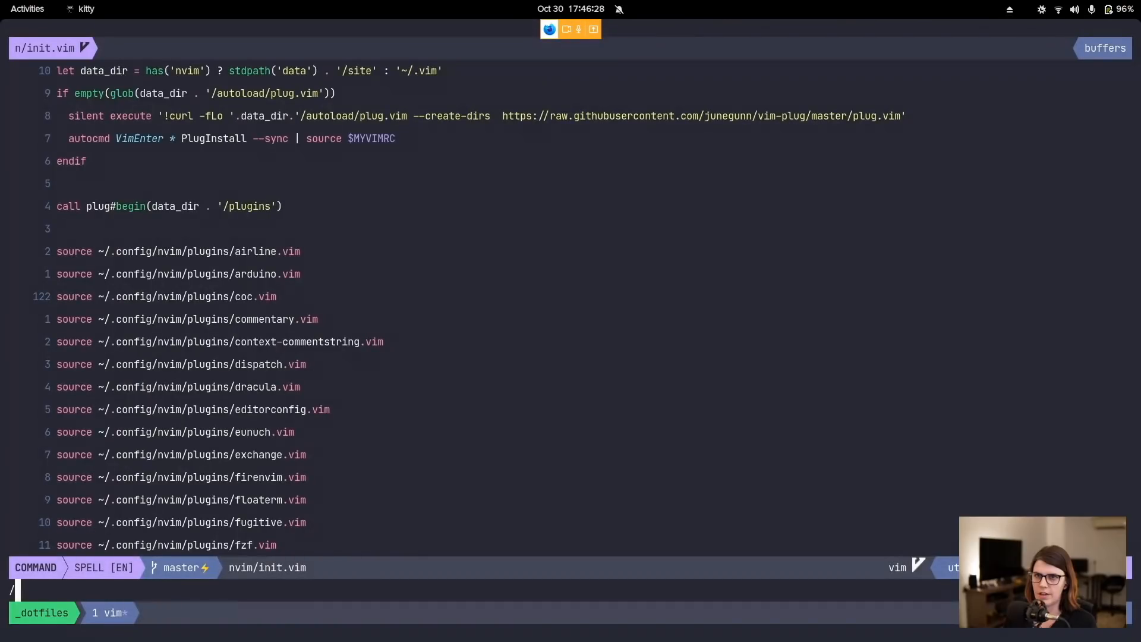
pyautogui.write('xml')
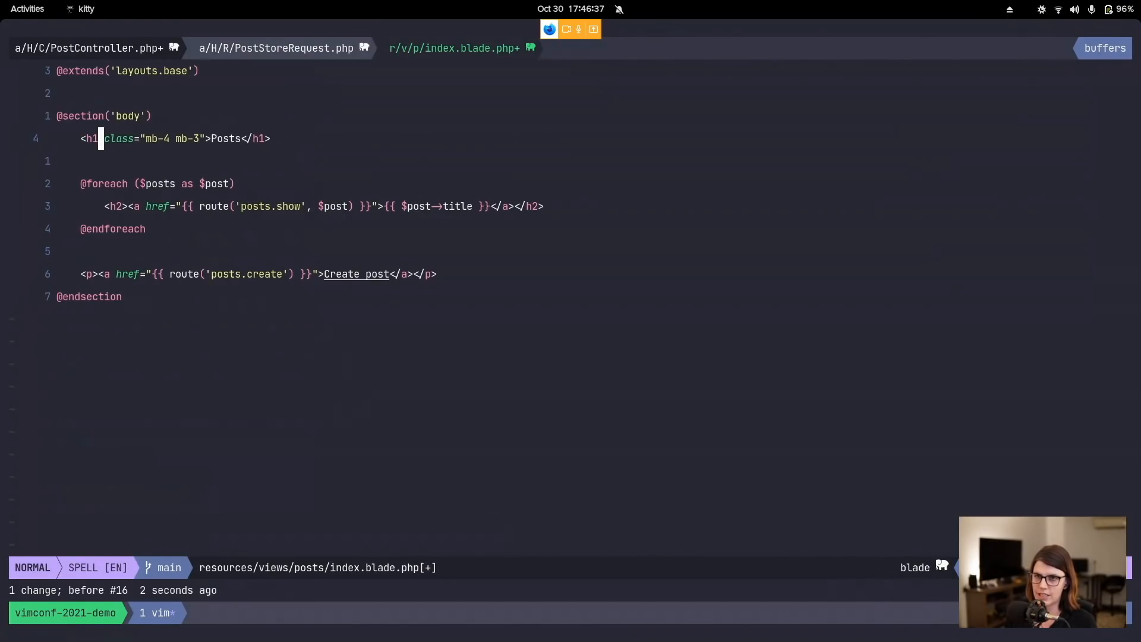
pyautogui.press('v')
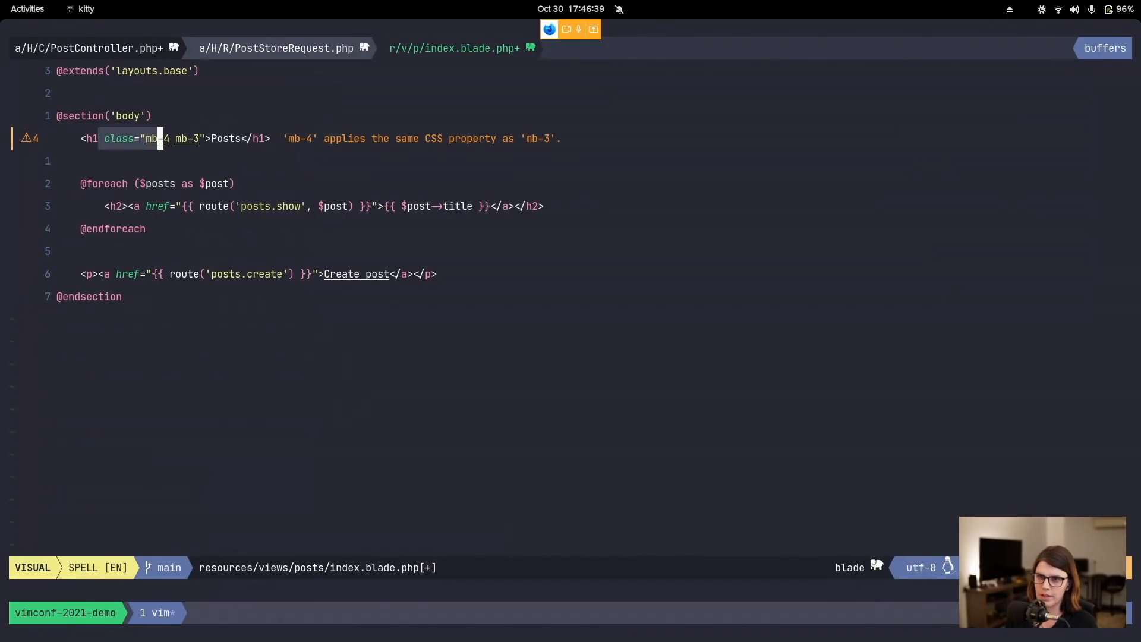
pyautogui.press('Escape')
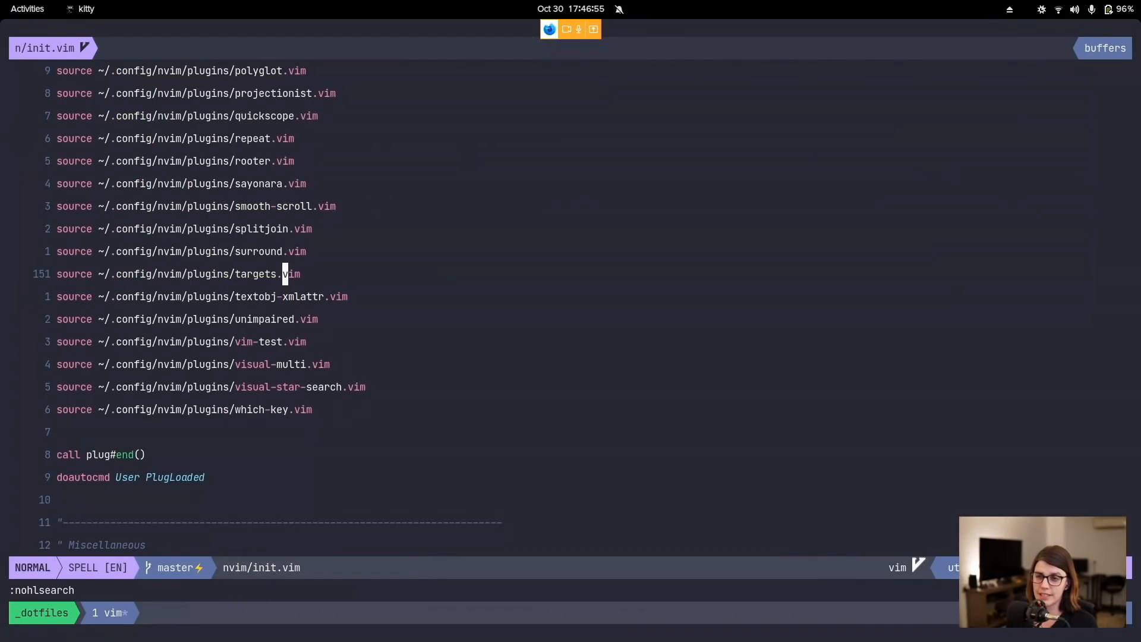
# Step: Search init.vim for projectionist, then open .projections.json
pyautogui.write('/proje')
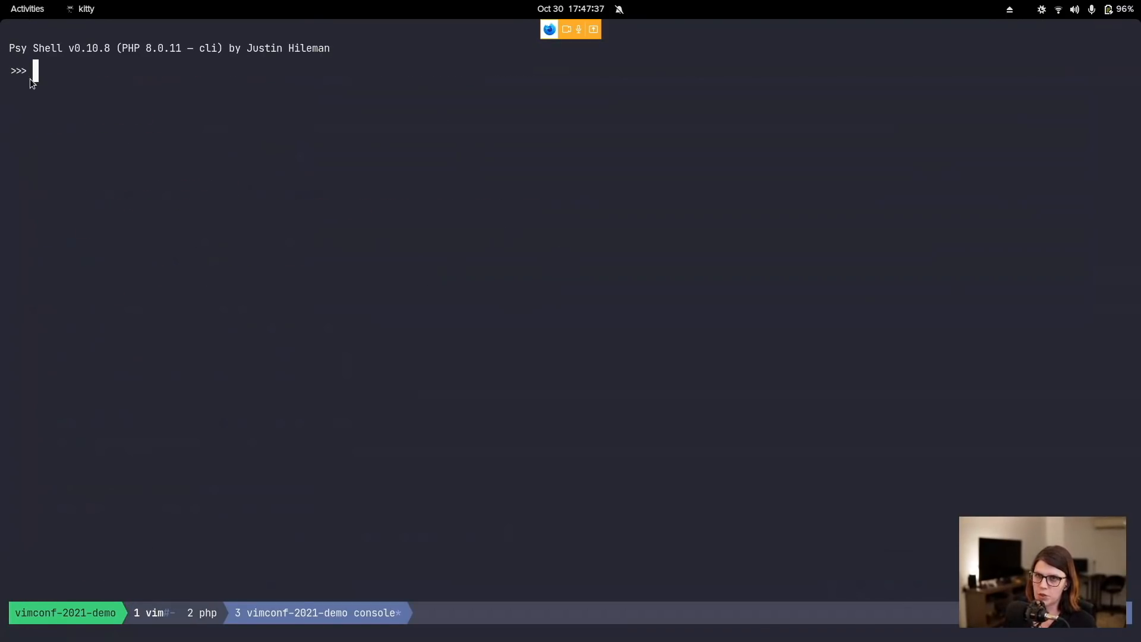
pyautogui.moveTo(208, 633)
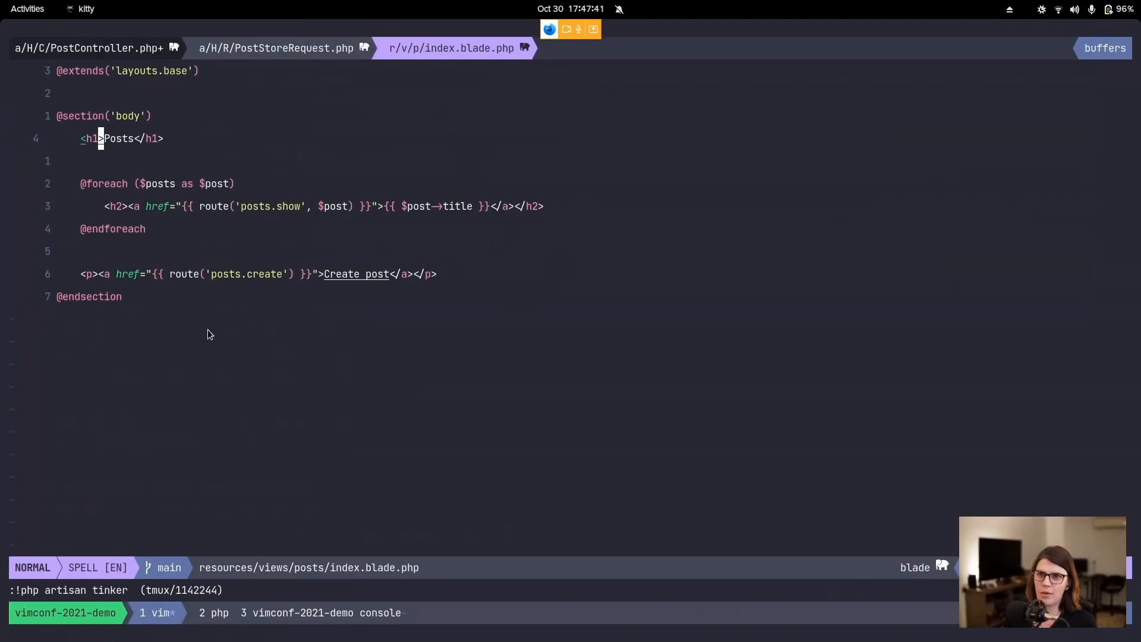
pyautogui.write(':e')
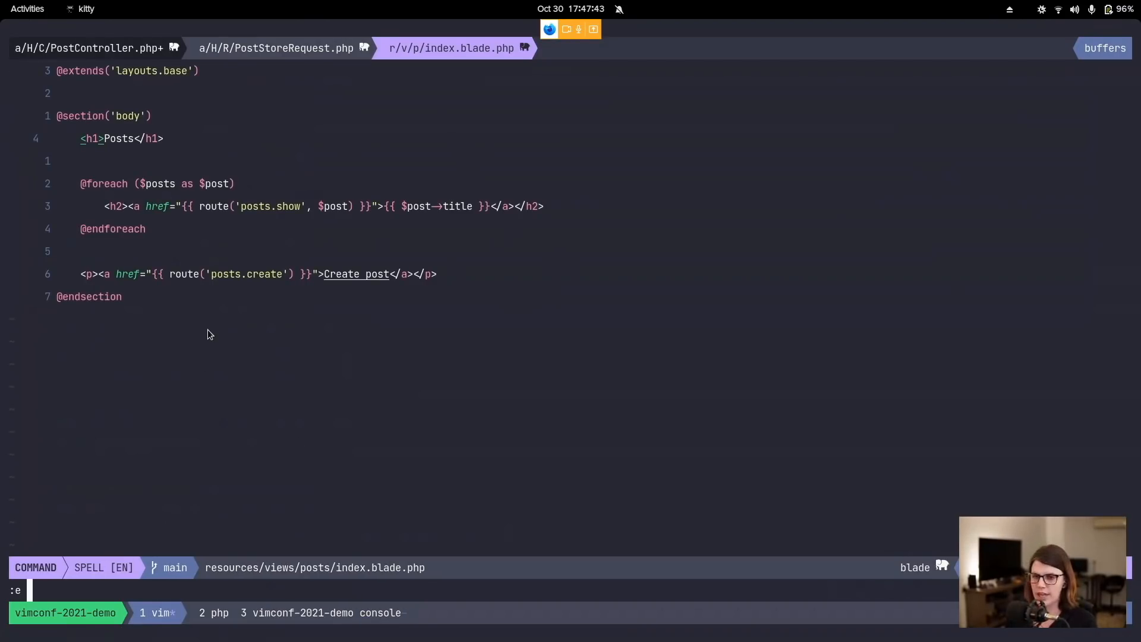
pyautogui.write('.projections.json')
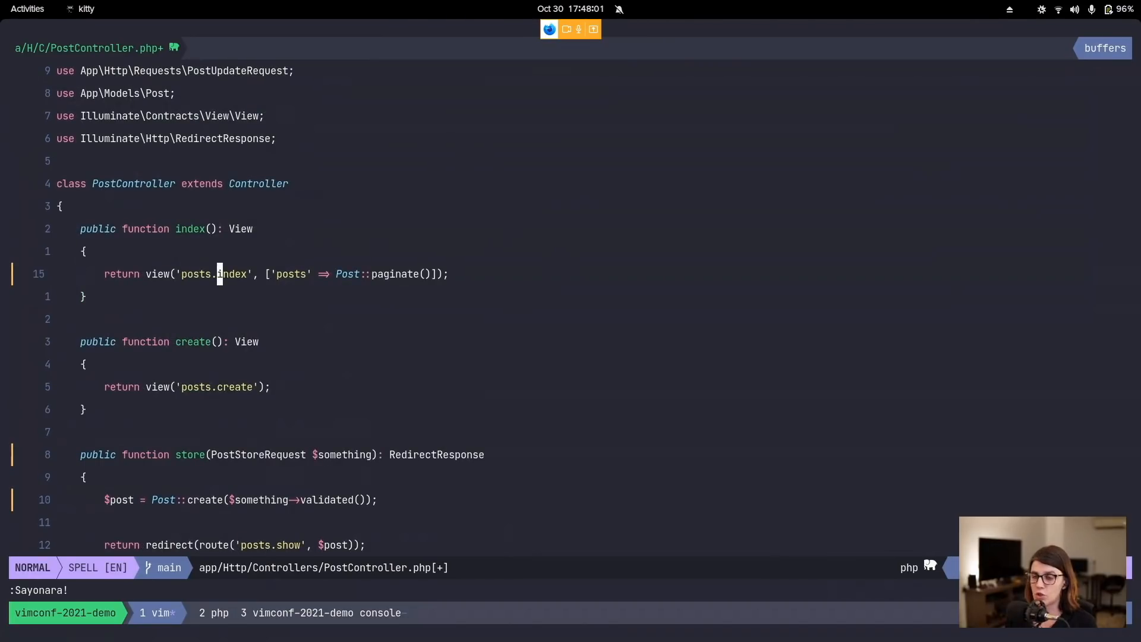
# Step: Open PostControllerTest.php as the alternate file in a vertical split beside PostController
pyautogui.press('Return')
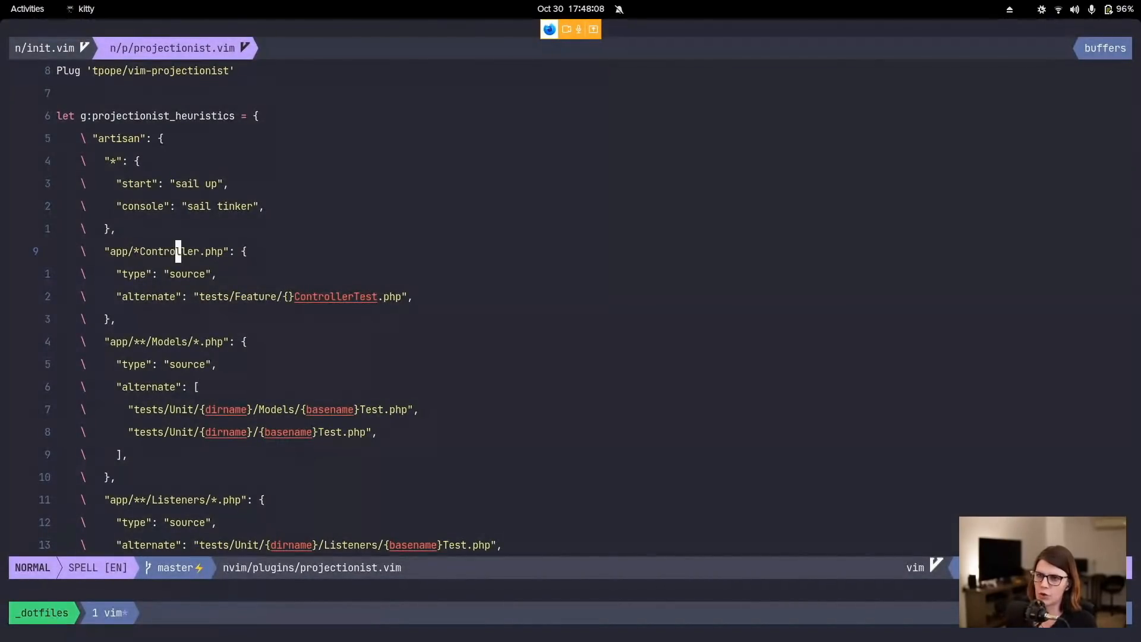
pyautogui.press('V')
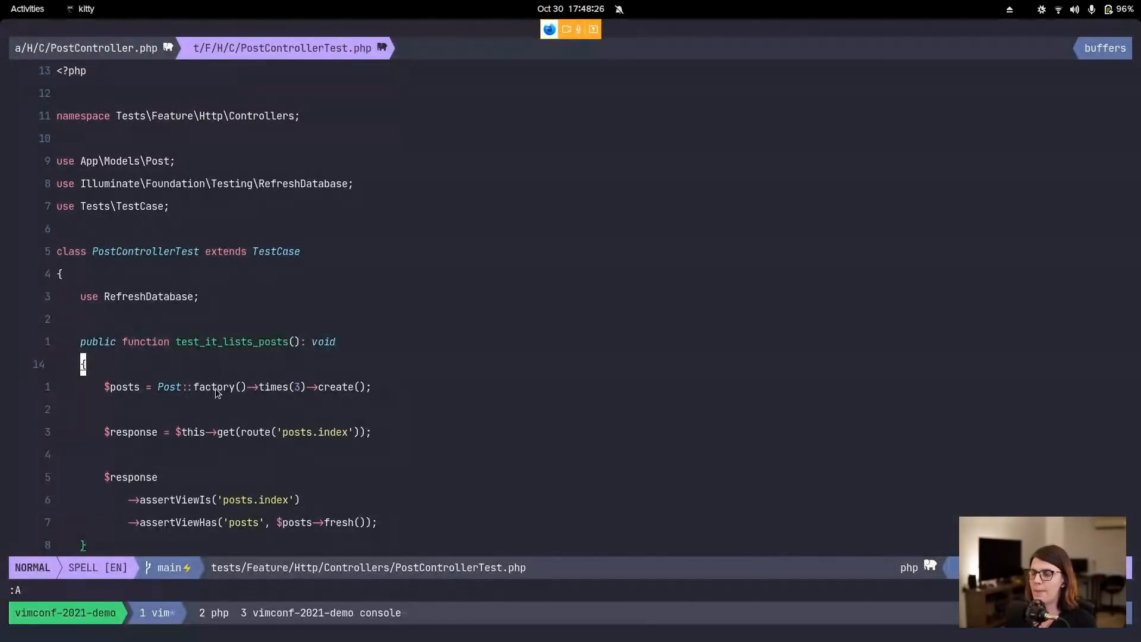
pyautogui.scroll(-3)
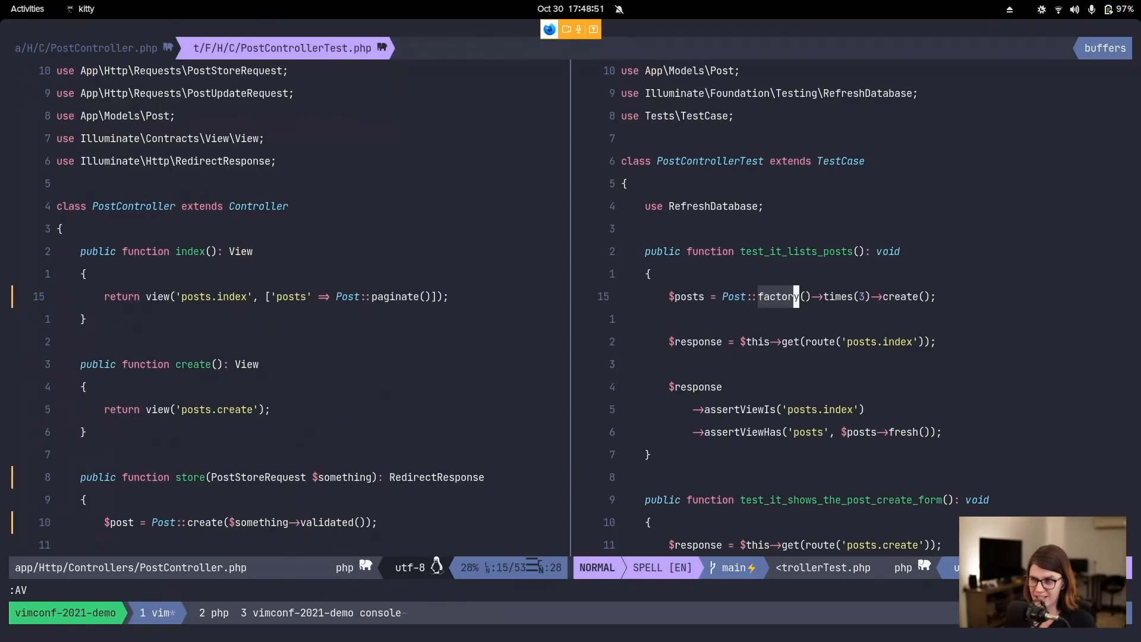
pyautogui.moveTo(336, 336)
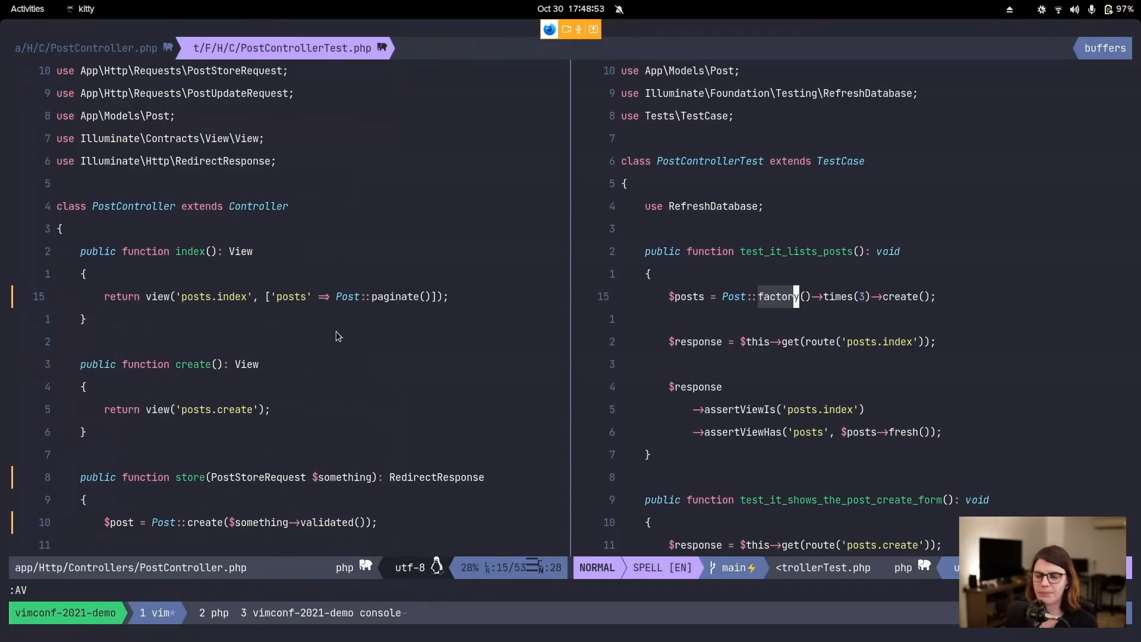
pyautogui.moveTo(367, 356)
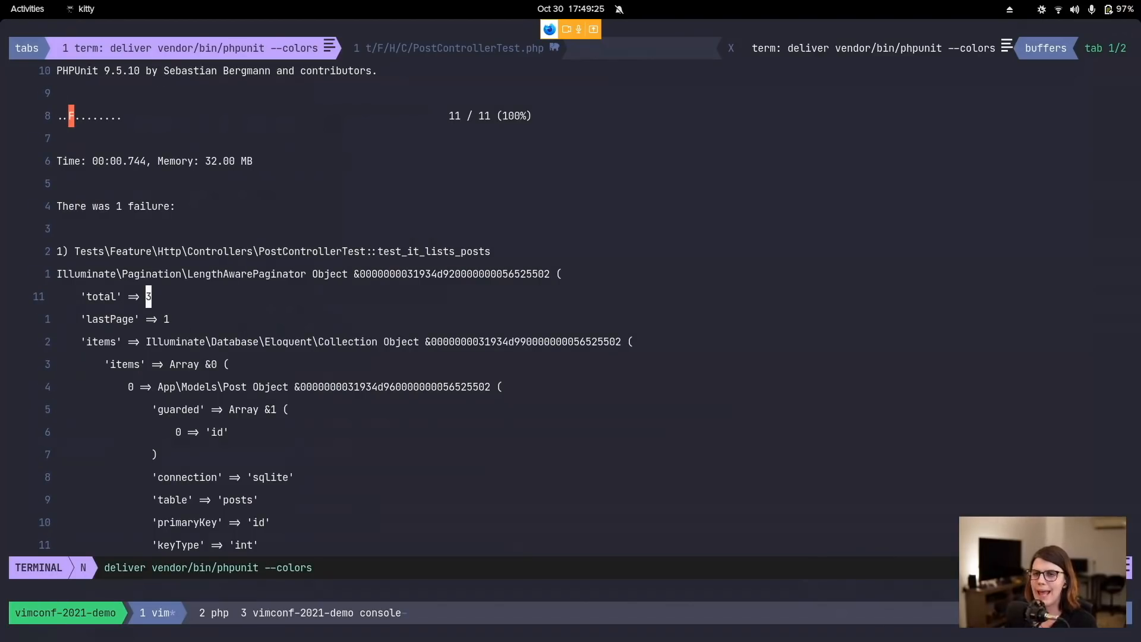
# Step: Review the PHPUnit failure output and rerun only test_it_lists_posts with :TestNearest
pyautogui.scroll(-3)
pyautogui.write(':TestNearest')
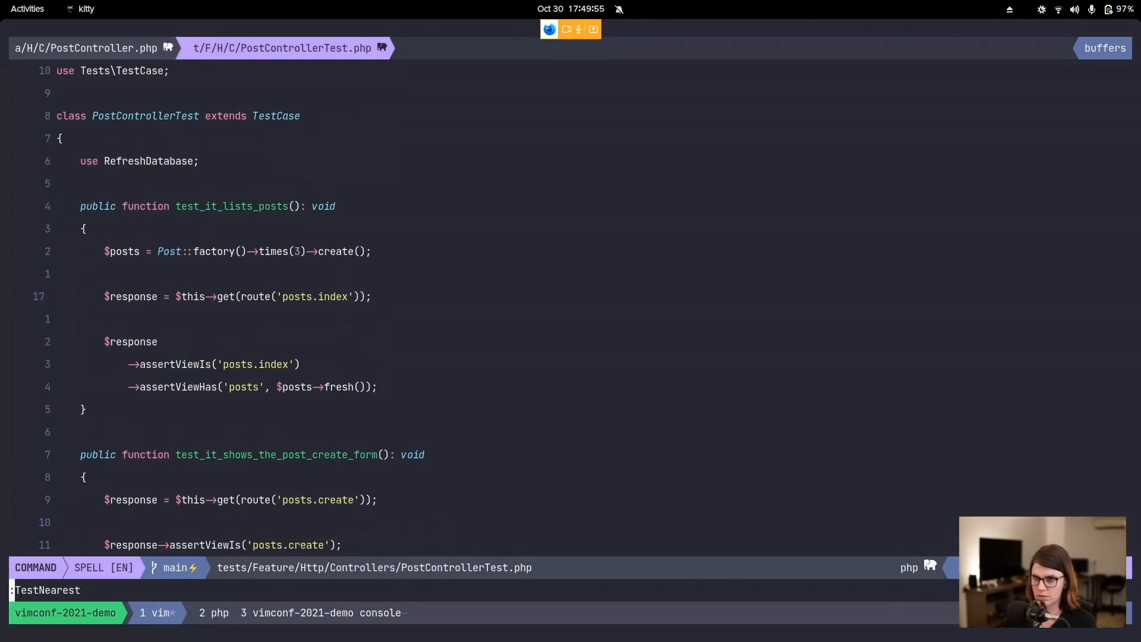
pyautogui.press('Return')
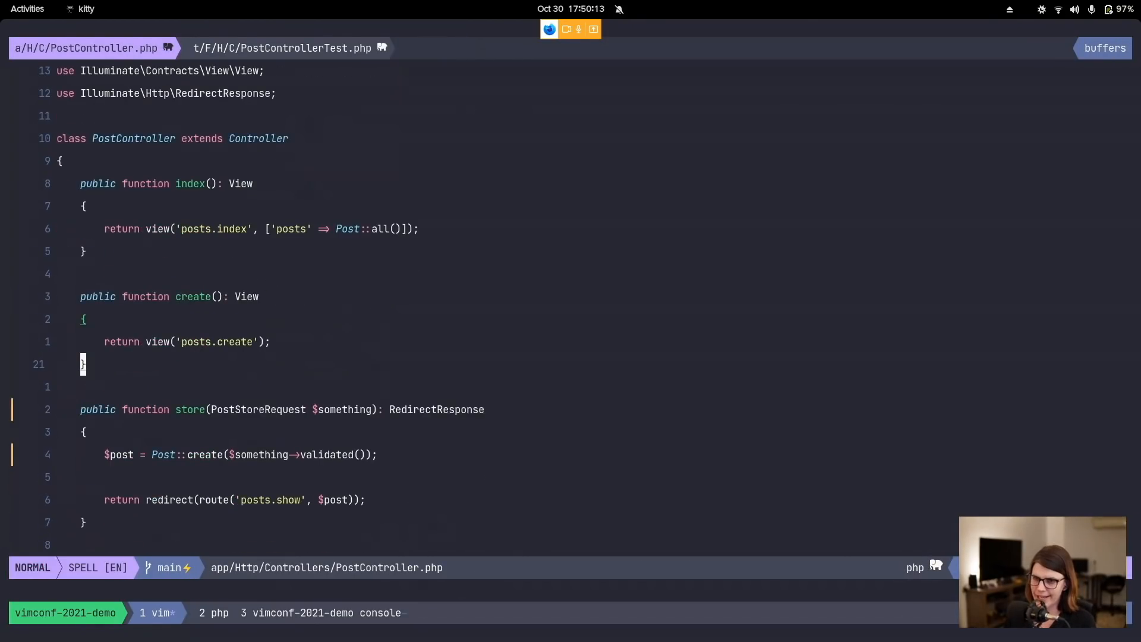
# Step: Scroll through PostController.php, where index() now returns Post::all(), written to disk
pyautogui.scroll(-3)
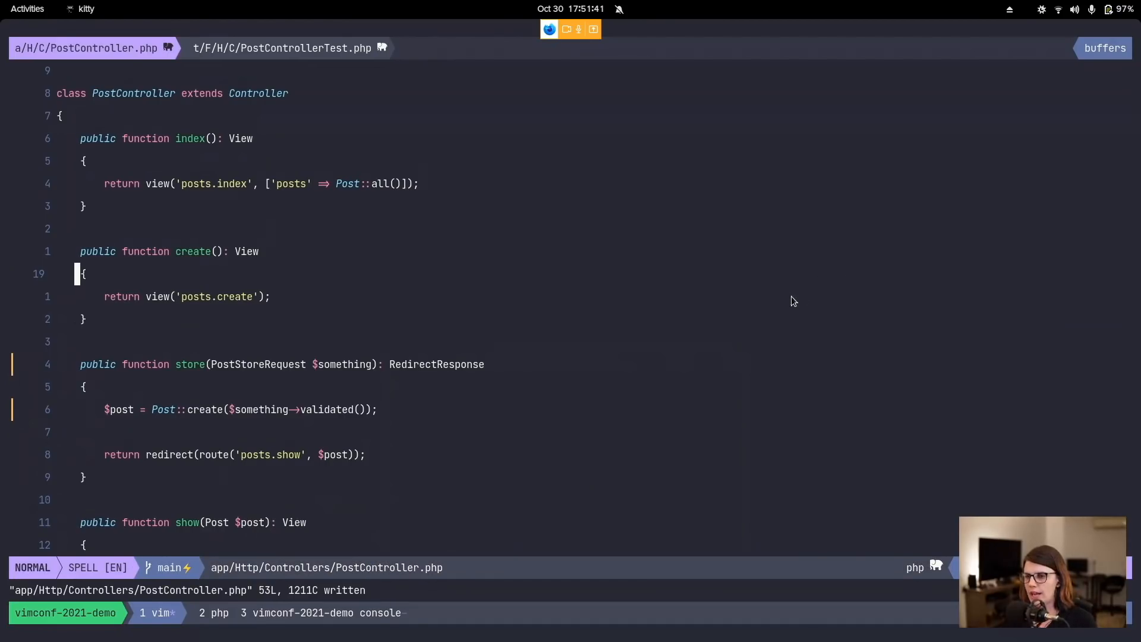
pyautogui.moveTo(633, 339)
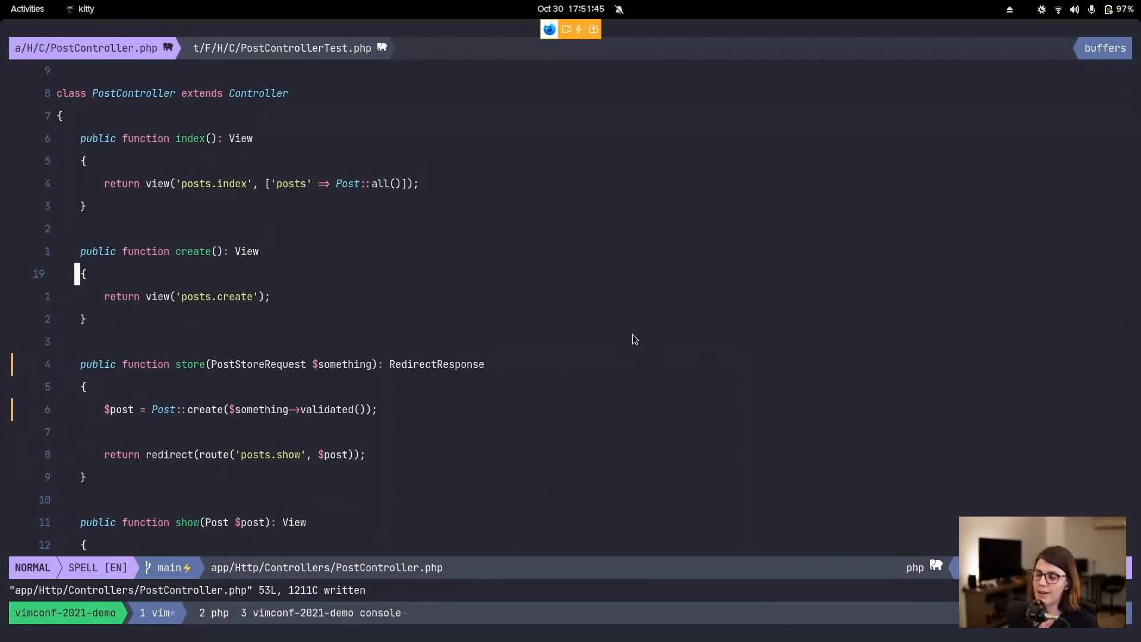
pyautogui.moveTo(437, 236)
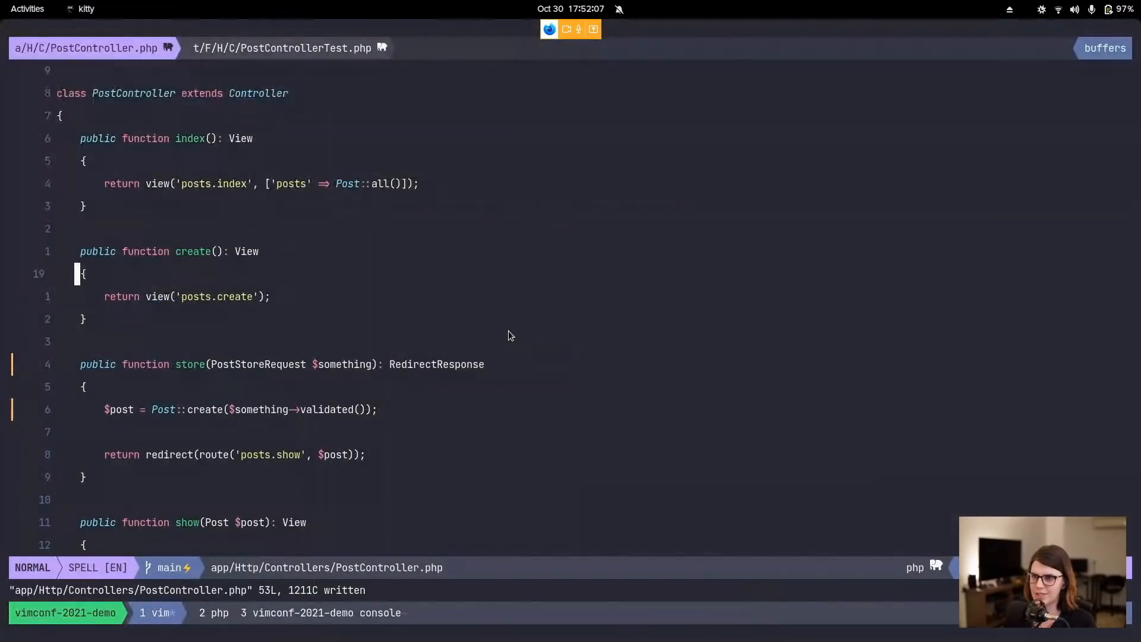
# Step: Open the Activities overview showing the kitty Vim window and Firefox on the kitty site
pyautogui.click(28, 9)
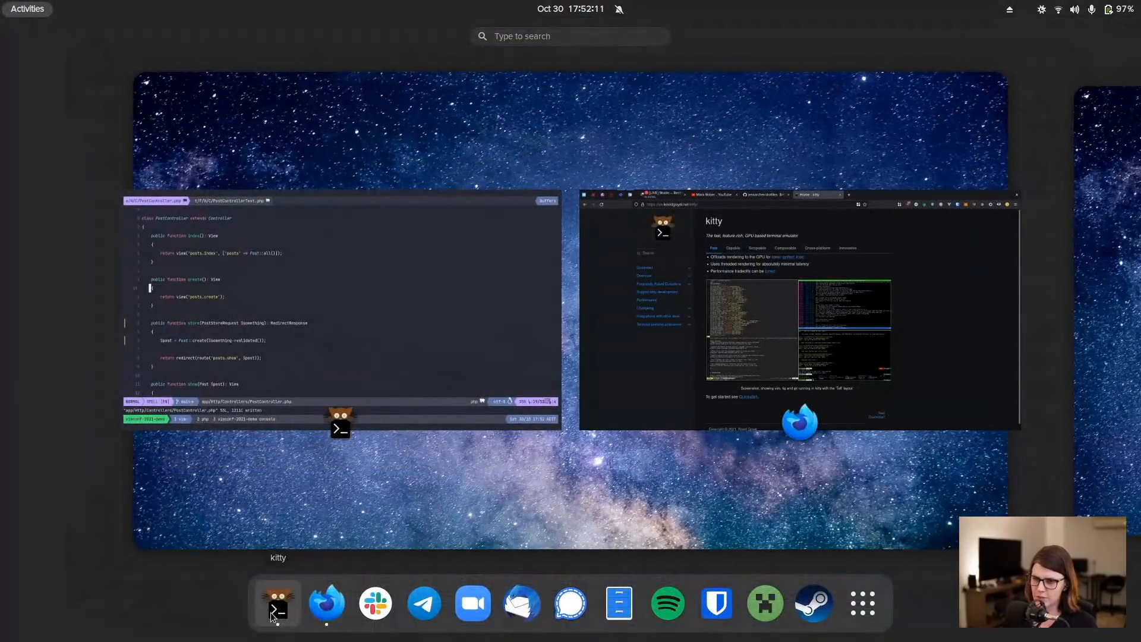
pyautogui.moveTo(326, 602)
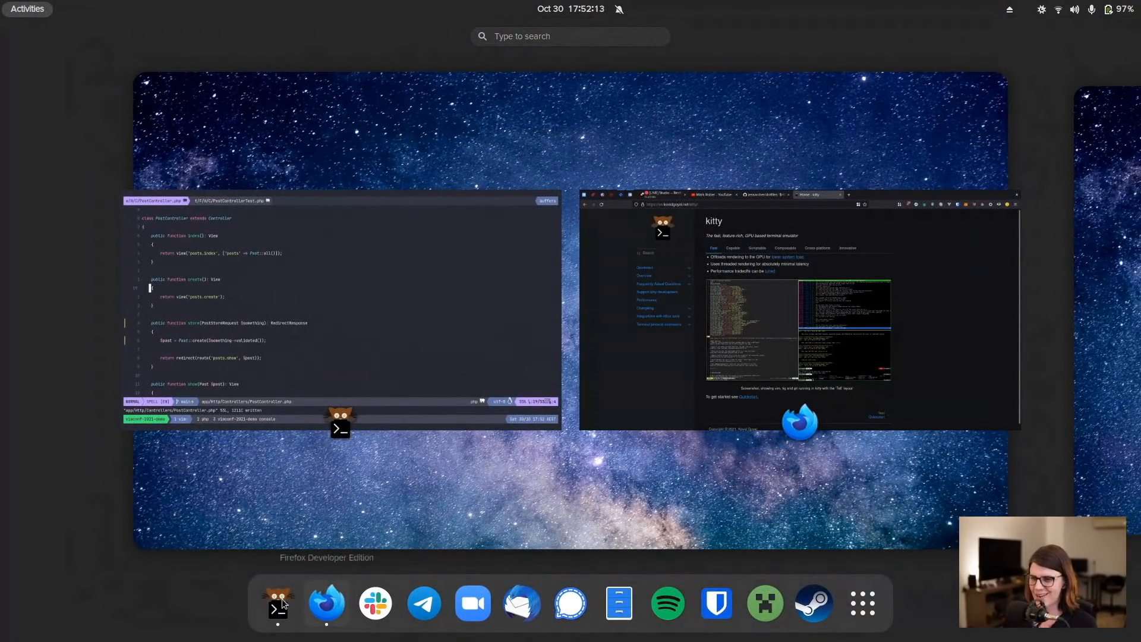
pyautogui.moveTo(277, 603)
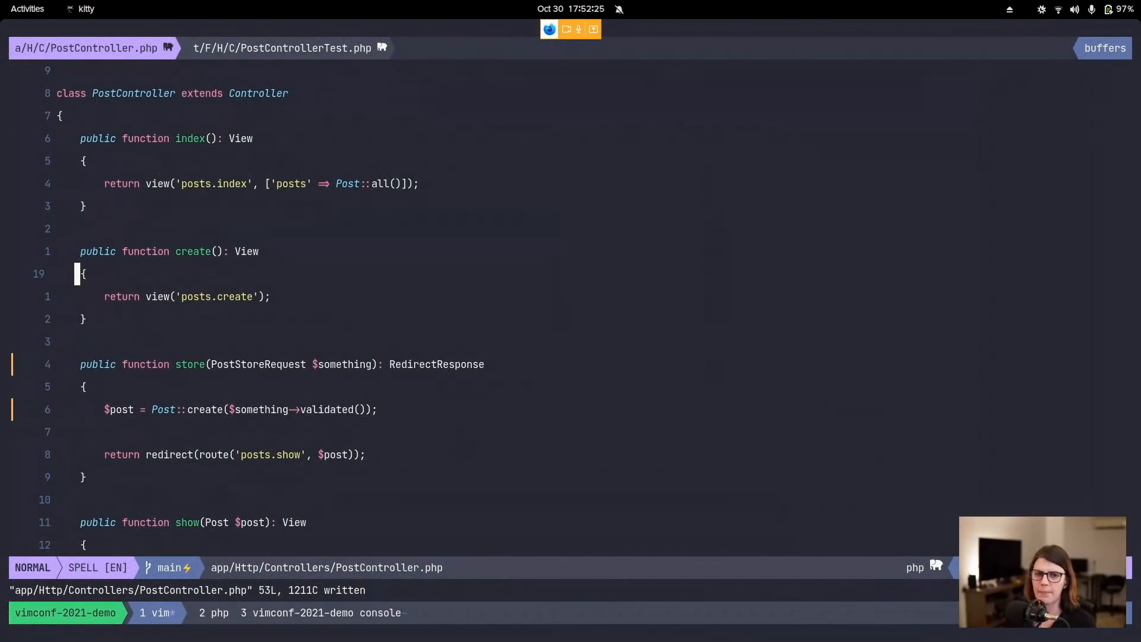
pyautogui.moveTo(479, 475)
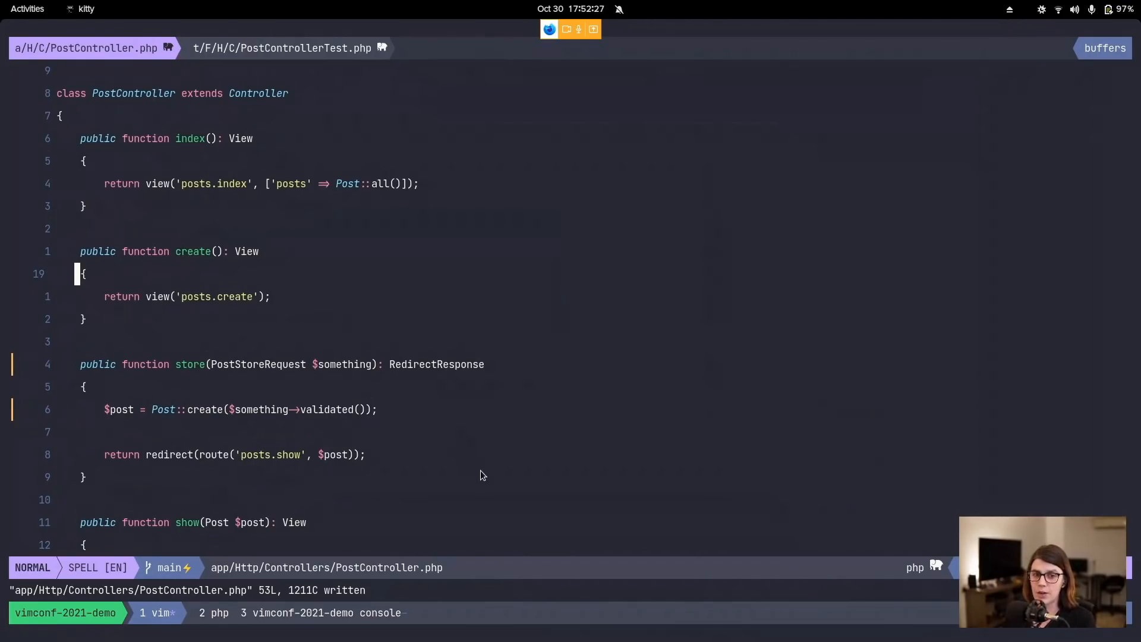